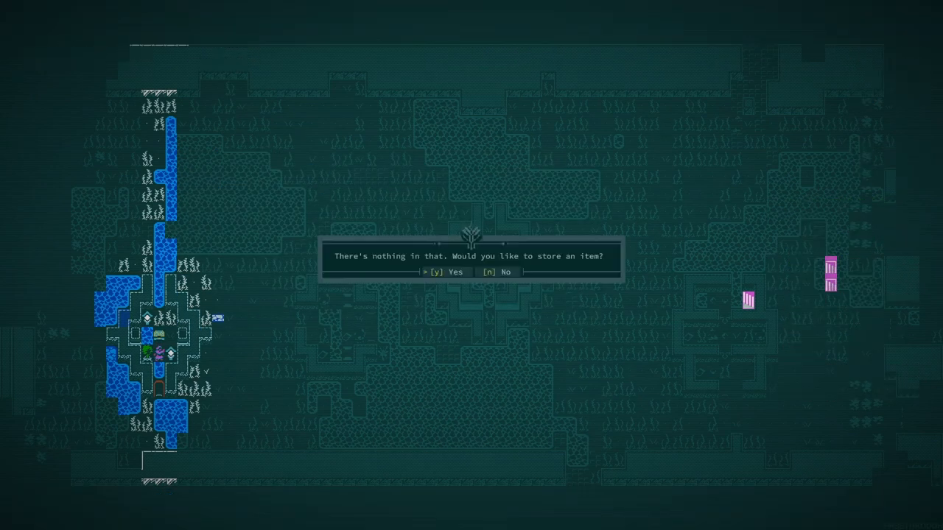
- Decline the empty container's prompt to store an item
{"action": "key", "text": "n"}
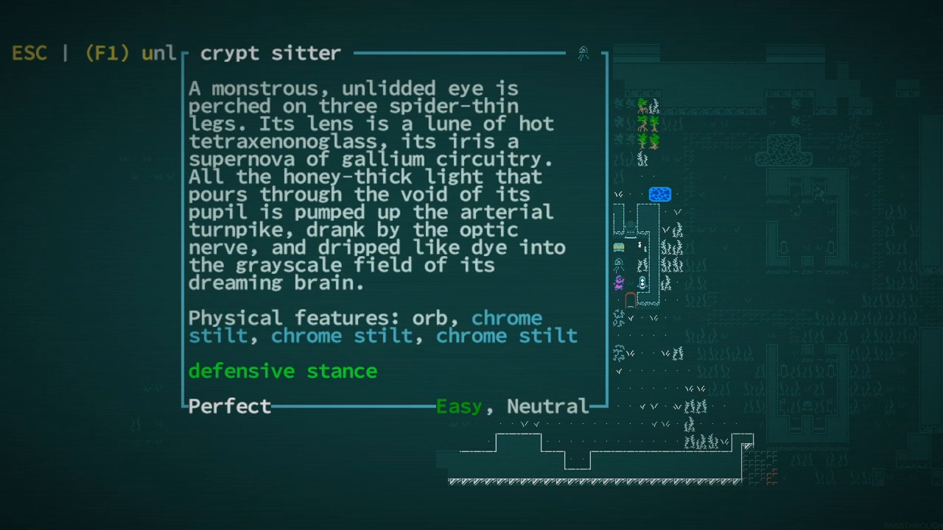
- Close the crypt sitter's look description
{"action": "key", "text": "Escape"}
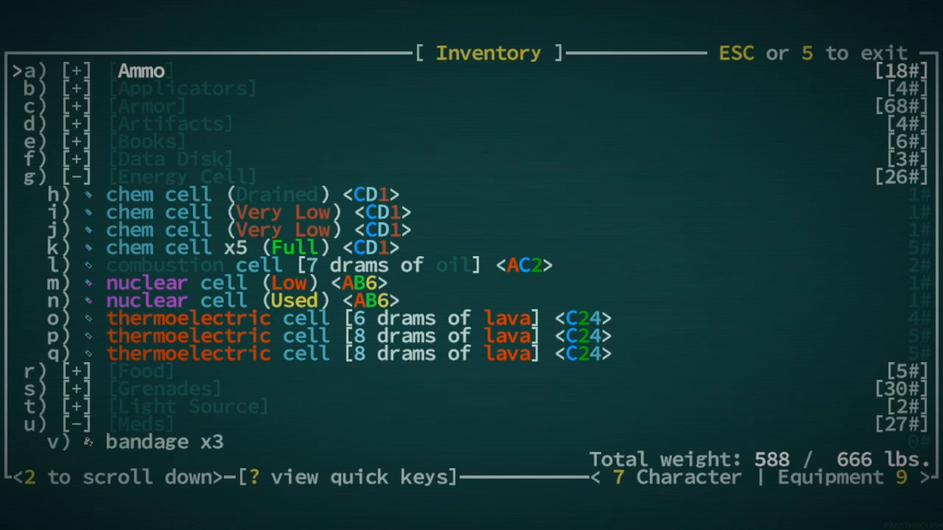
- Collapse the open categories, expand Miscellaneous and select the repulsive device for Kah
{"action": "key", "text": "down"}
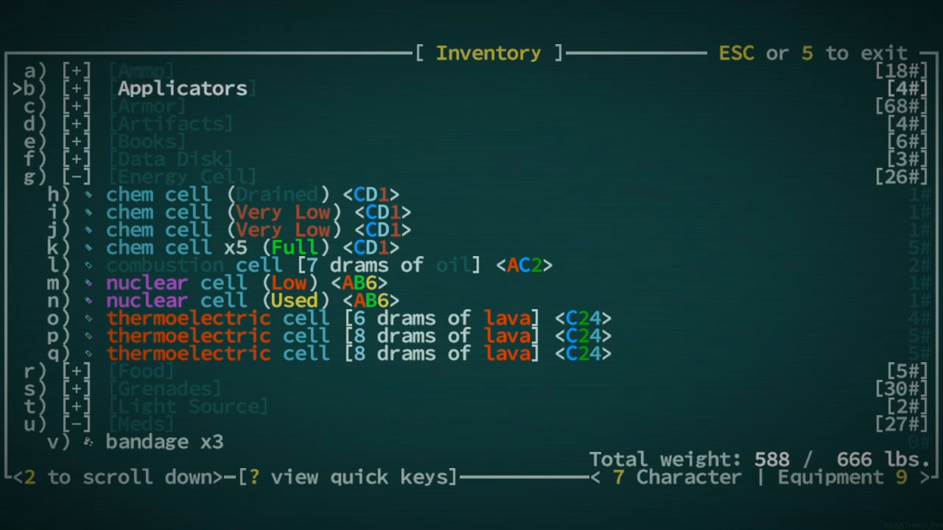
{"action": "key", "text": "down"}
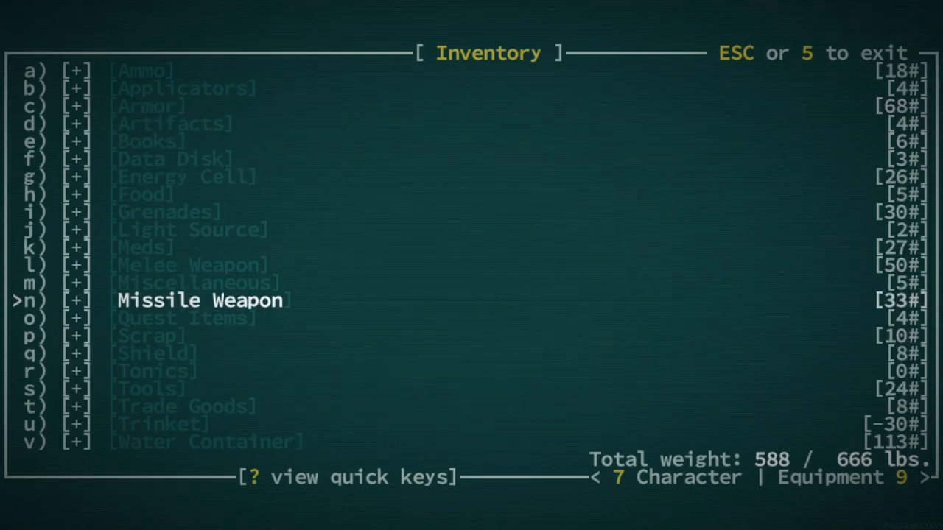
{"action": "left_click", "coordinate": [195, 282]}
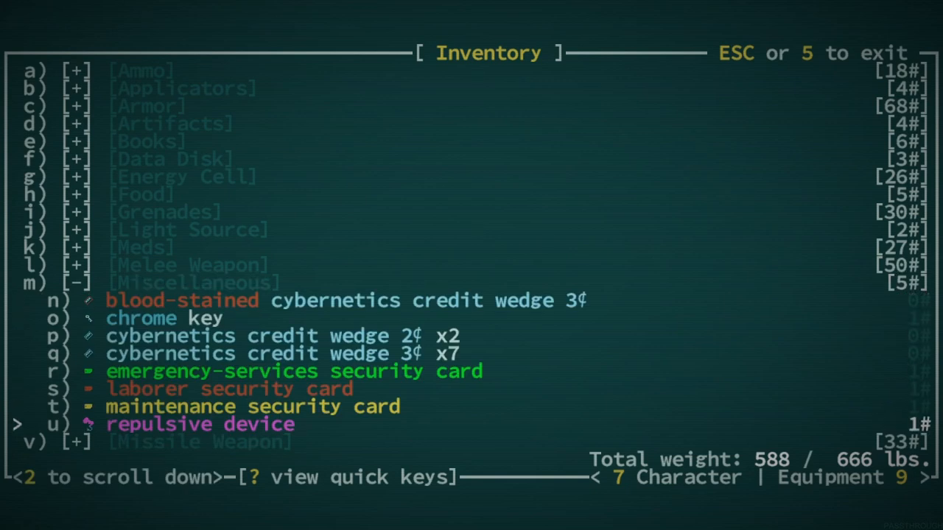
{"action": "key", "text": "Escape"}
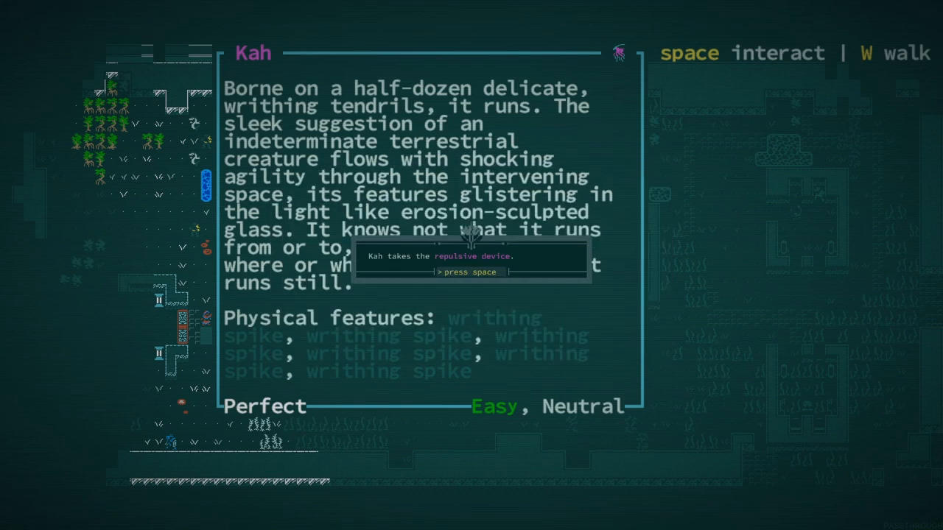
{"action": "key", "text": "space"}
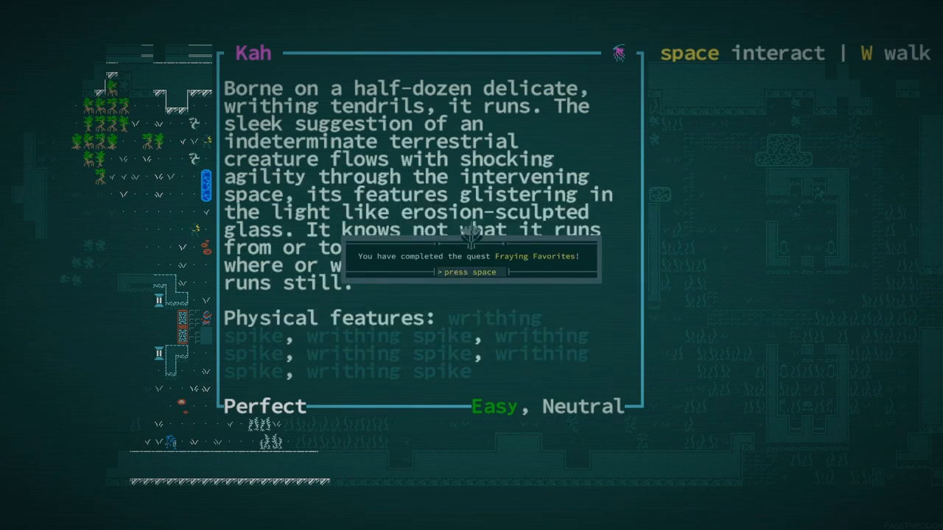
- Dismiss the quest and Kah's loop messages, then buy Kah's urberry
{"action": "key", "text": "space"}
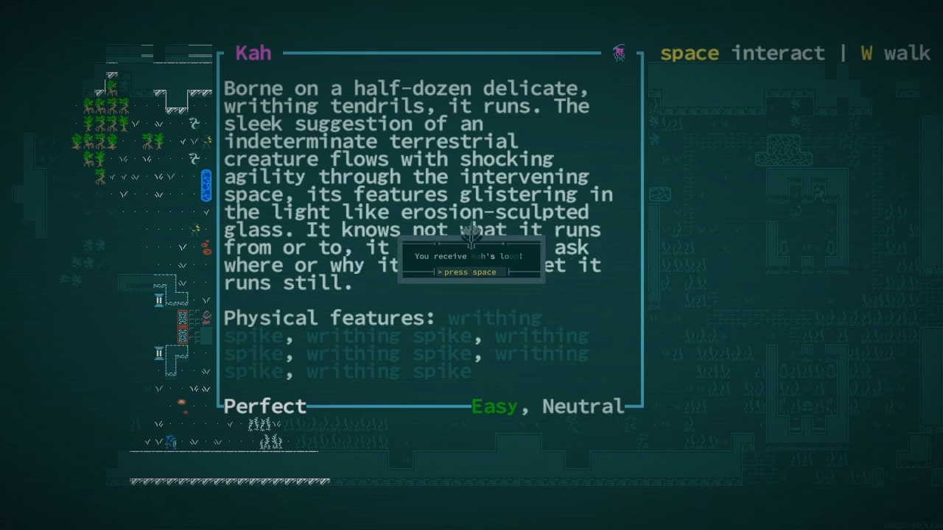
{"action": "key", "text": "space"}
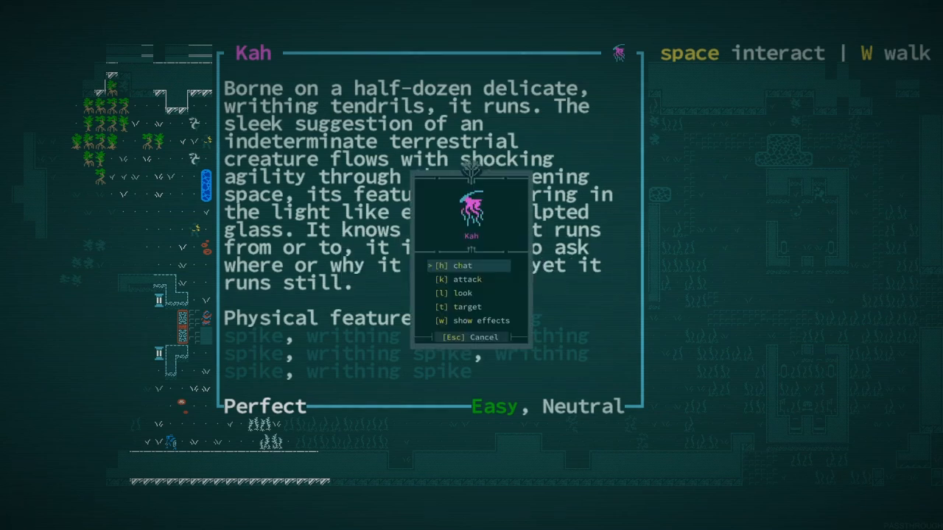
{"action": "key", "text": "Down"}
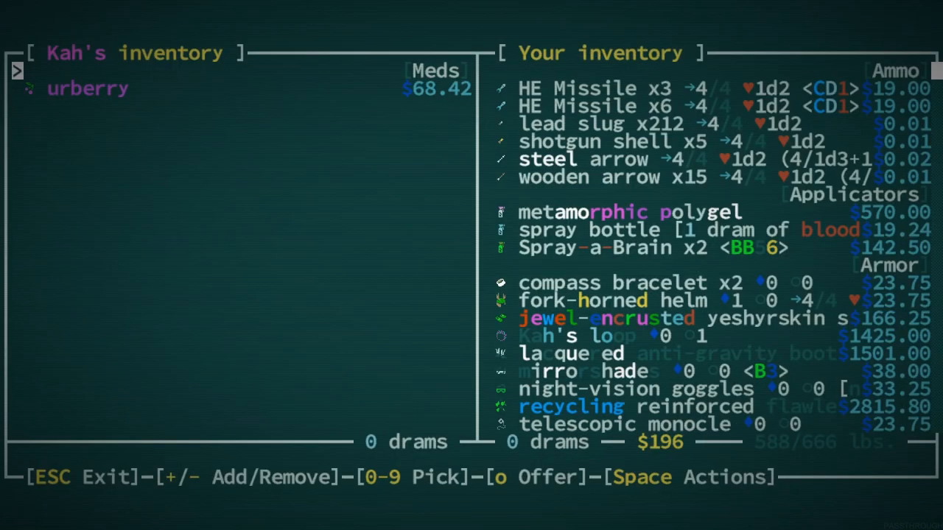
{"action": "left_click", "coordinate": [87, 88]}
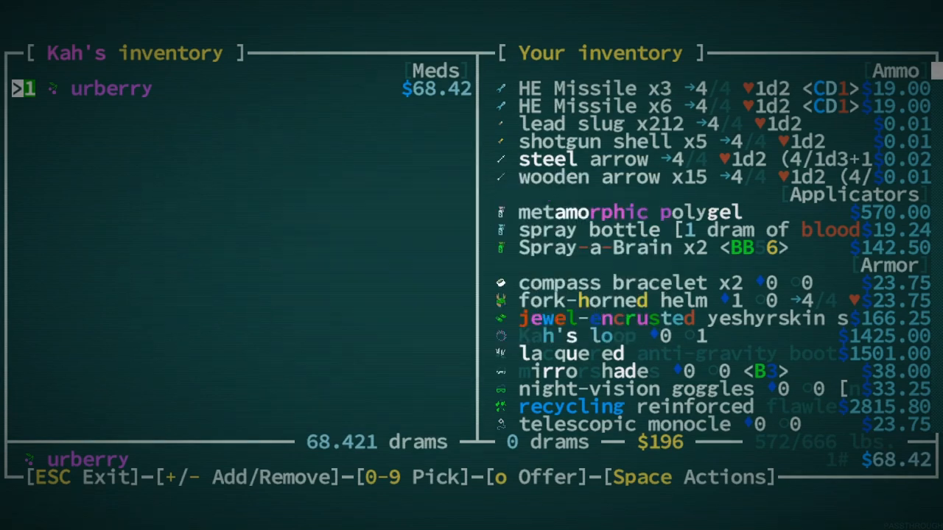
{"action": "key", "text": "Escape"}
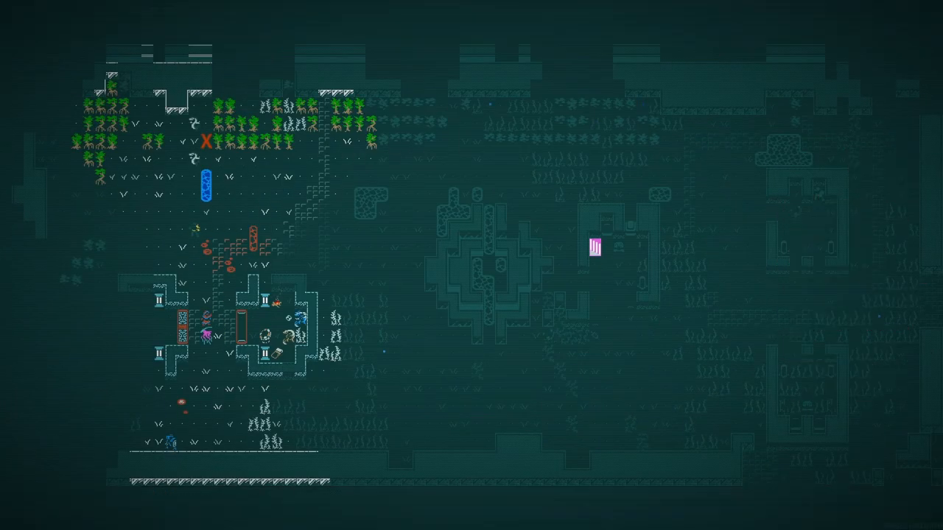
- Equip Kah's loop from the inventory's armor onto a hand slot
{"action": "key", "text": "i"}
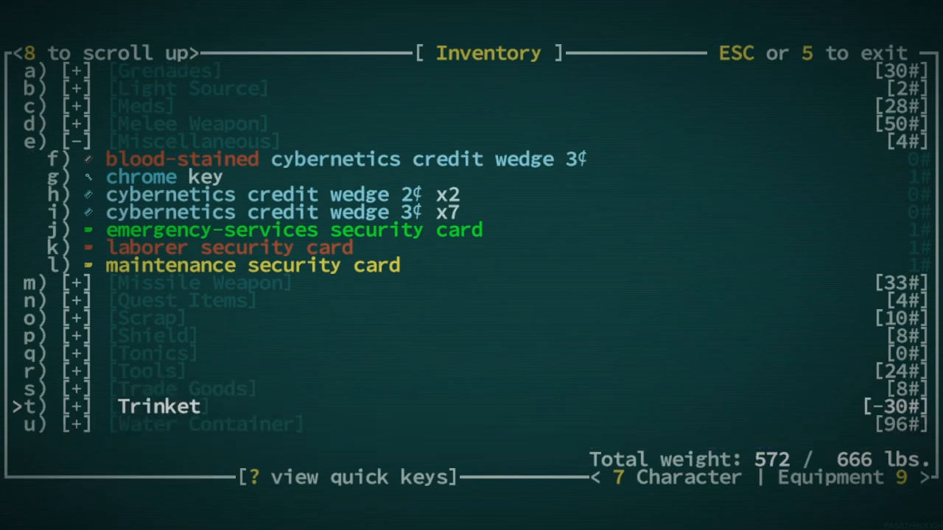
{"action": "key", "text": "up"}
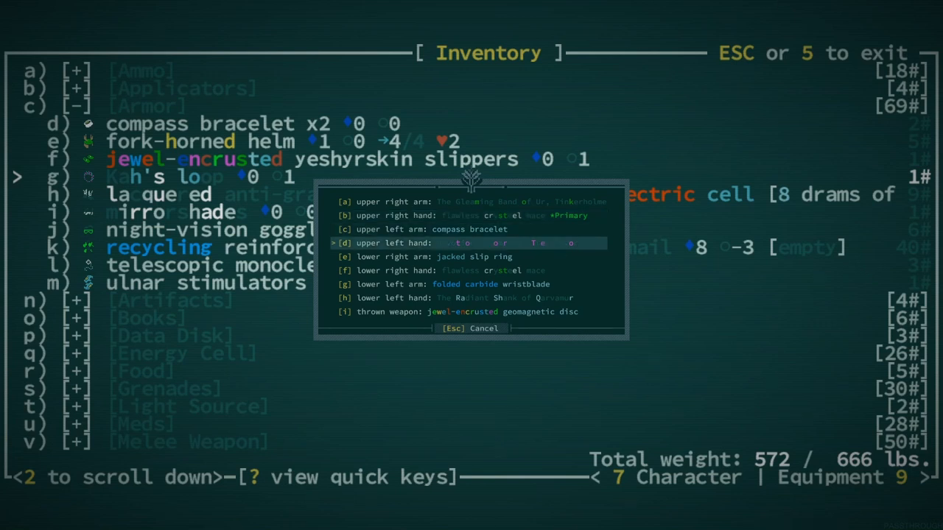
{"action": "key", "text": "up"}
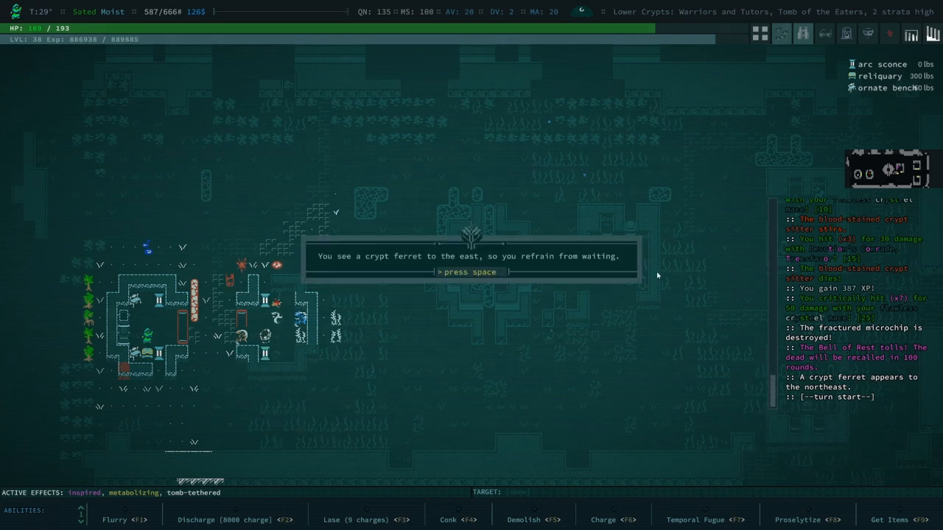
- Dismiss the popup saying a crypt ferret prevents waiting
{"action": "key", "text": "space"}
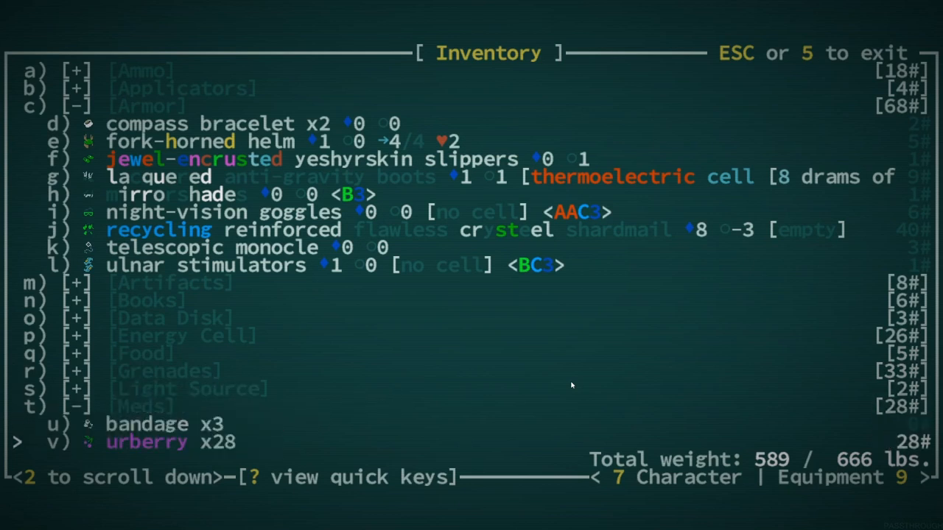
- Dismiss the low-health warnings and eat an urberry, leaving 27
{"action": "key", "text": "Escape"}
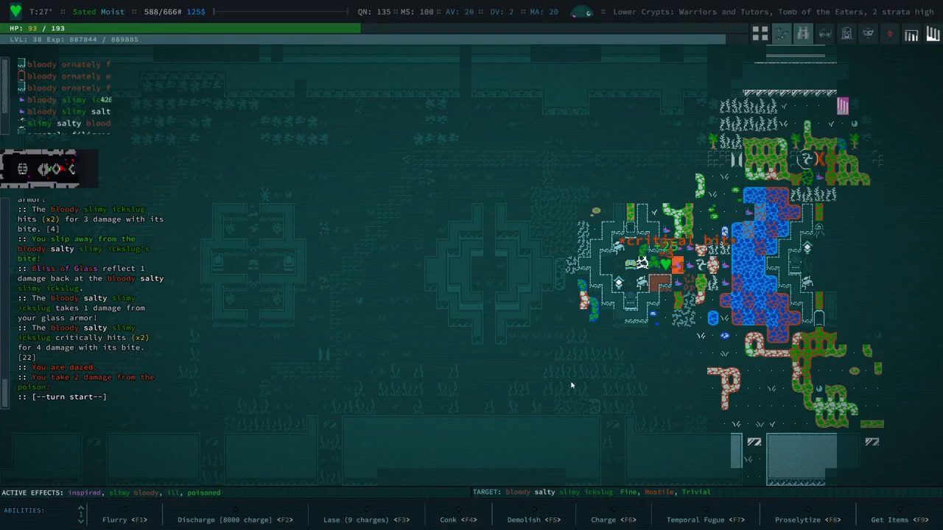
{"action": "key", "text": "space"}
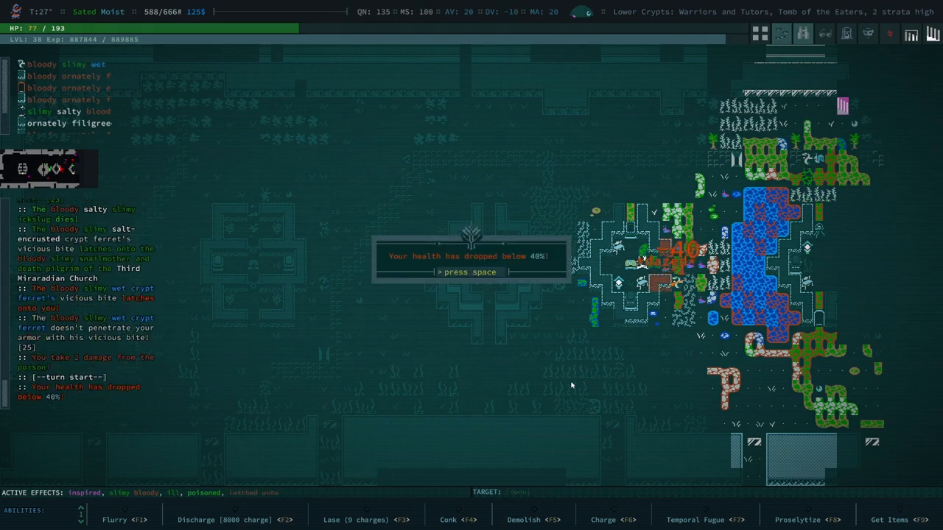
{"action": "key", "text": "space"}
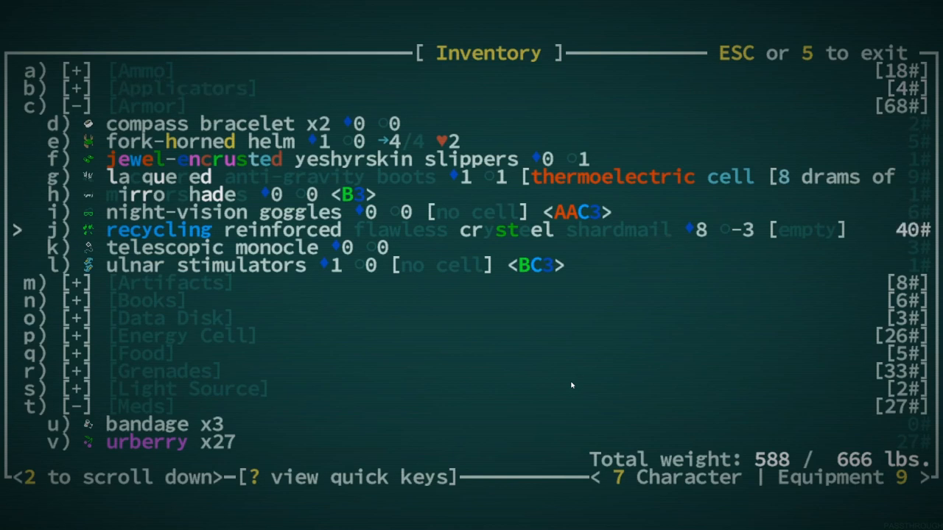
{"action": "key", "text": "Escape"}
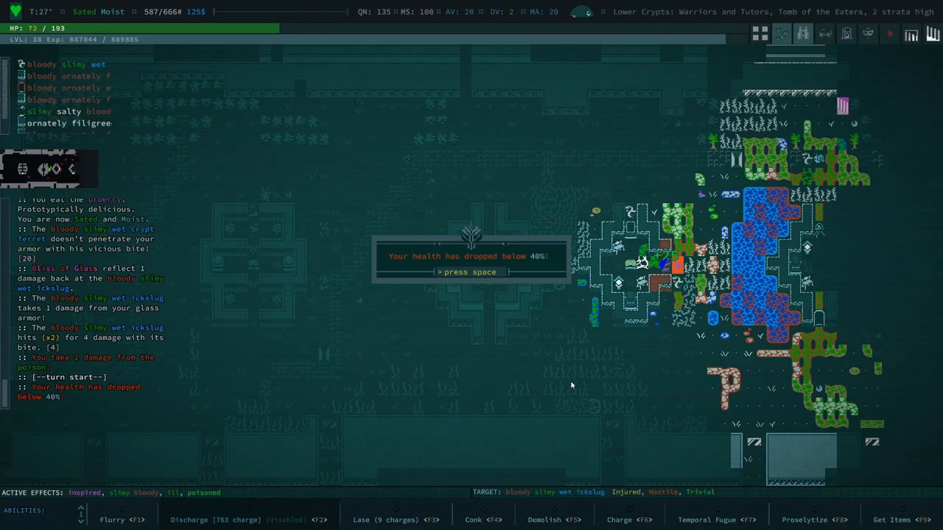
{"action": "key", "text": "space"}
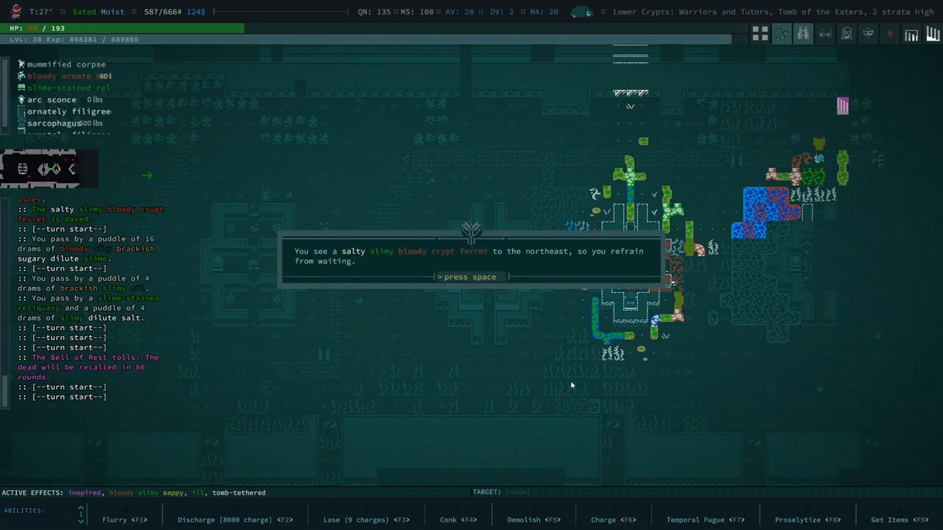
- Dismiss refrain-from-waiting notices while killing the ickslug and gorged growth
{"action": "key", "text": "space"}
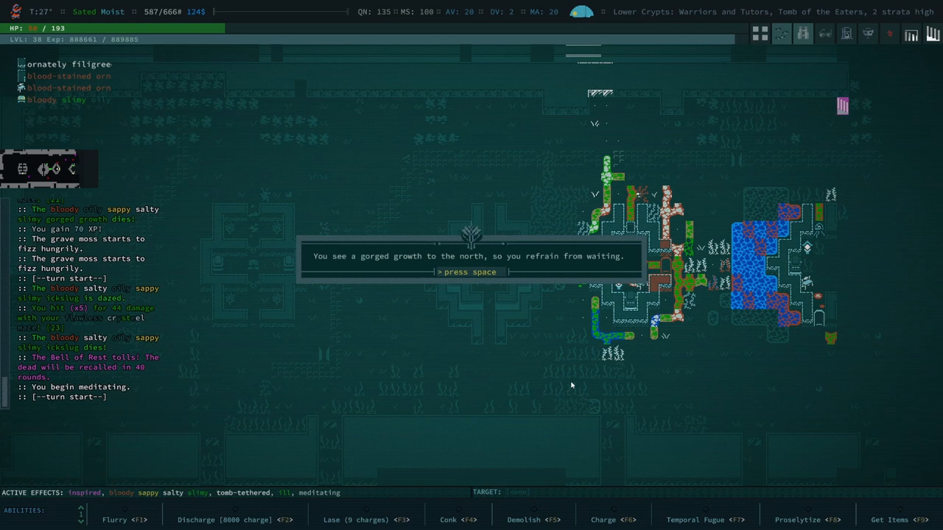
{"action": "key", "text": "space"}
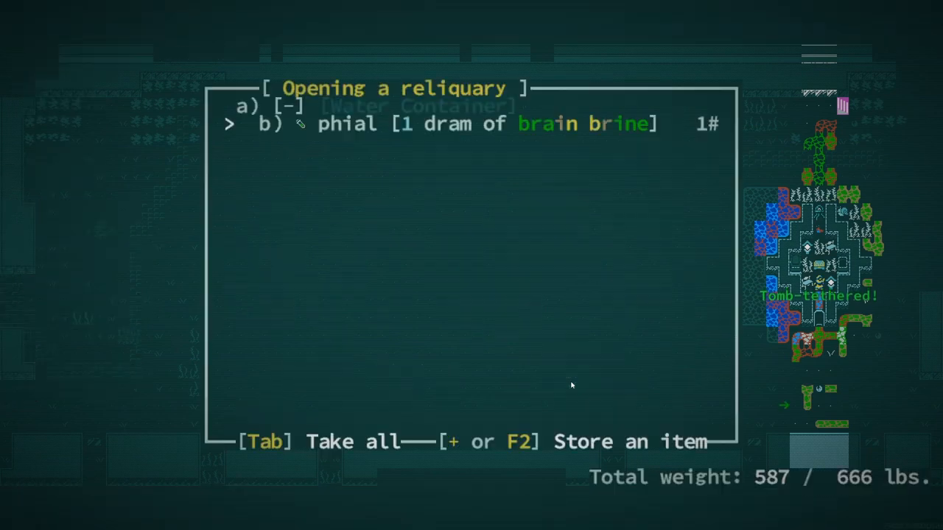
- Take the phial of brain brine from the reliquary
{"action": "left_click", "coordinate": [346, 123]}
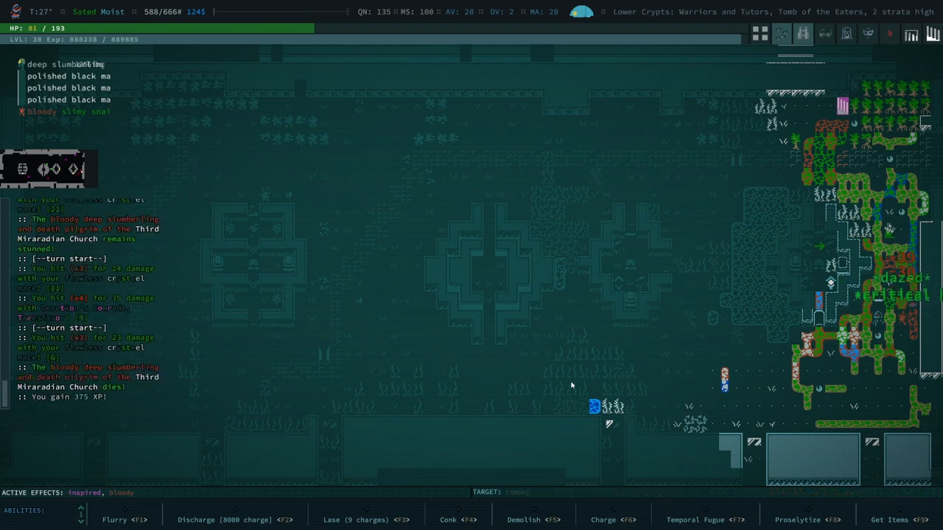
- Eat one urberry from the stack of 26 in the inventory
{"action": "key", "text": "i"}
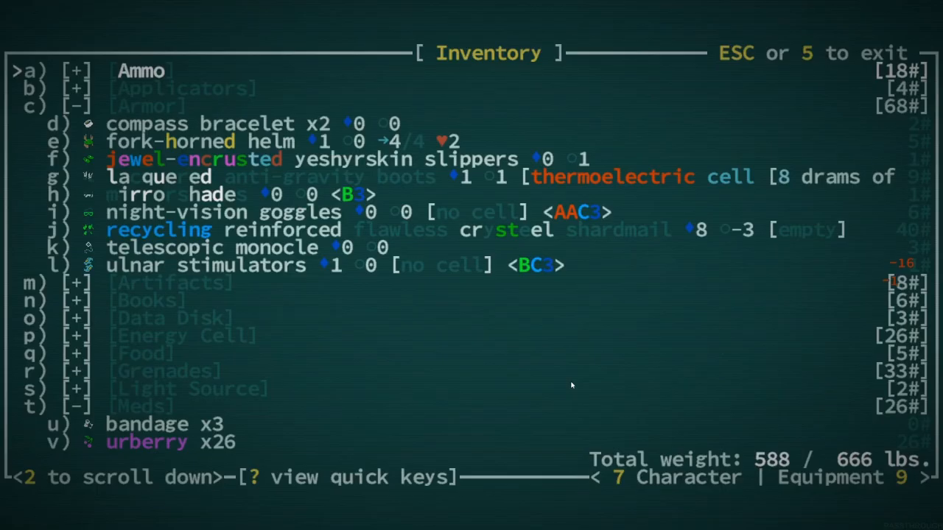
{"action": "left_click", "coordinate": [147, 442]}
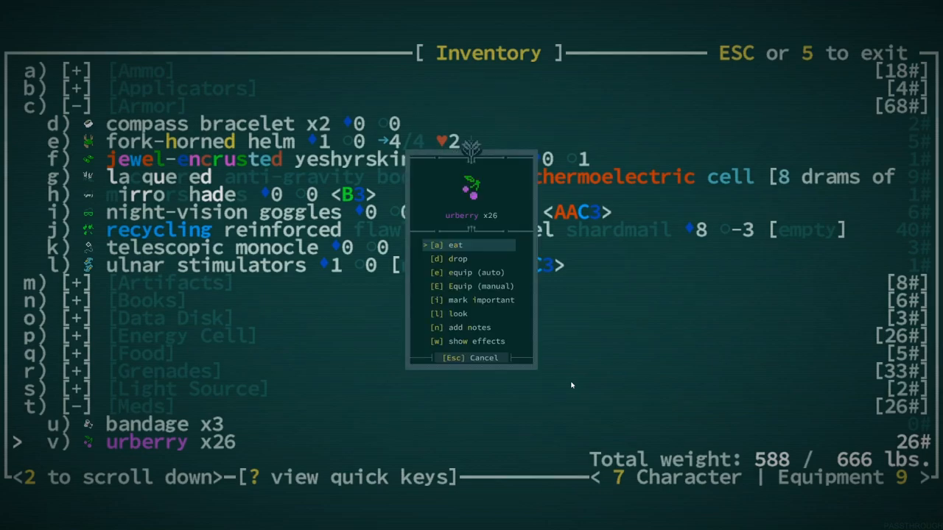
{"action": "key", "text": "Escape"}
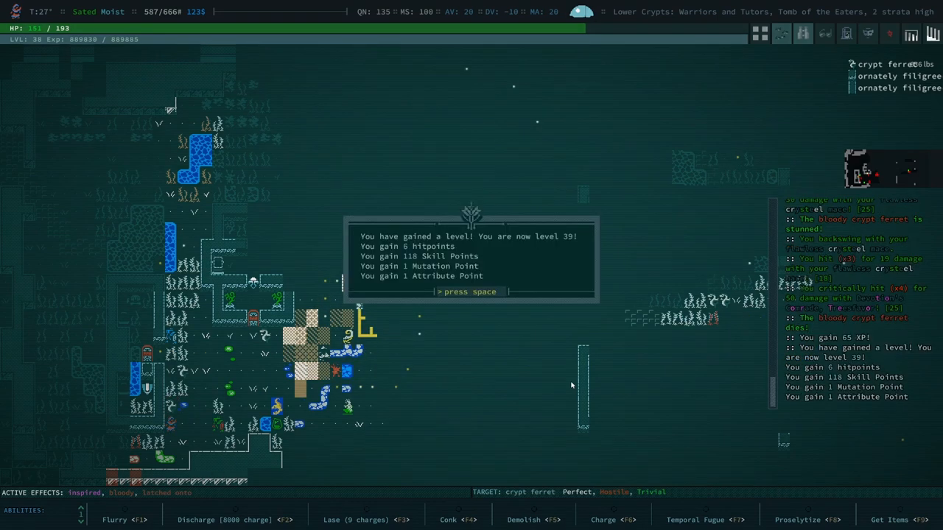
- Dismiss the level-up notice after the crypt ferret dies at level 39
{"action": "key", "text": "space"}
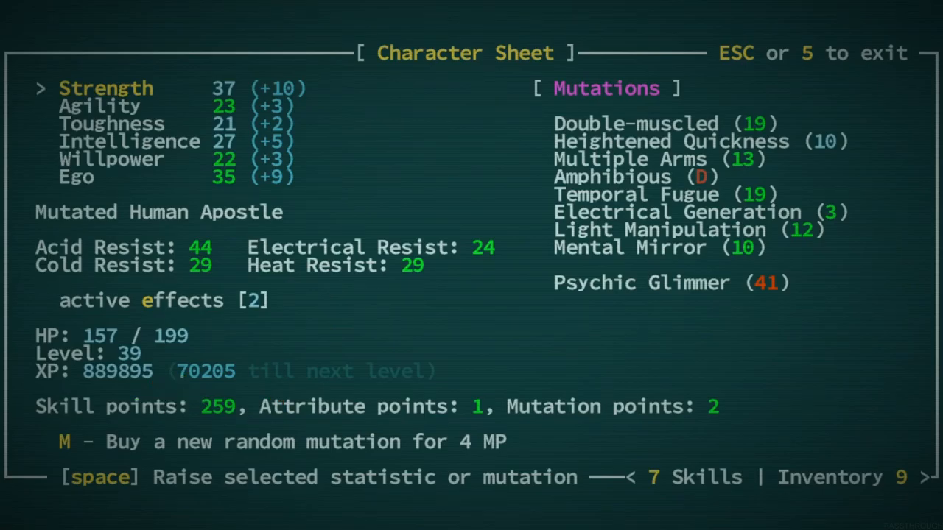
- Close the character sheet showing 259 skill points, one attribute and two mutation points
{"action": "key", "text": "Escape"}
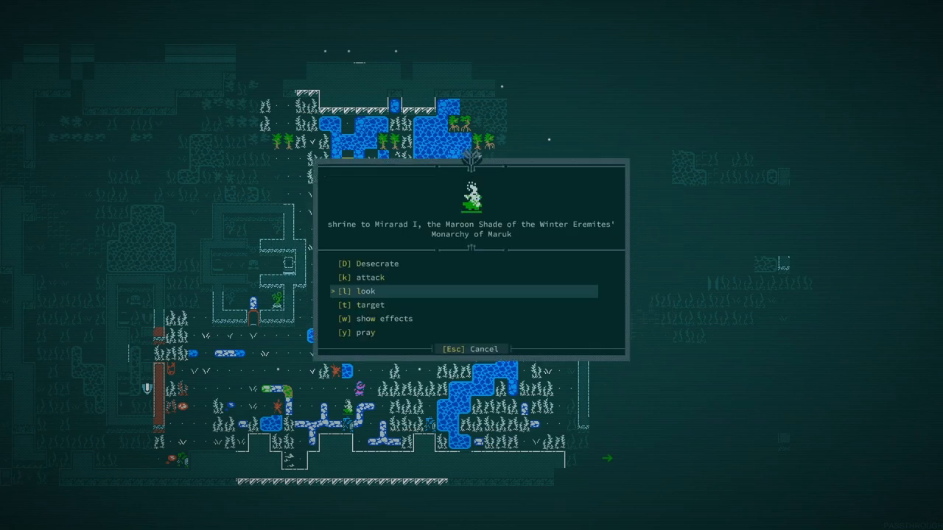
- Close the shrine to Mirarad I after reading its description
{"action": "key", "text": "Escape"}
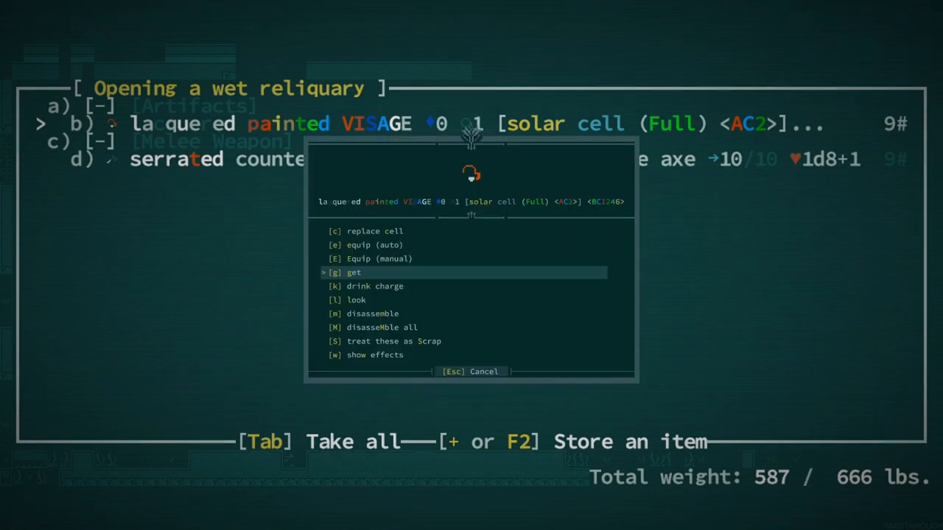
- Read the lacquered painted visage's description and take it from the wet reliquary
{"action": "left_click", "coordinate": [356, 300]}
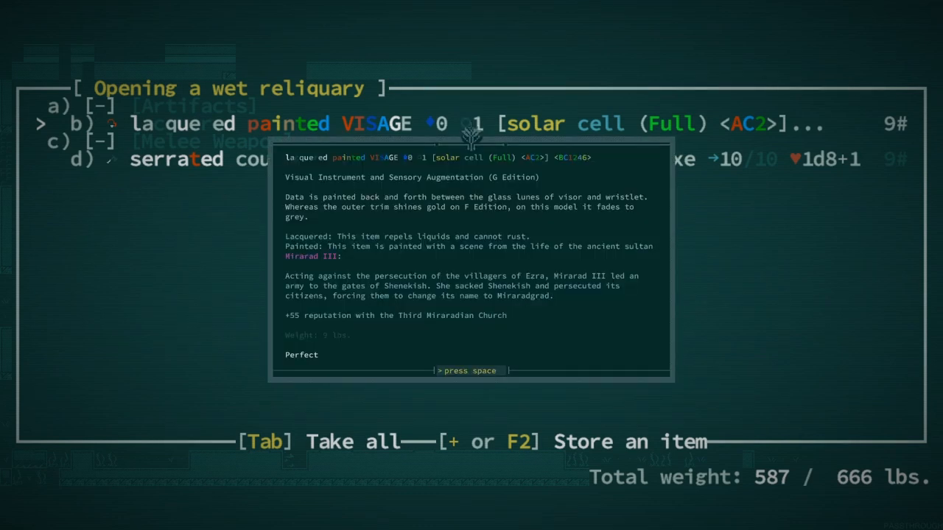
{"action": "key", "text": "space"}
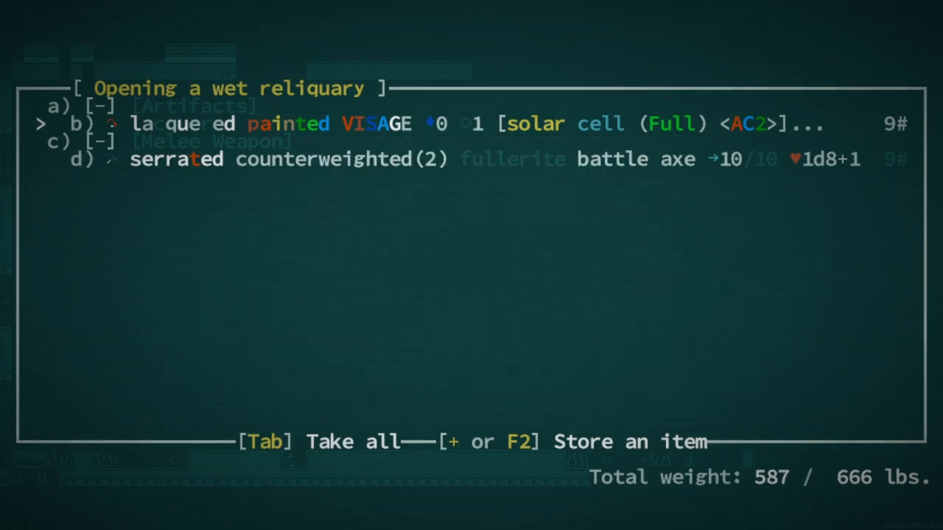
{"action": "left_click", "coordinate": [96, 123]}
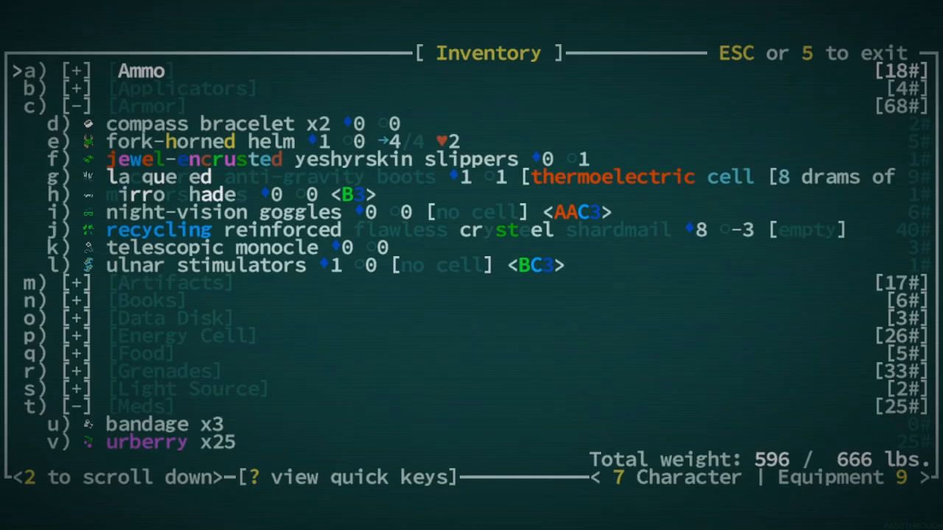
- Step through the equipment slots down to the Extra Face, then close the screen
{"action": "key", "text": "9"}
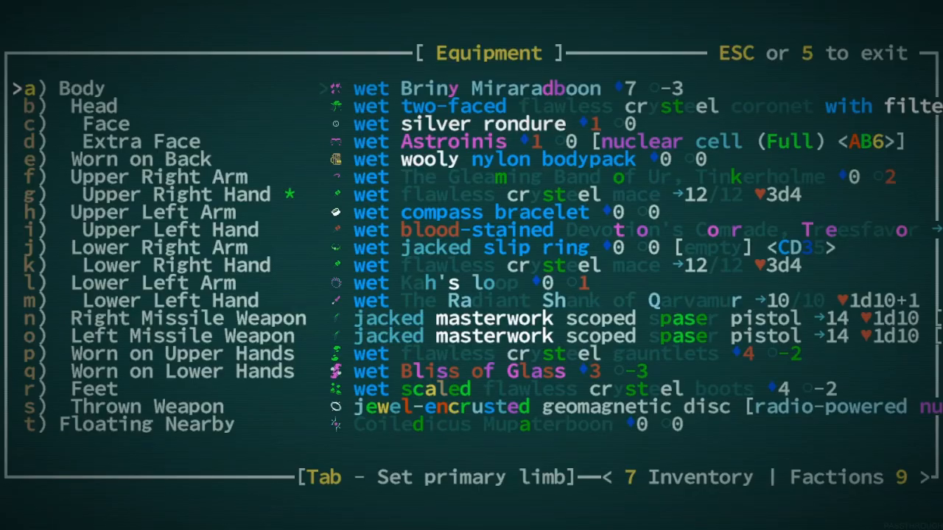
{"action": "key", "text": "Down"}
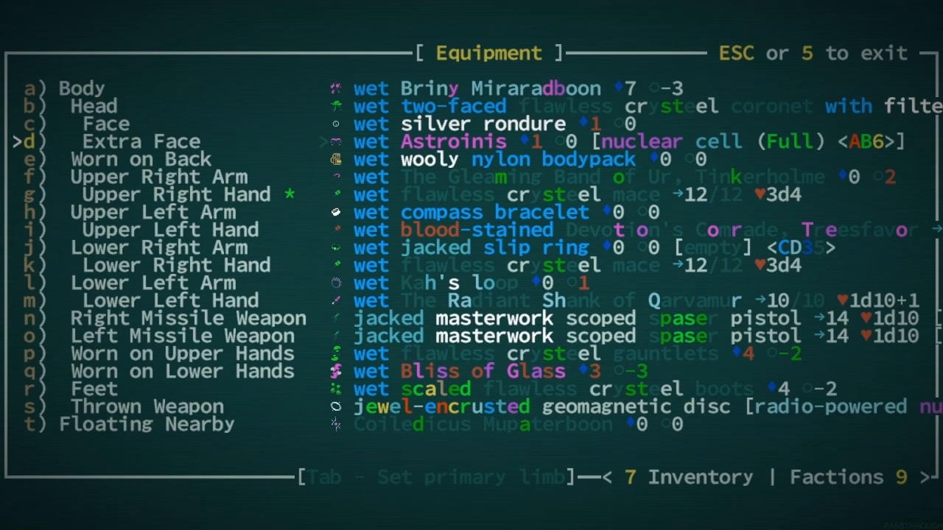
{"action": "key", "text": "Escape"}
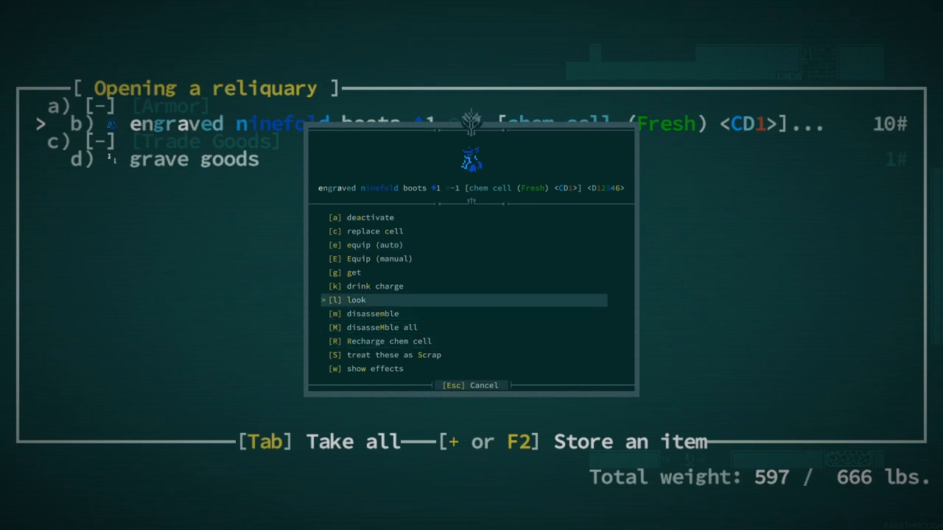
- Read the engraved ninefold boots' description in the reliquary, then close it
{"action": "left_click", "coordinate": [355, 300]}
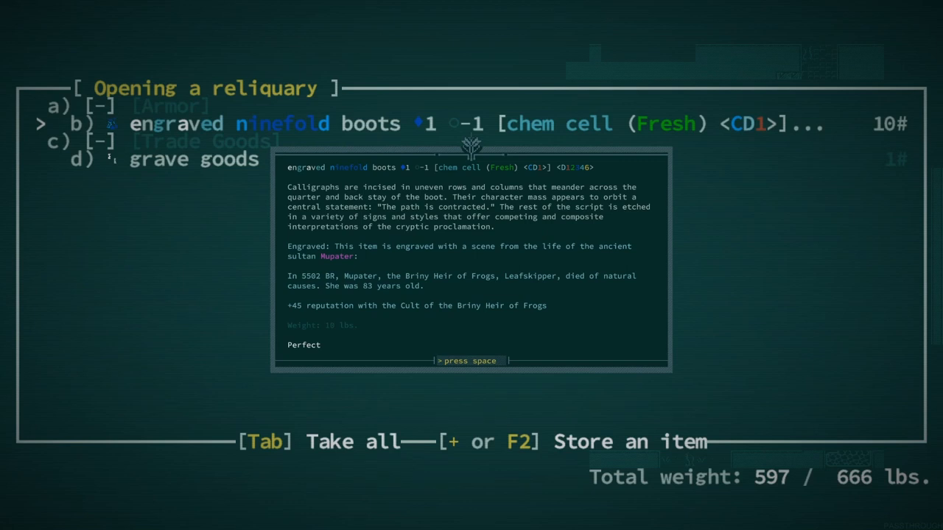
{"action": "key", "text": "space"}
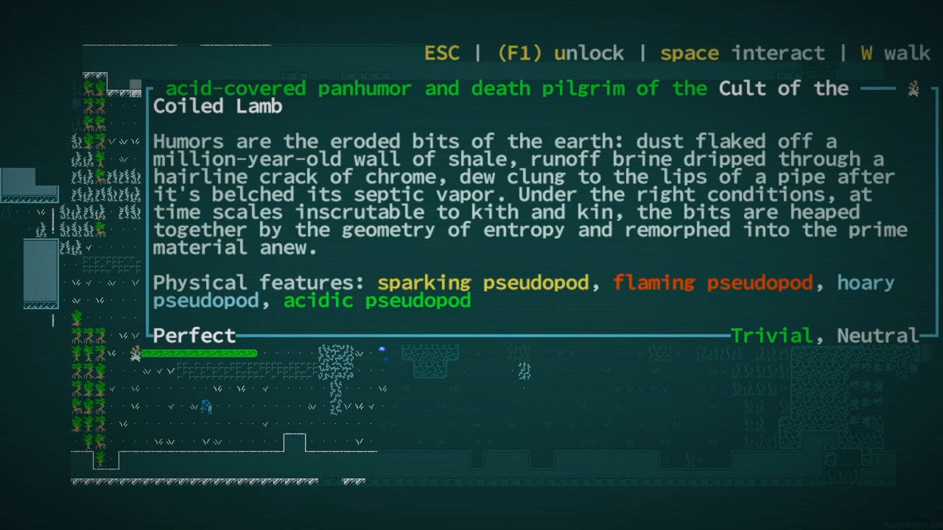
- Dismiss the acid-covered panhumor pilgrim's description
{"action": "key", "text": "Escape"}
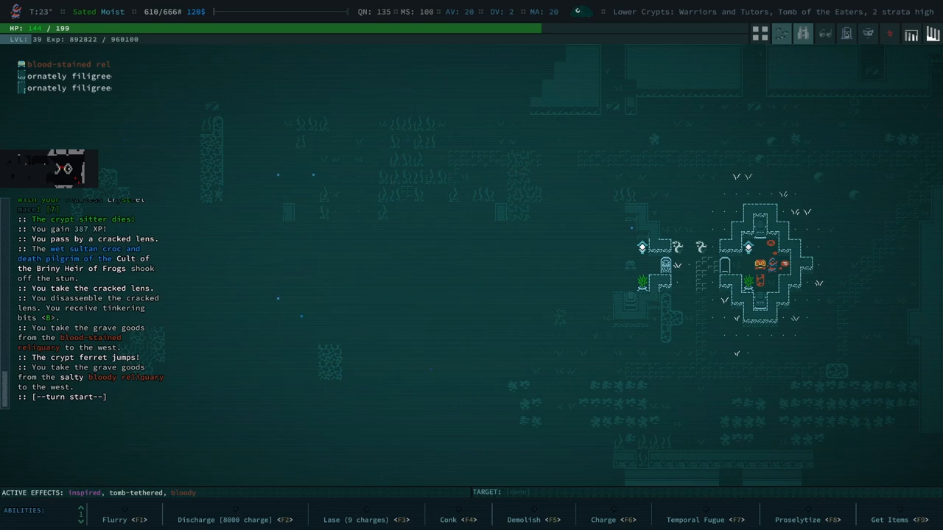
- Disassemble the bent metal sheet from the inventory for tinkering bits and dismiss the discovery message
{"action": "key", "text": "i"}
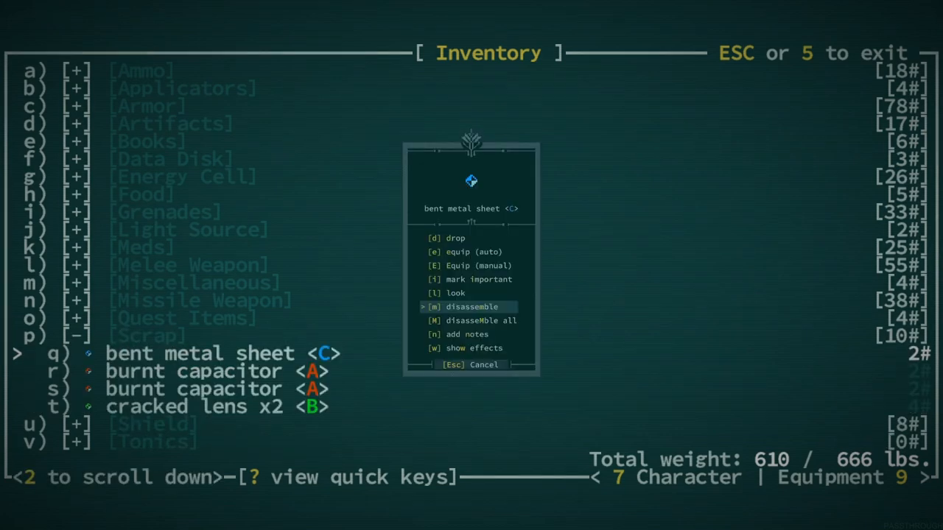
{"action": "left_click", "coordinate": [471, 307]}
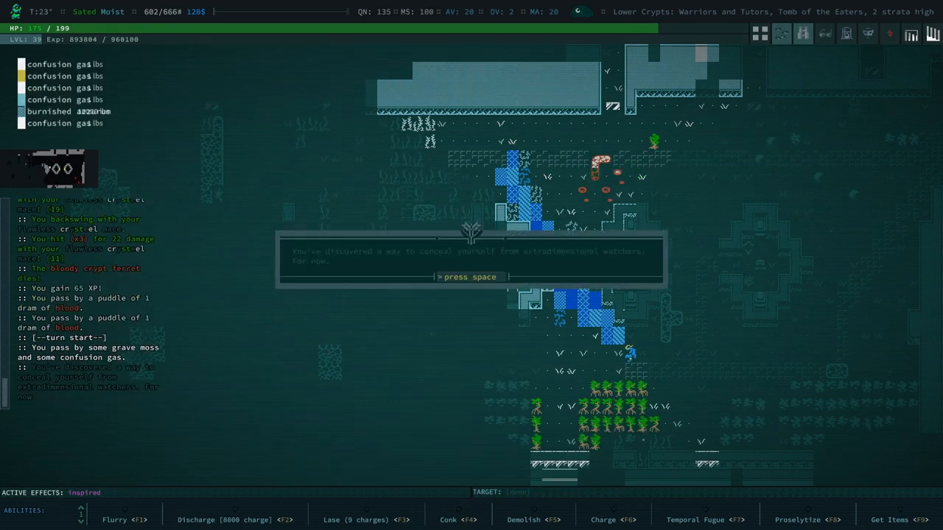
{"action": "key", "text": "space"}
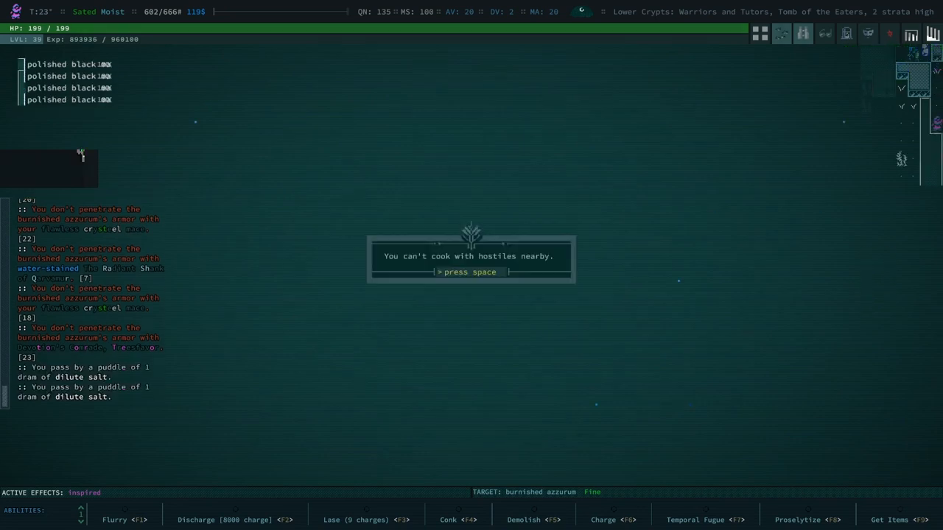
- Dismiss the 'can't cook with hostiles nearby' message
{"action": "key", "text": "space"}
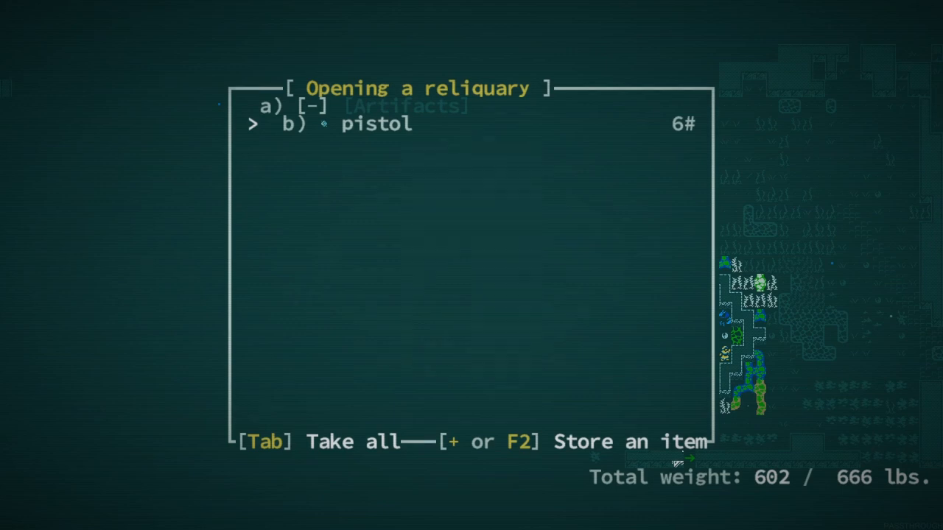
- Bring up the pistol's item actions in the reliquary and choose one
{"action": "left_click", "coordinate": [376, 124]}
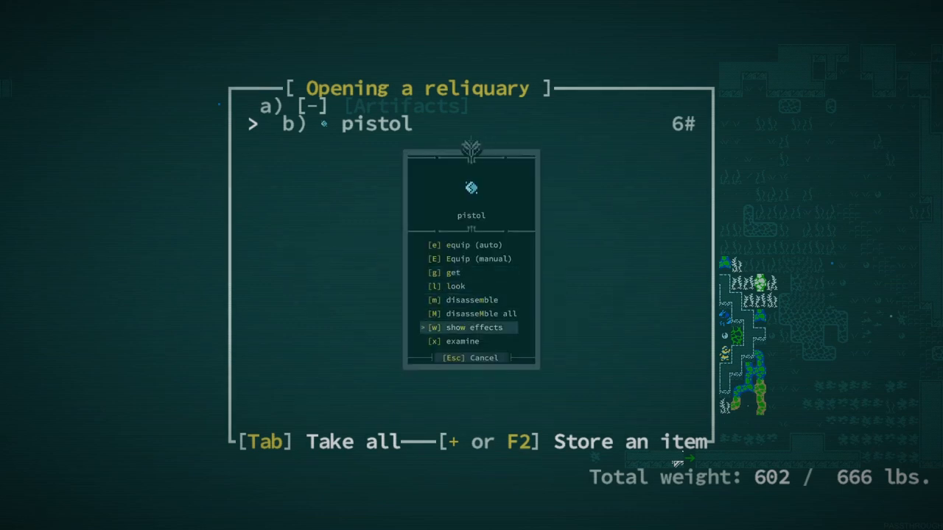
{"action": "left_click", "coordinate": [473, 327]}
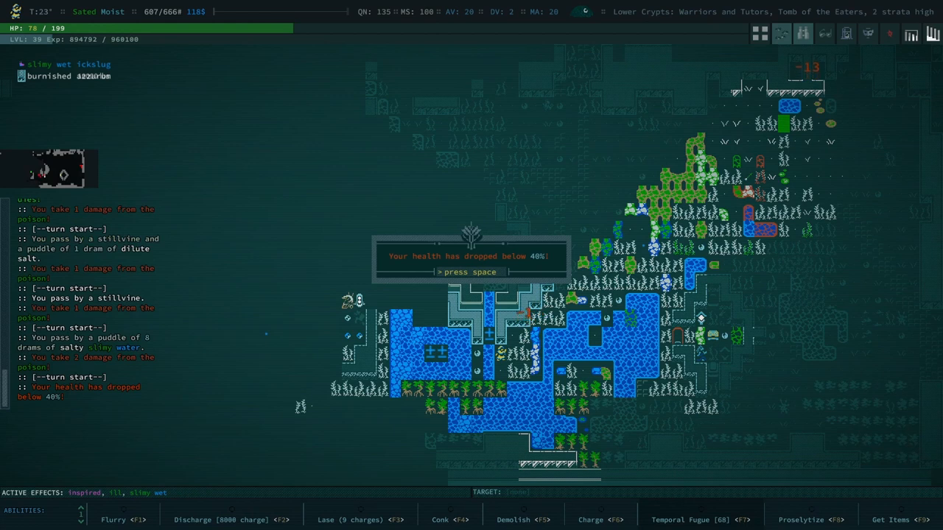
- Dismiss the low-health warning before climbing into the Upper Crypts
{"action": "key", "text": "space"}
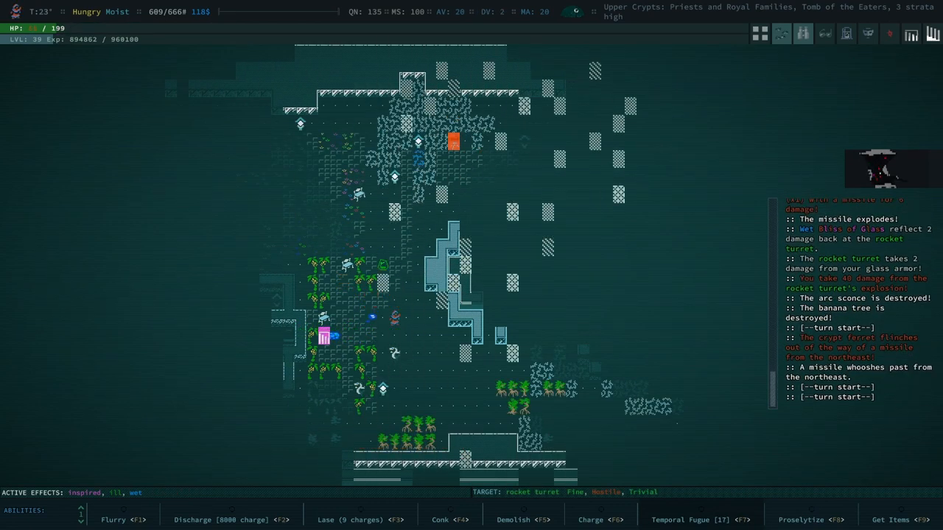
- Browse the foraged ingredient list toward crushed grave moss, then back out of hand-picking ingredients
{"action": "key", "text": "i"}
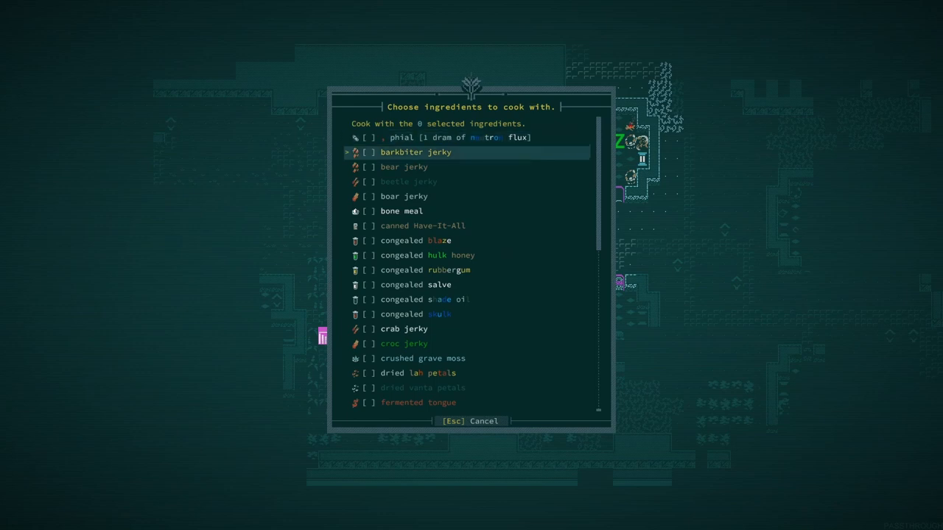
{"action": "key", "text": "down"}
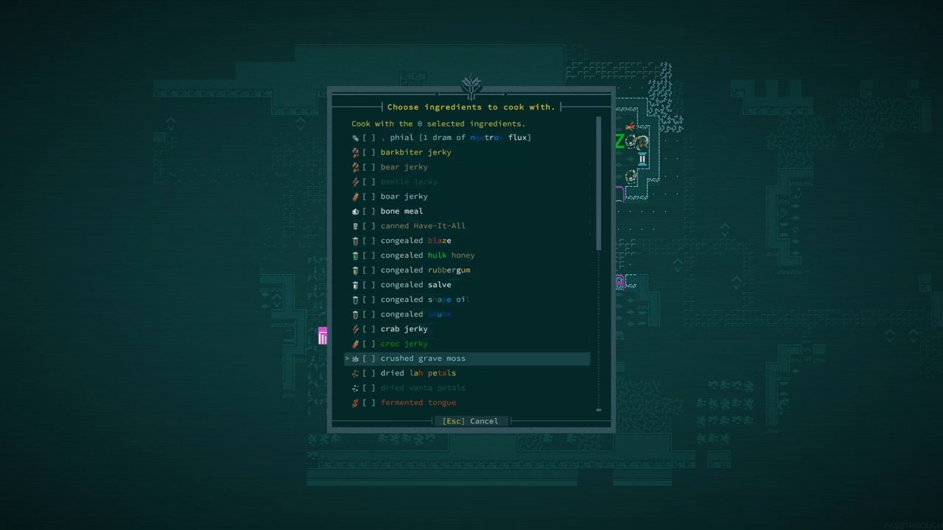
{"action": "scroll", "scroll_direction": "down", "scroll_amount": 3}
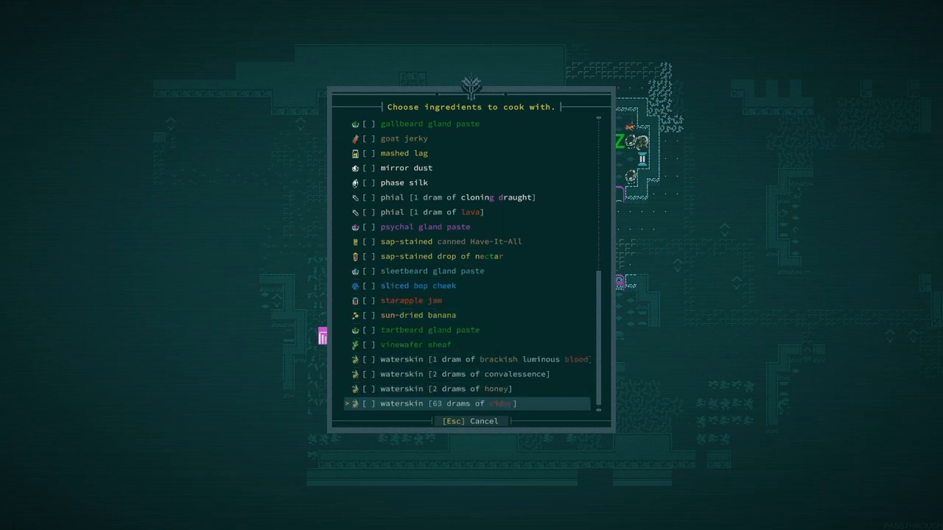
{"action": "scroll", "scroll_direction": "down", "scroll_amount": 3}
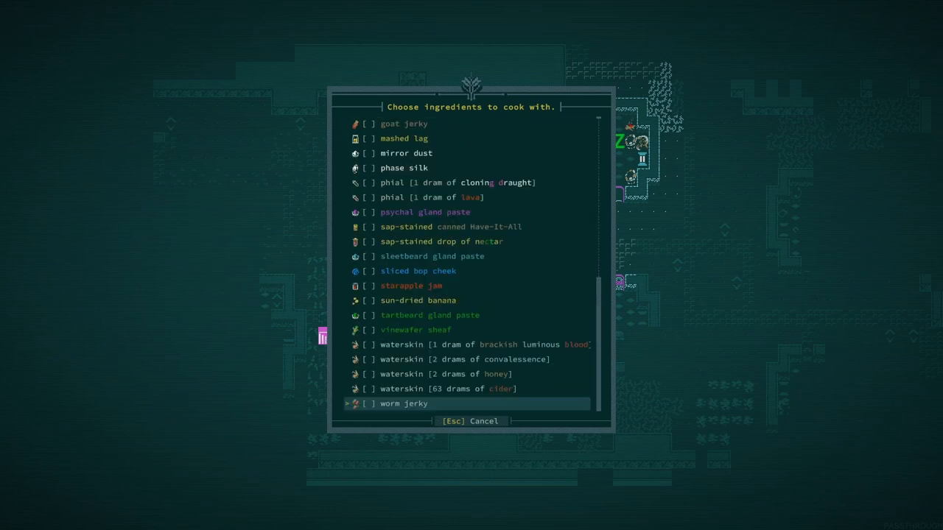
{"action": "key", "text": "up"}
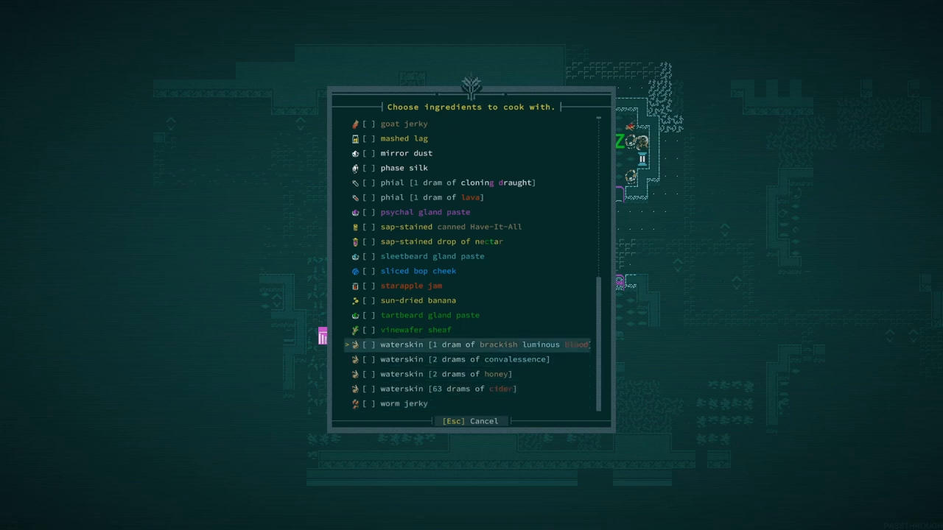
{"action": "key", "text": "up"}
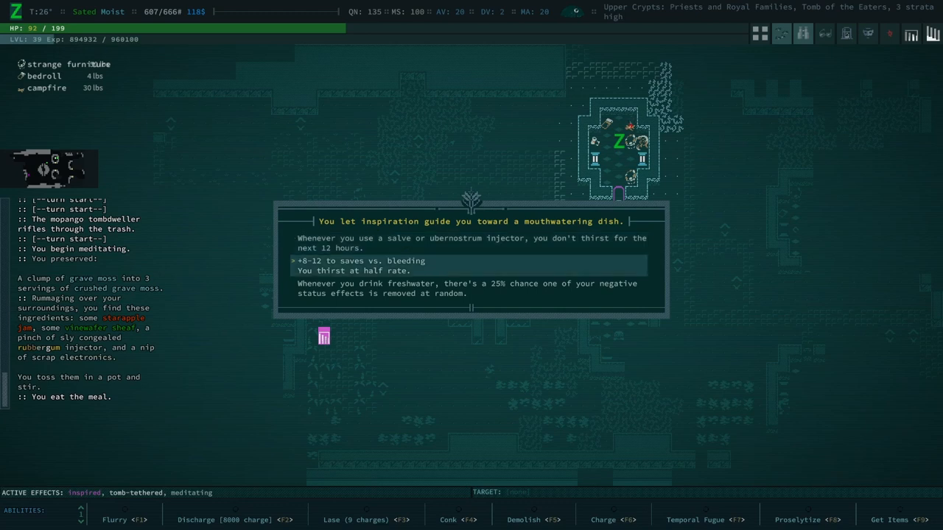
- Choose the freshwater 25% status-removal effect and dismiss the recipe and metabolizing notices
{"action": "key", "text": "Down"}
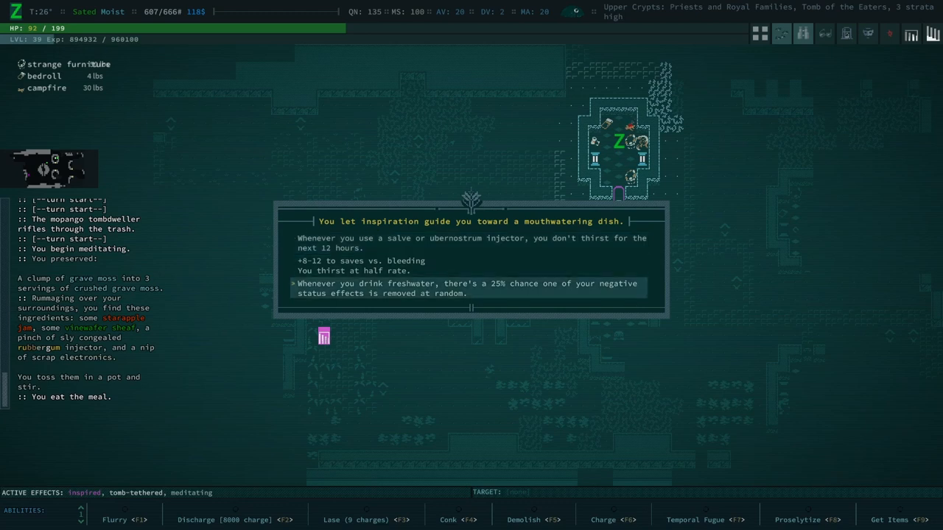
{"action": "key", "text": "space"}
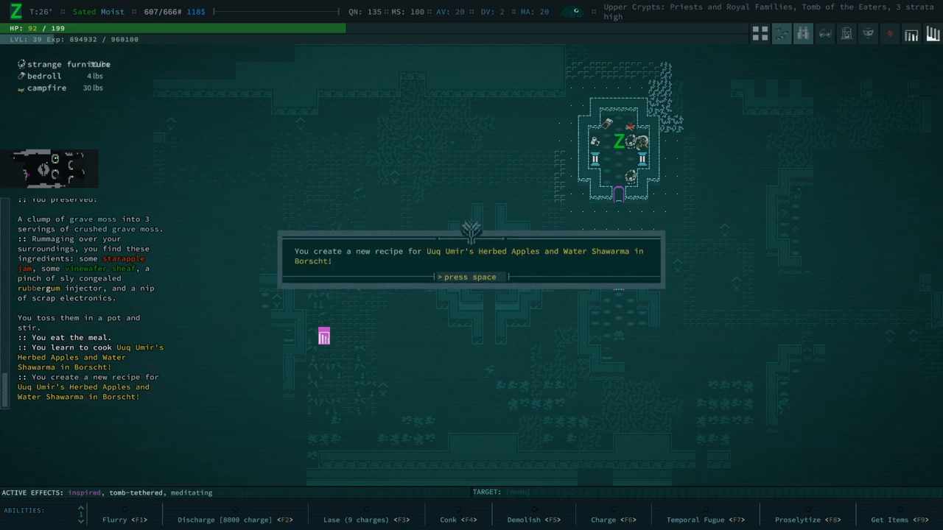
{"action": "key", "text": "space"}
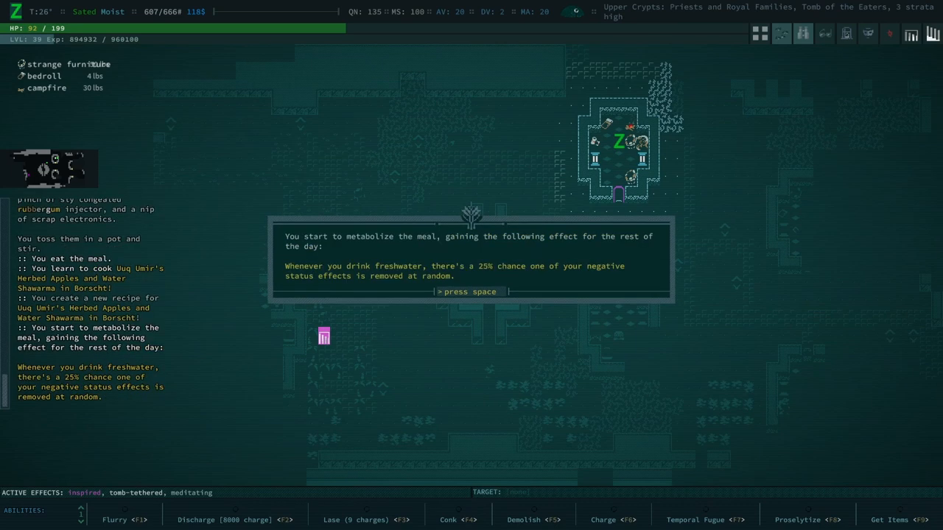
{"action": "key", "text": "space"}
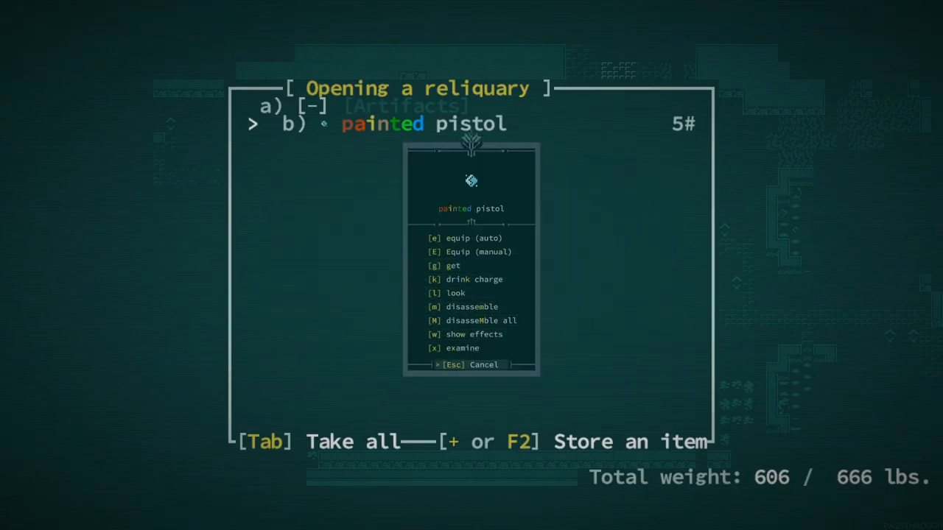
{"action": "mouse_move", "coordinate": [469, 279]}
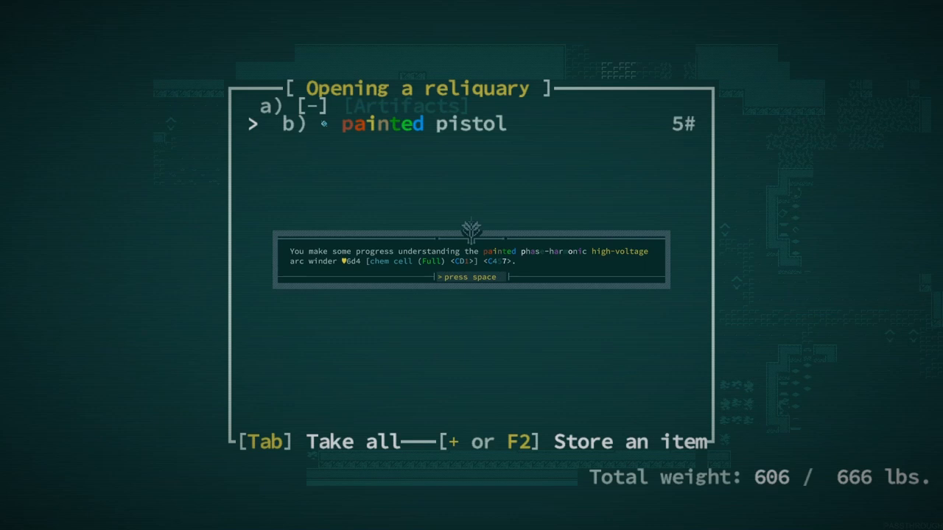
- Dismiss the painted pistol's understanding-progress message
{"action": "key", "text": "space"}
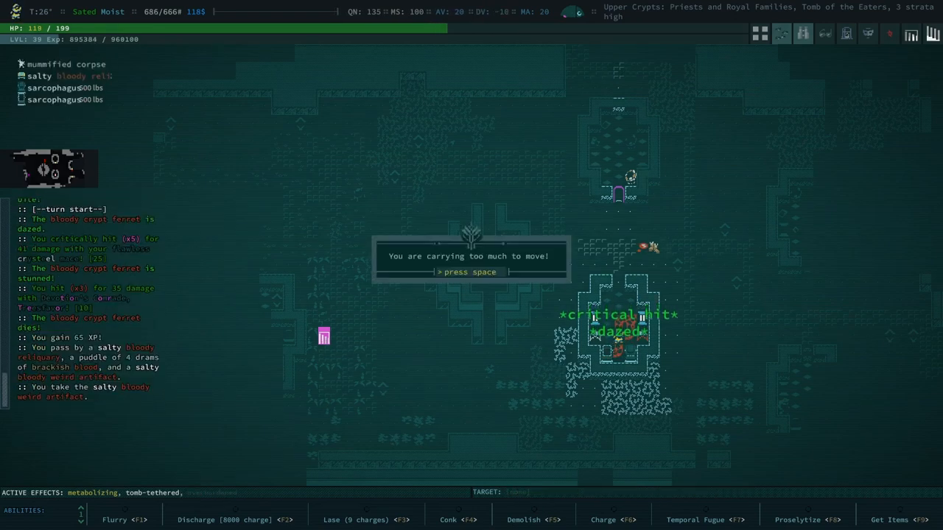
- Dismiss the overburdened notice, disassemble the bent metal sheet, and scroll to missile weapons
{"action": "key", "text": "space"}
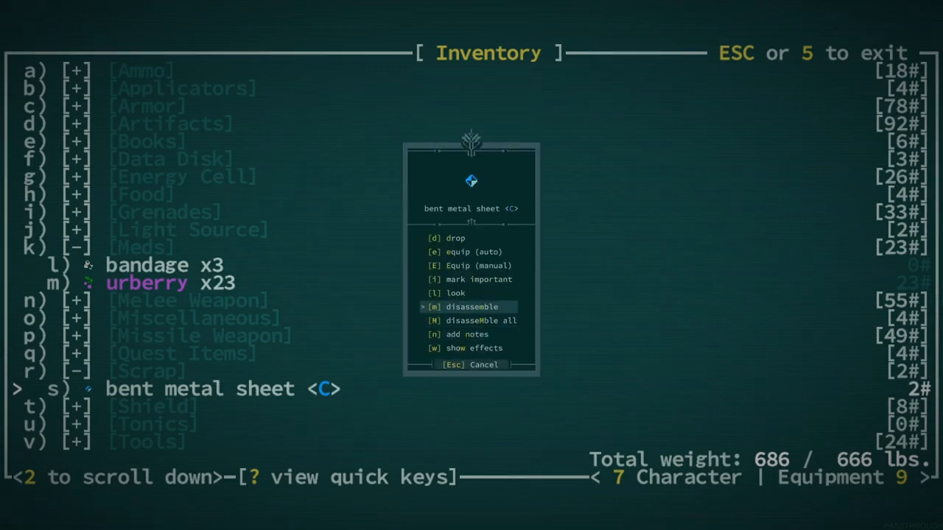
{"action": "left_click", "coordinate": [471, 306]}
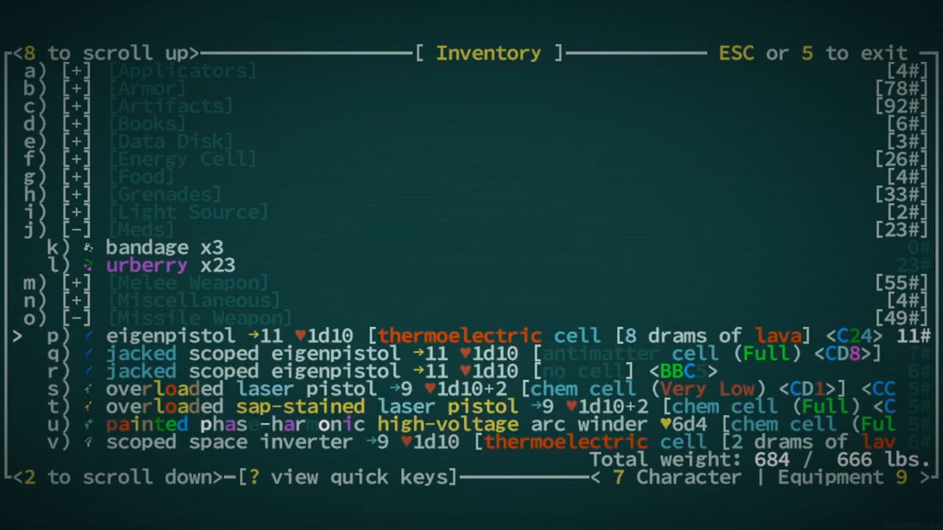
{"action": "scroll", "scroll_direction": "down", "scroll_amount": 3}
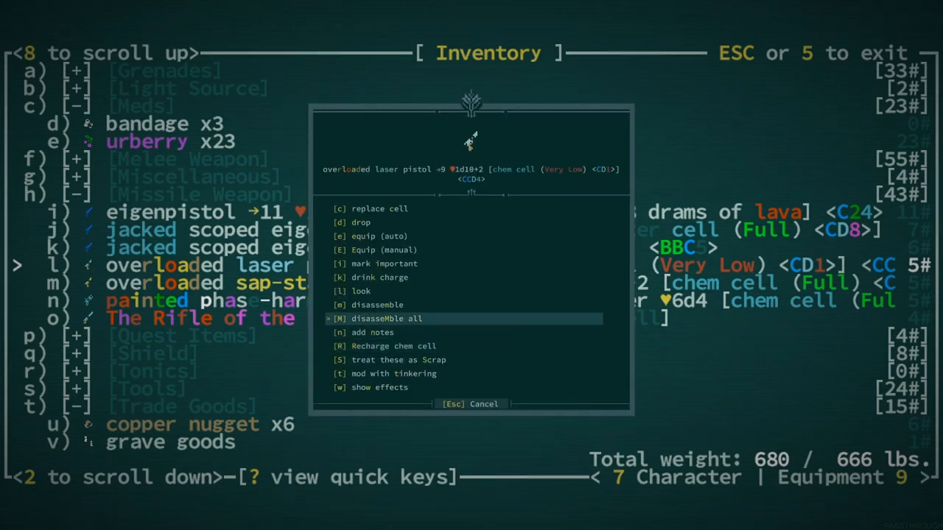
- Disassemble all overloaded sap-stained laser pistols, bringing carried weight to 672 lbs
{"action": "left_click", "coordinate": [377, 305]}
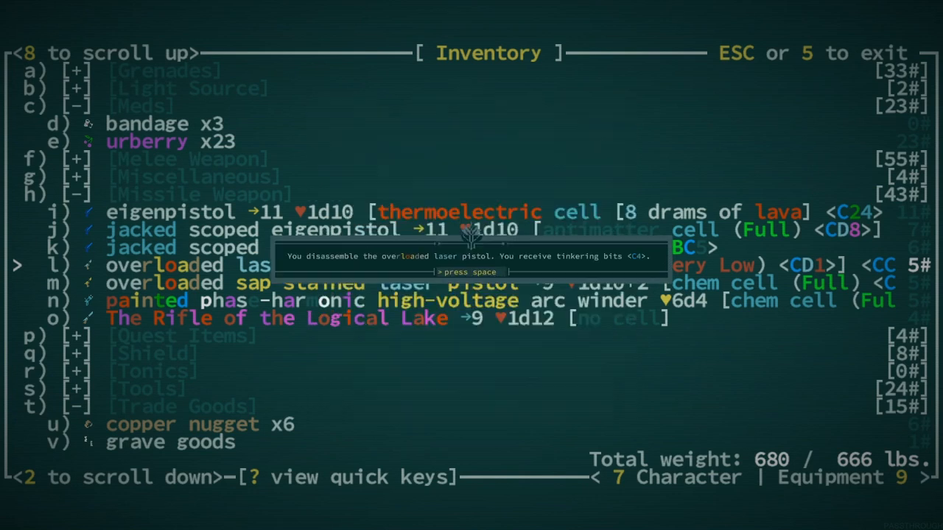
{"action": "key", "text": "space"}
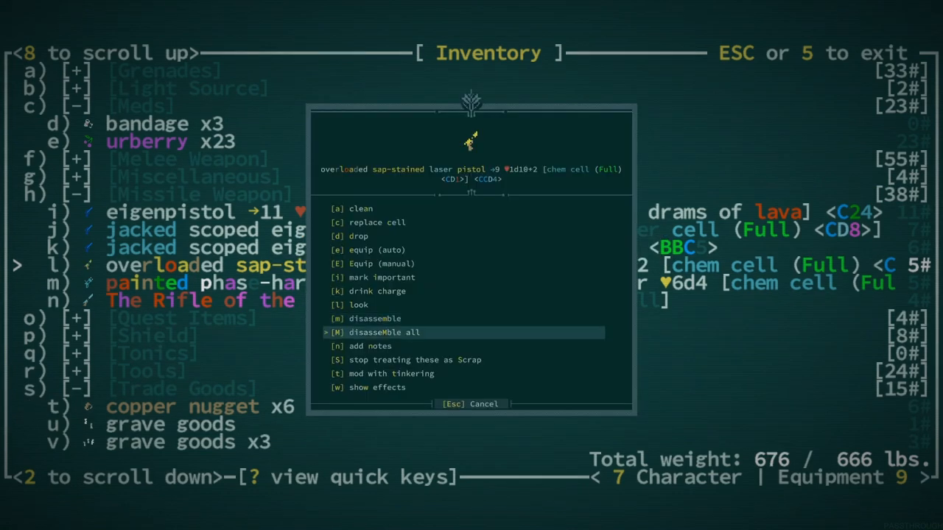
{"action": "left_click", "coordinate": [383, 332]}
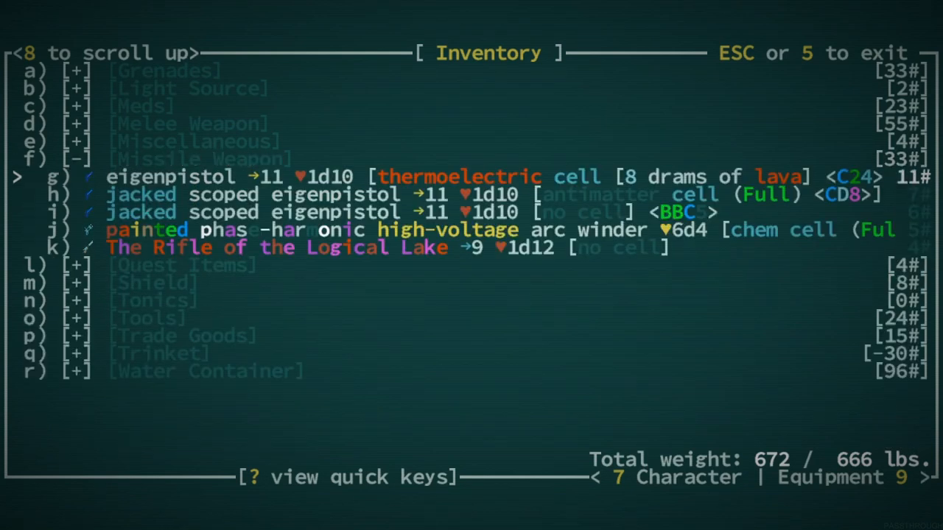
{"action": "left_click", "coordinate": [171, 177]}
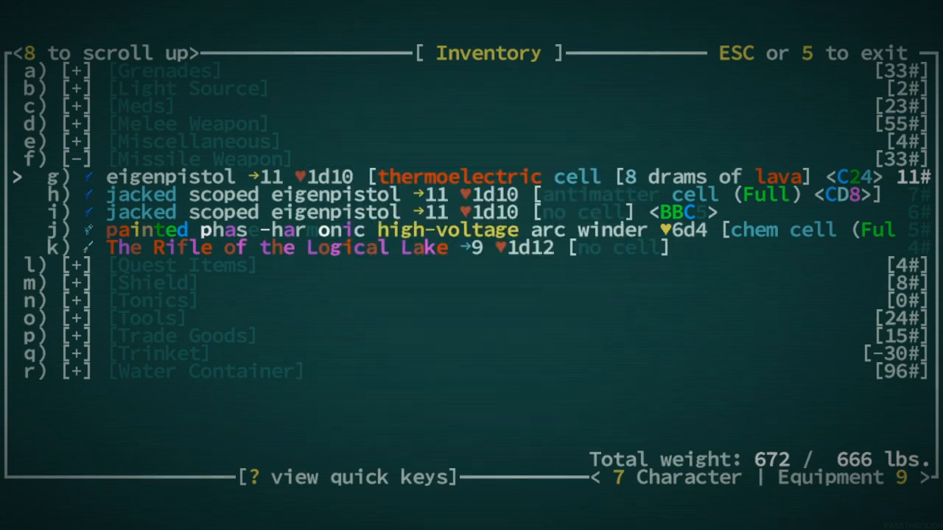
- Disassemble the thermoelectric eigenpistol, reaching 666 lbs, and read the painted arc winder's description
{"action": "left_click", "coordinate": [170, 176]}
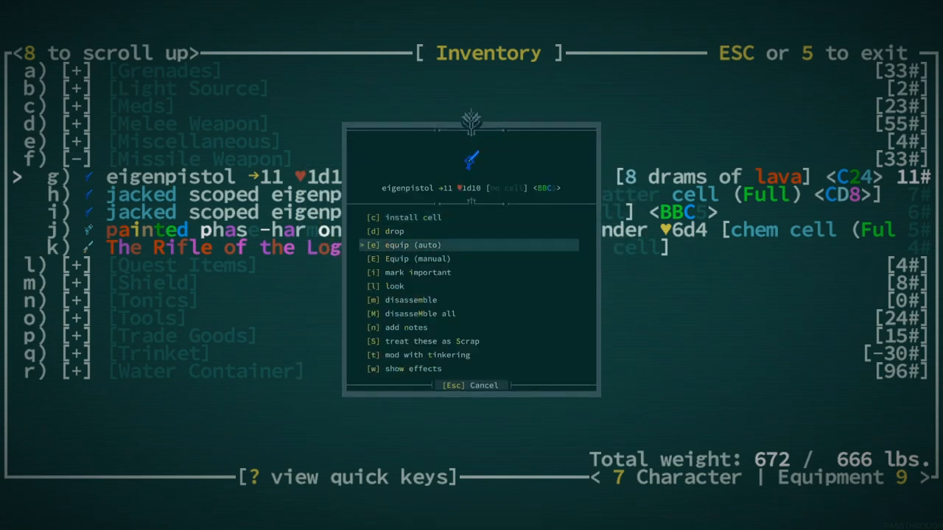
{"action": "left_click", "coordinate": [413, 244]}
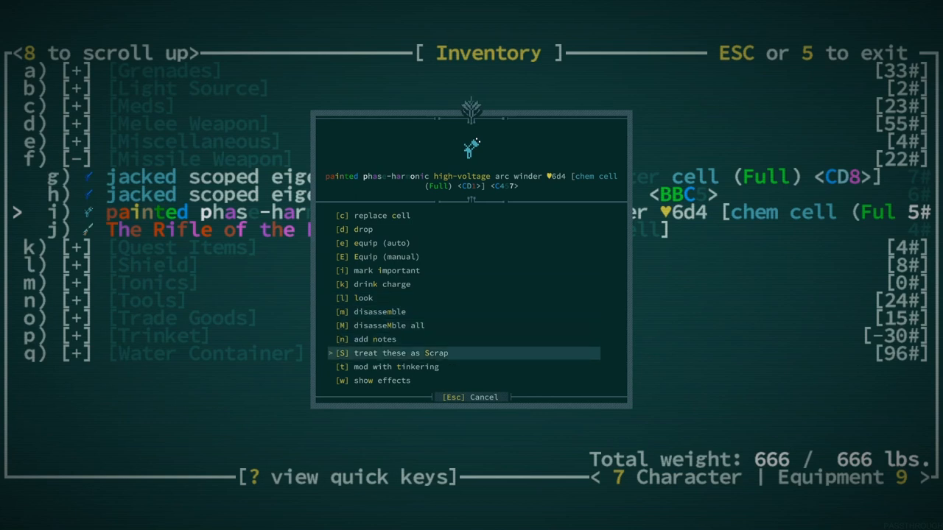
{"action": "left_click", "coordinate": [362, 297]}
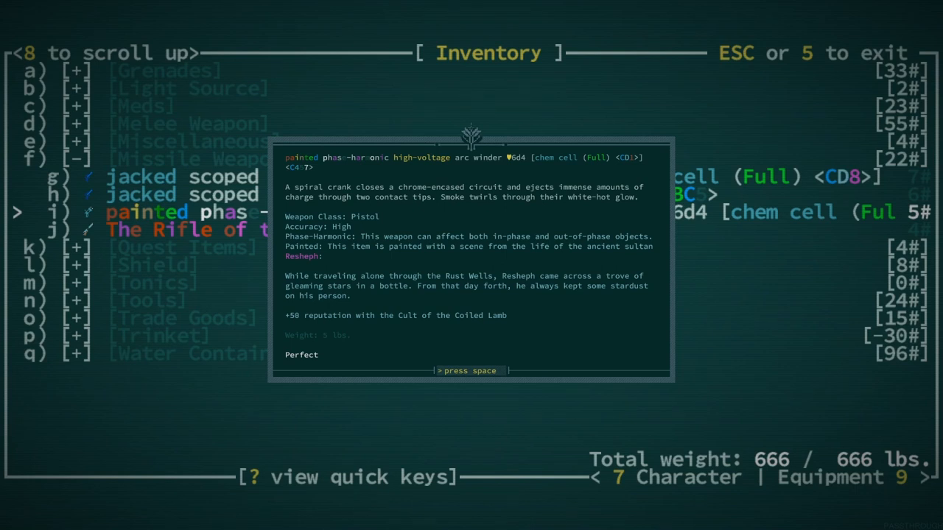
{"action": "key", "text": "space"}
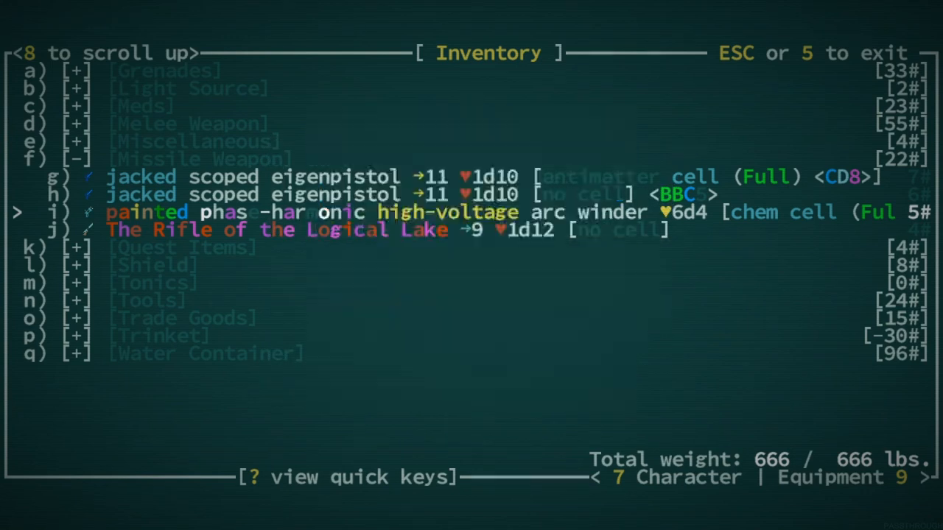
{"action": "left_click", "coordinate": [147, 212]}
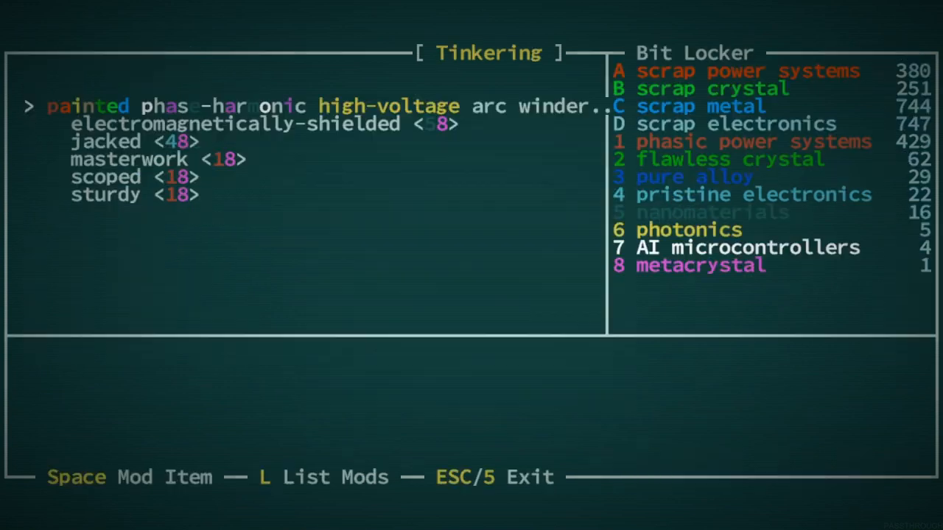
- Apply the jacked <48> mod to the painted arc winder and dismiss the confirmation
{"action": "key", "text": "Down"}
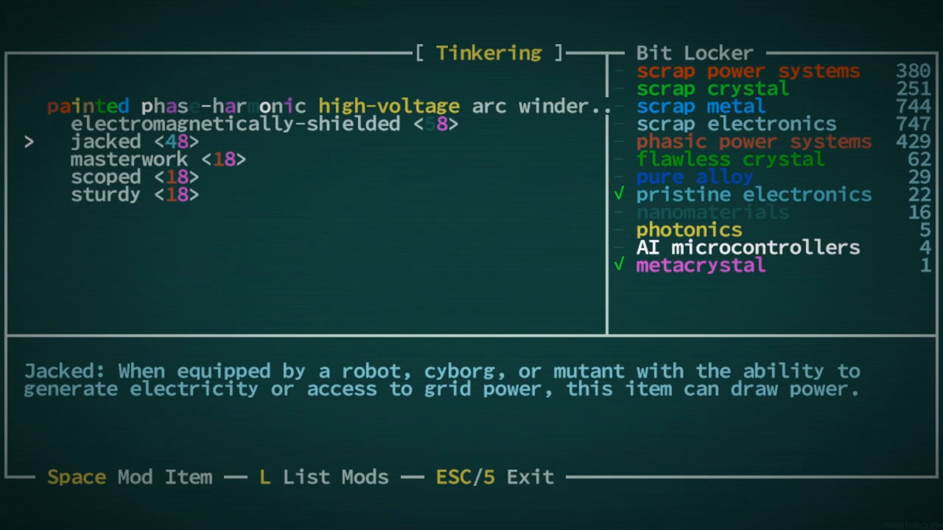
{"action": "key", "text": "down"}
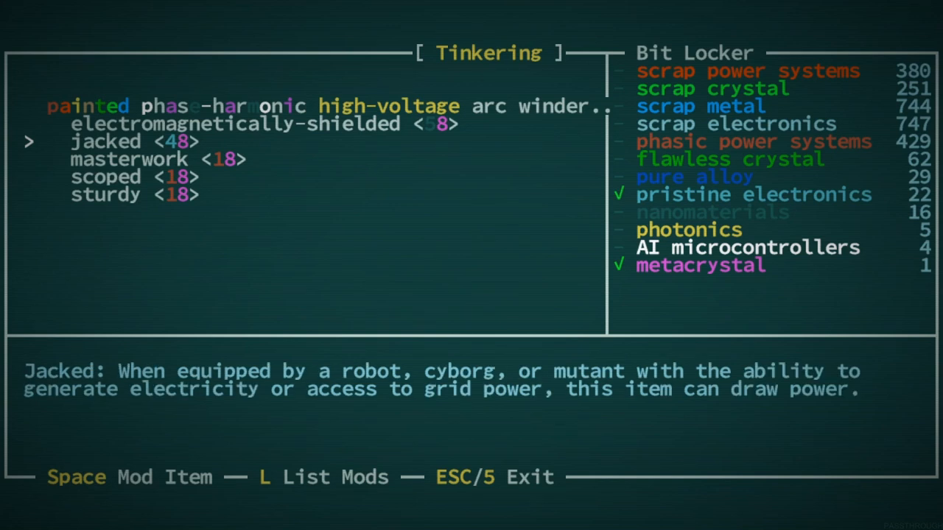
{"action": "key", "text": "space"}
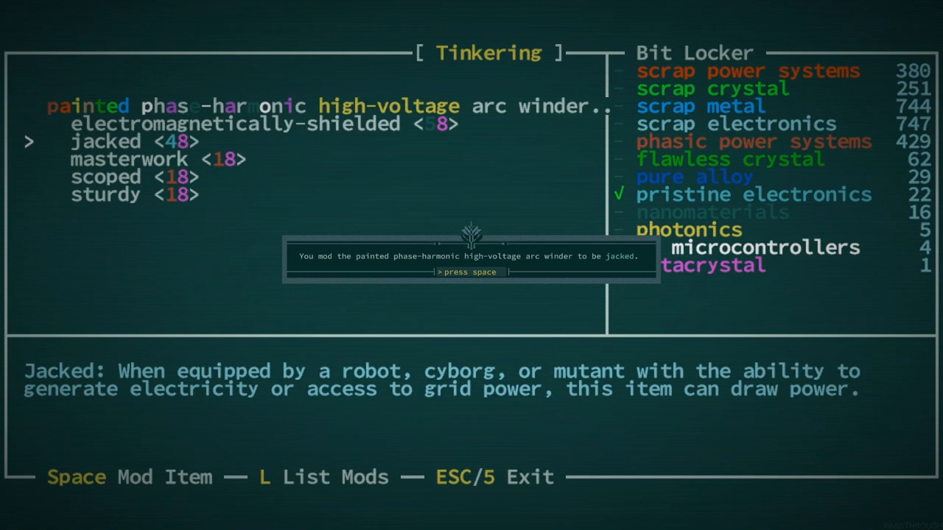
{"action": "key", "text": "space"}
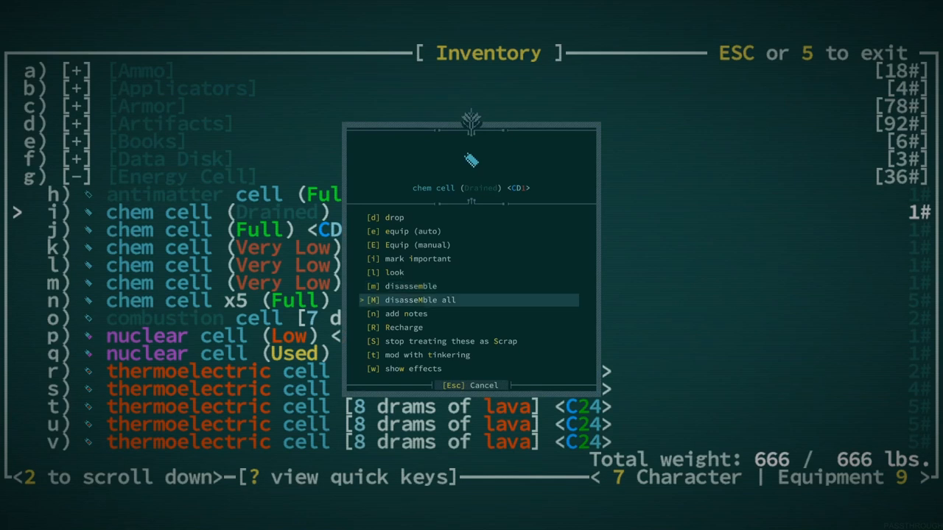
- Disassemble all chem cells and drop the 28 sower's seeds, cutting weight to 627 lbs
{"action": "left_click", "coordinate": [419, 300]}
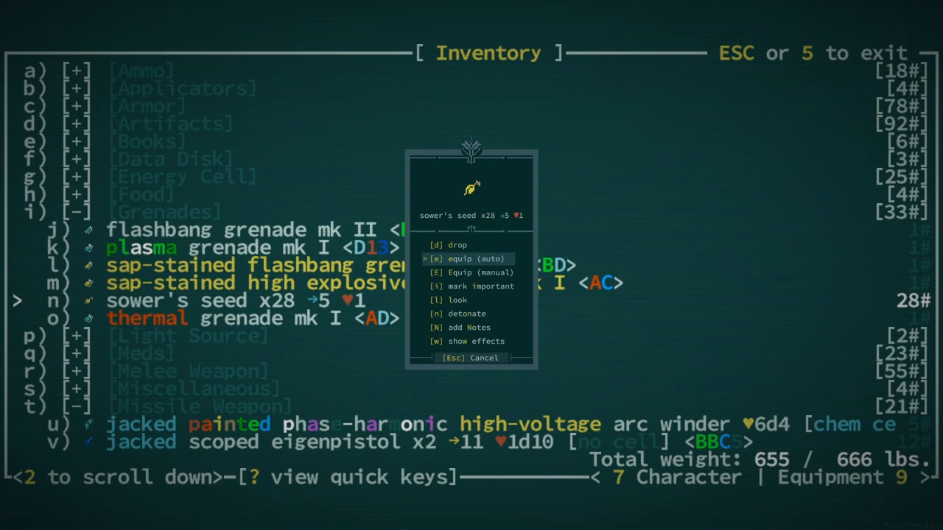
{"action": "left_click", "coordinate": [457, 244]}
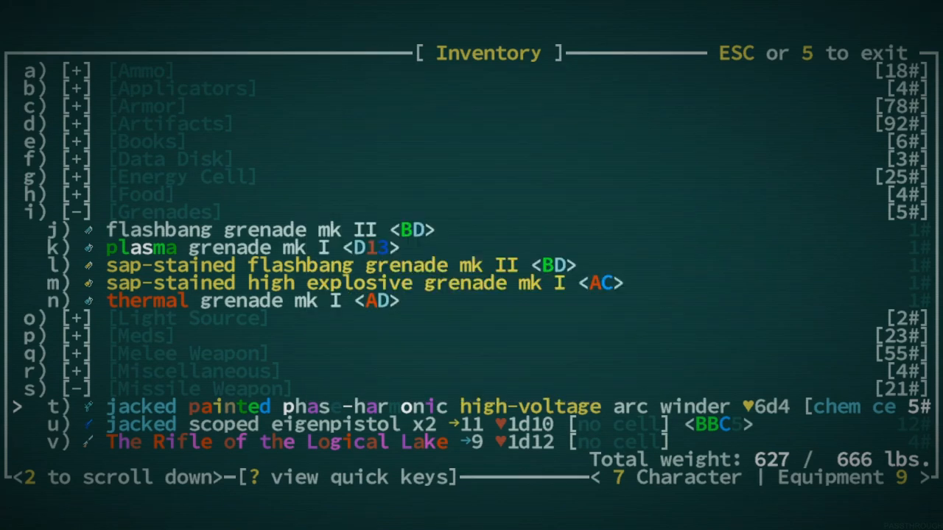
- Reopen the inventory and scroll down to the equipped jacked arc winder's options
{"action": "key", "text": "Escape"}
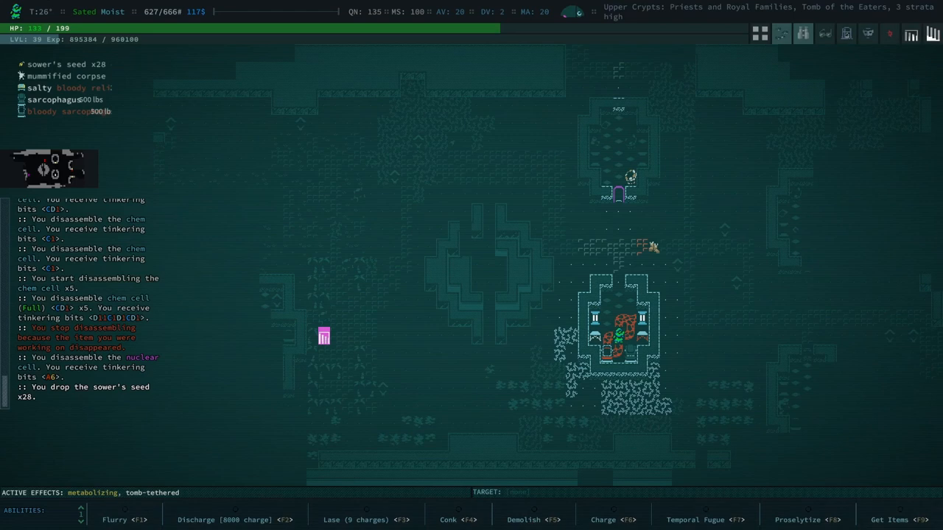
{"action": "key", "text": "i"}
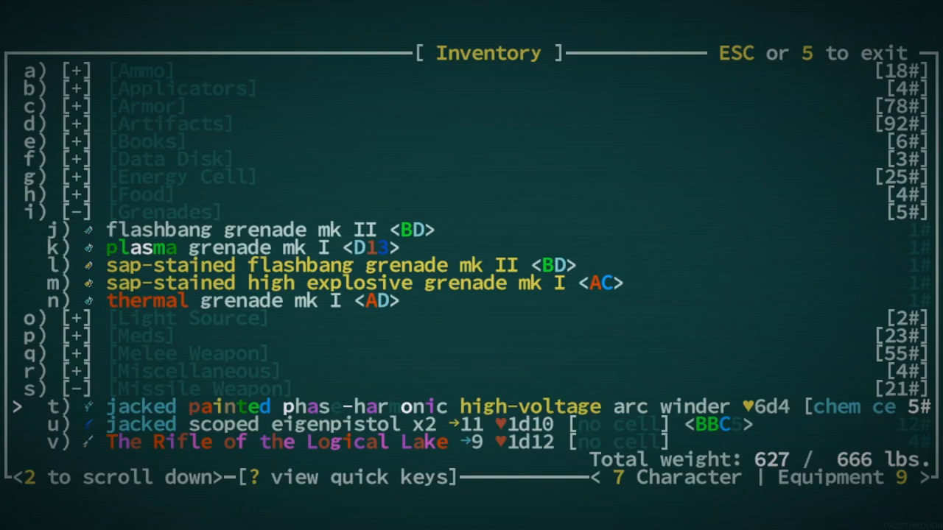
{"action": "scroll", "scroll_direction": "down", "scroll_amount": 3}
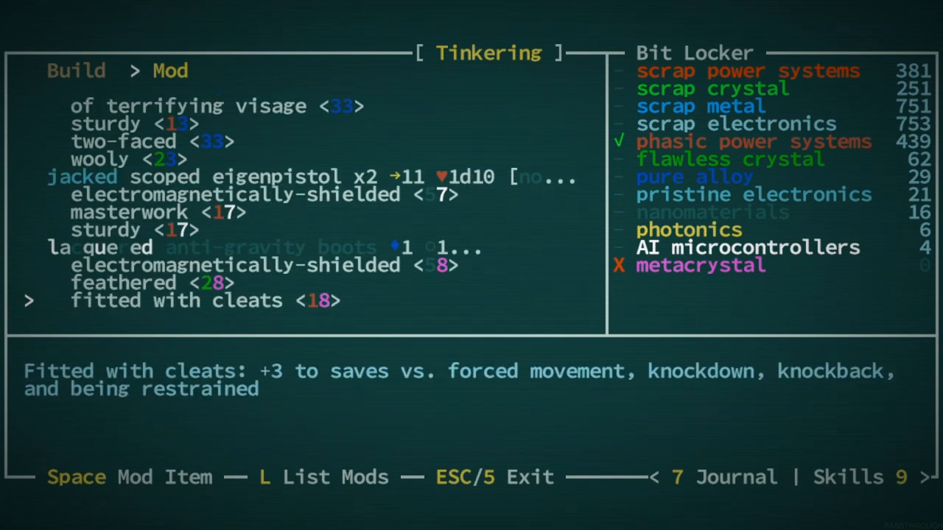
{"action": "scroll", "scroll_direction": "down", "scroll_amount": 3}
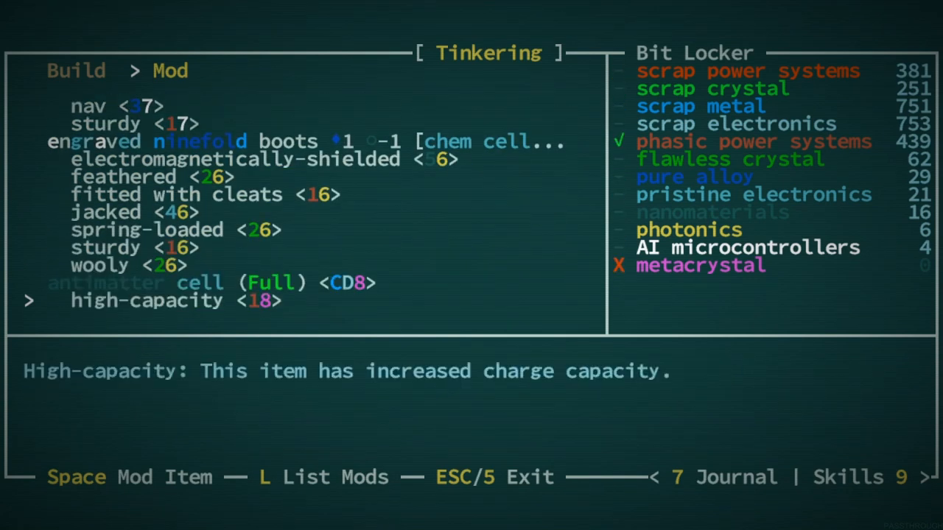
{"action": "scroll", "scroll_direction": "down", "scroll_amount": 3}
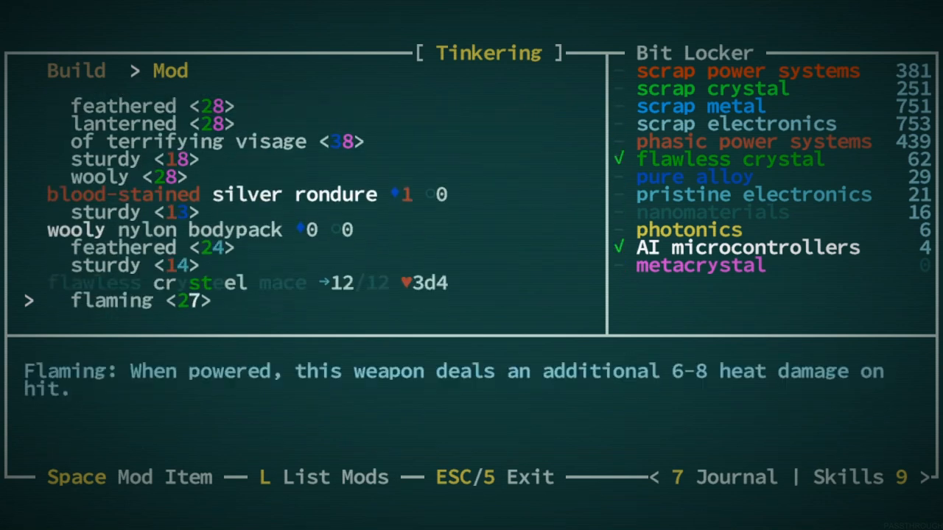
{"action": "scroll", "scroll_direction": "down", "scroll_amount": 3}
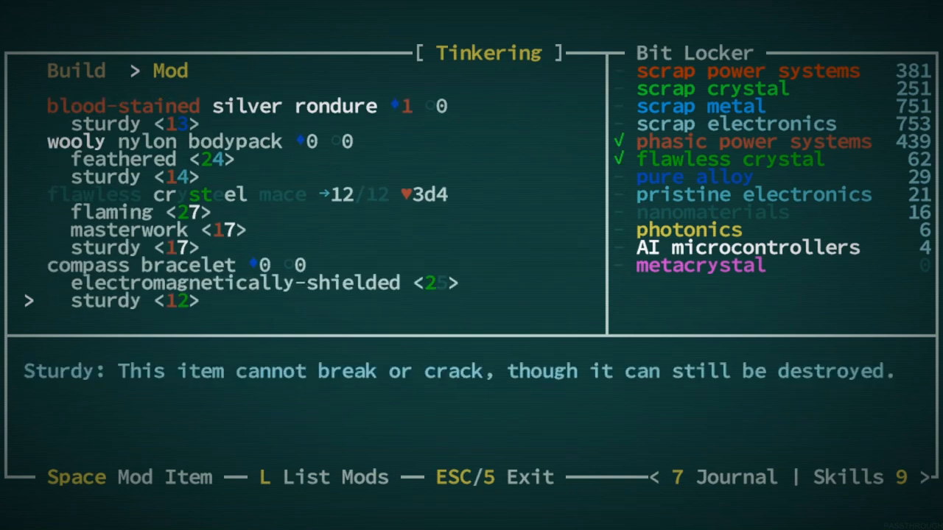
{"action": "scroll", "scroll_direction": "down", "scroll_amount": 3}
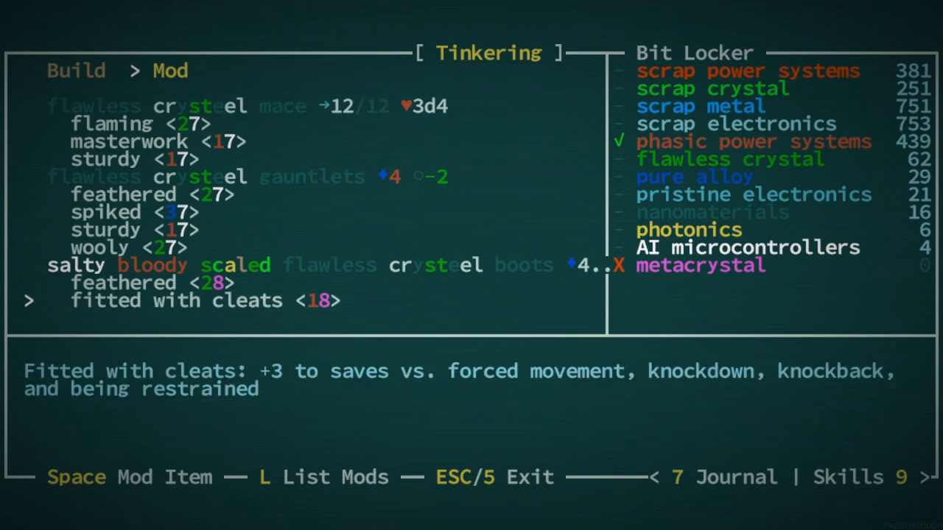
{"action": "scroll", "scroll_direction": "down", "scroll_amount": 3}
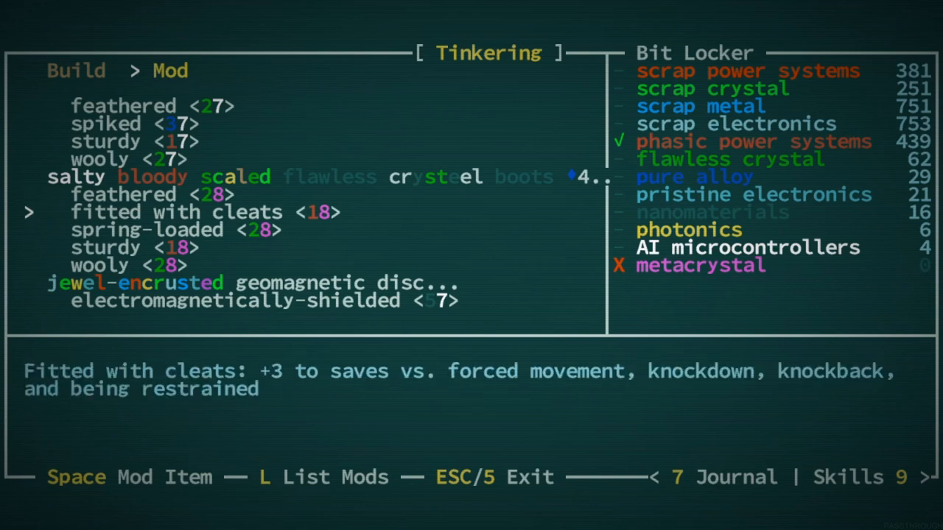
{"action": "key", "text": "Down"}
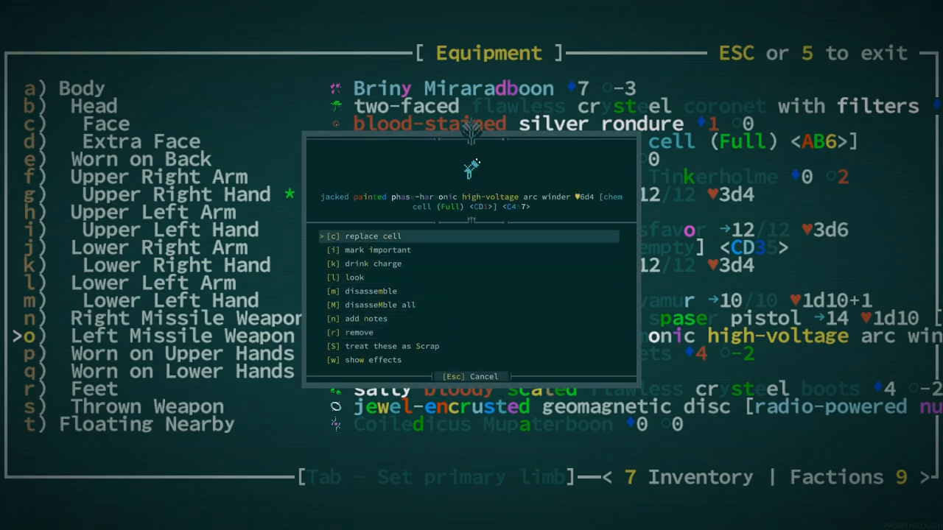
- Swap the high-voltage arc winder's energy cell and return to the crypt ferret fight
{"action": "left_click", "coordinate": [372, 236]}
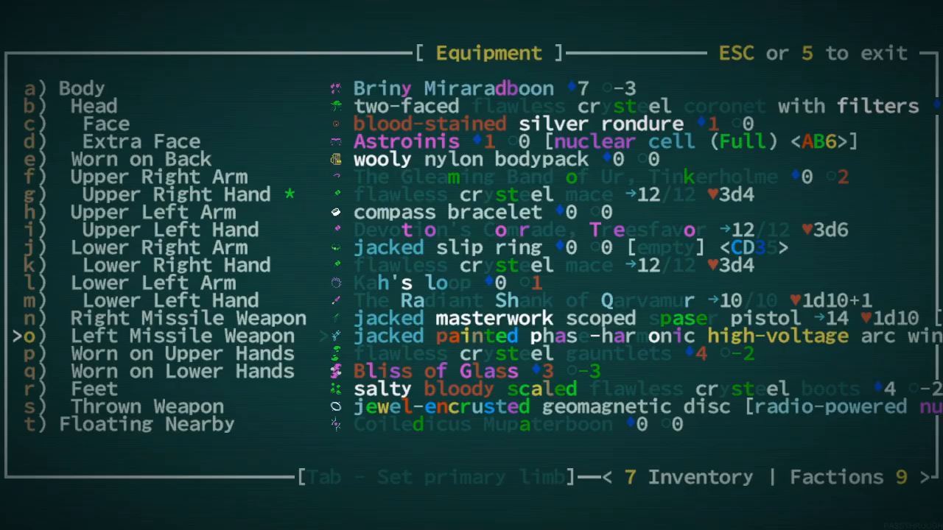
{"action": "key", "text": "Escape"}
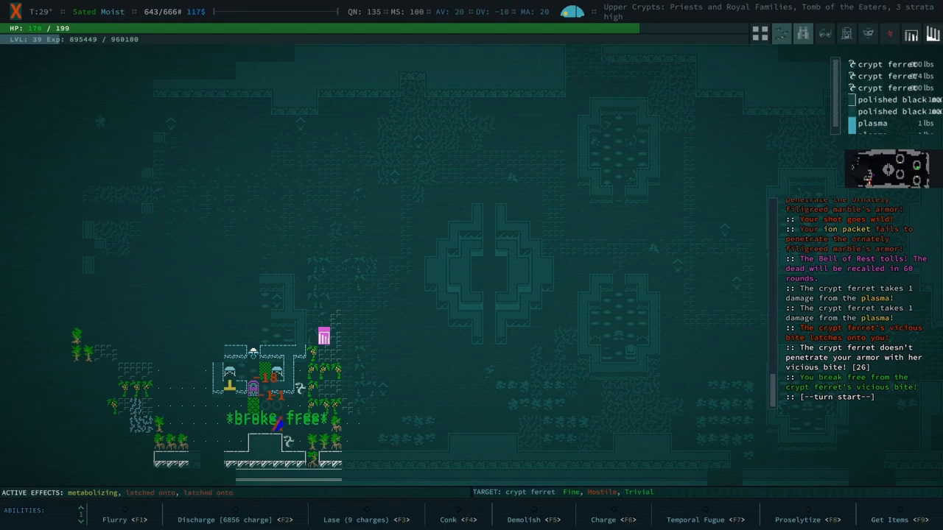
- Break free of the crypt ferret and dismiss the astral friction message at the Liminal Way
{"action": "key", "text": "F2"}
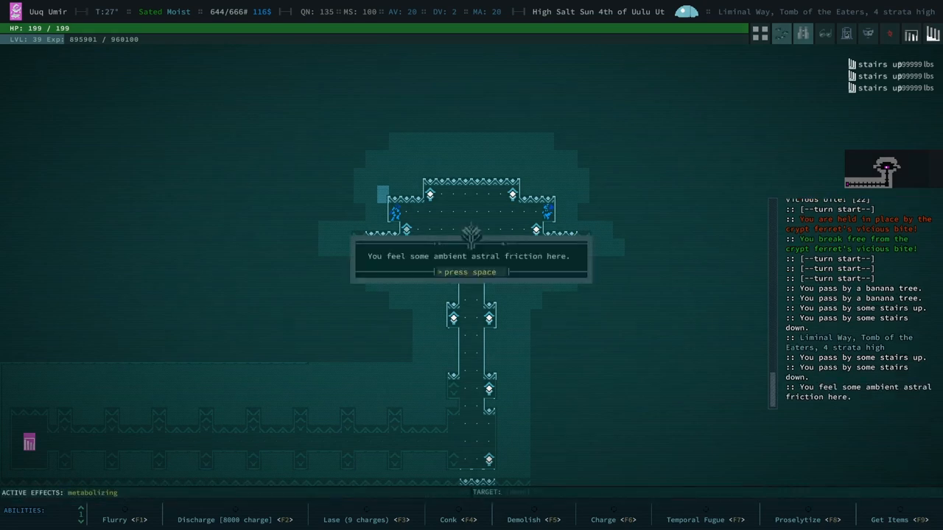
{"action": "key", "text": "space"}
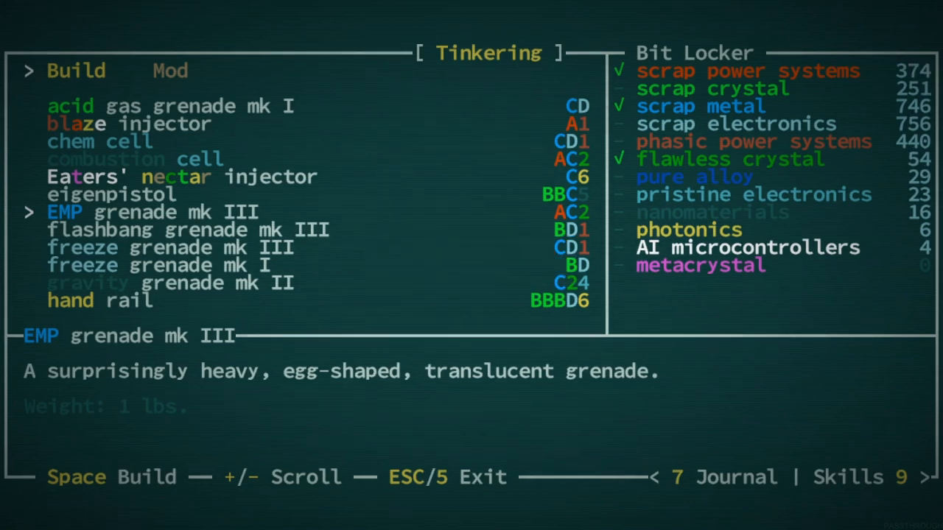
- Build several freeze grenade mk III from the tinkering recipe list
{"action": "key", "text": "Down"}
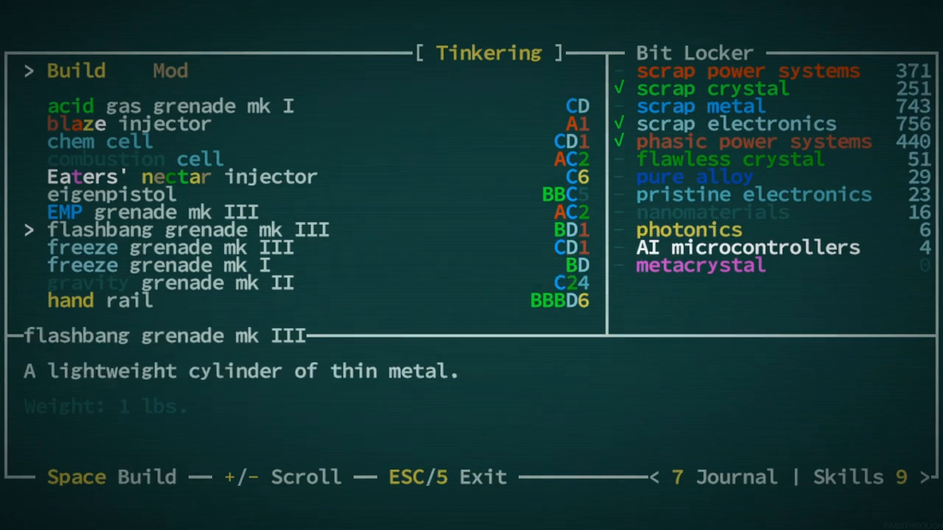
{"action": "key", "text": "Down"}
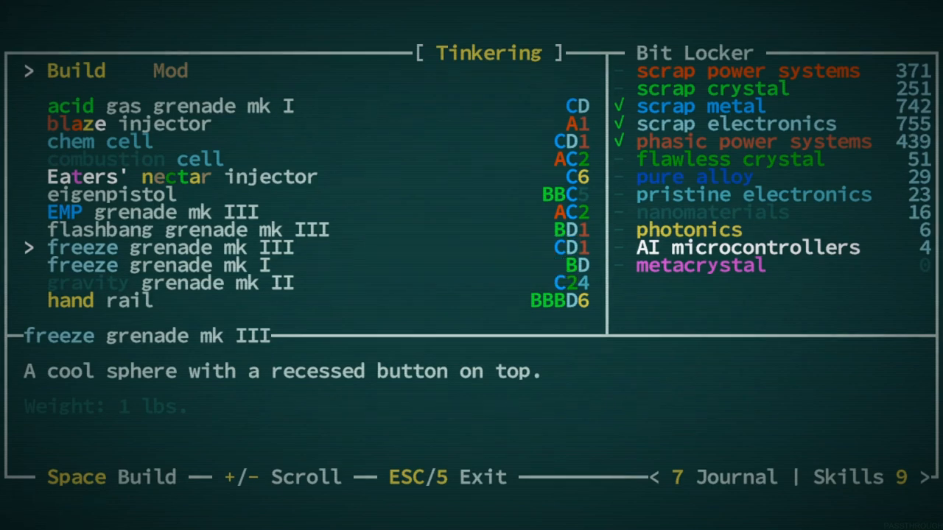
{"action": "key", "text": "space"}
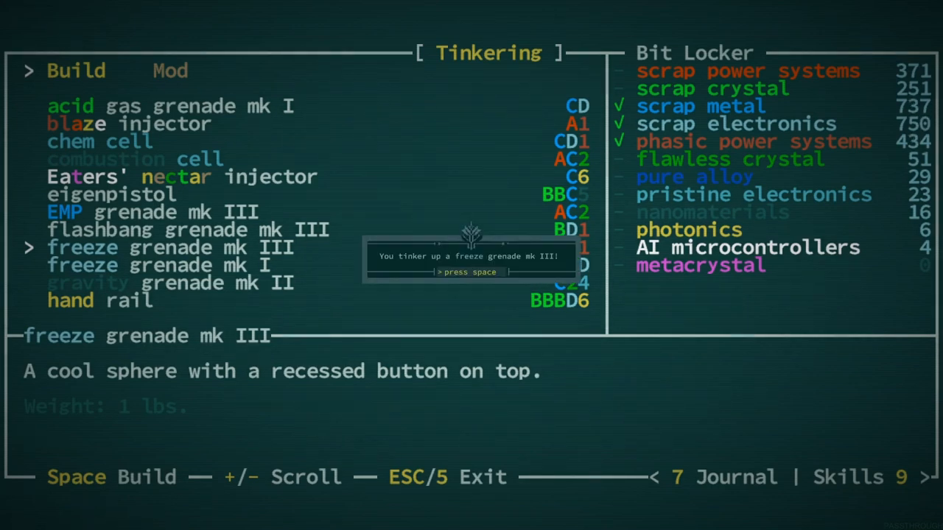
{"action": "key", "text": "space"}
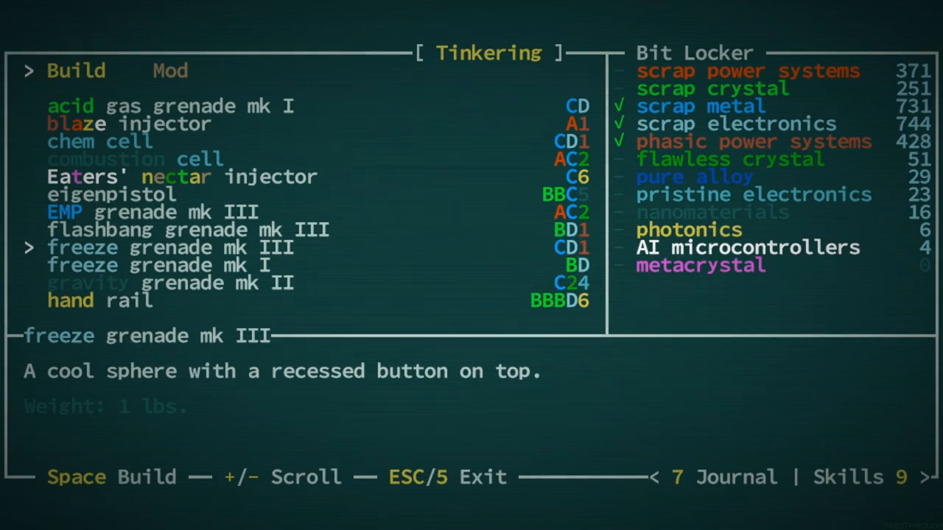
{"action": "key", "text": "space"}
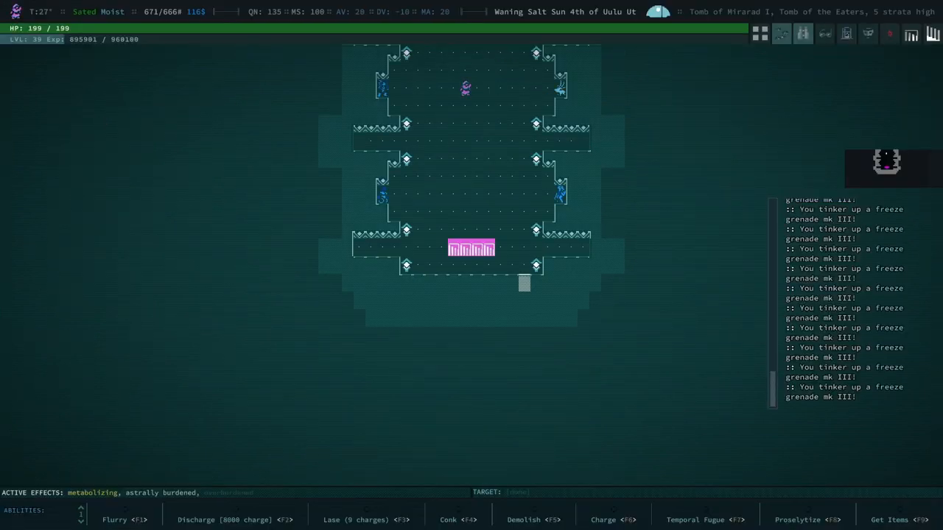
- Disassemble the burnt capacitor and painted maghammer, then drop the electrified staff
{"action": "key", "text": "i"}
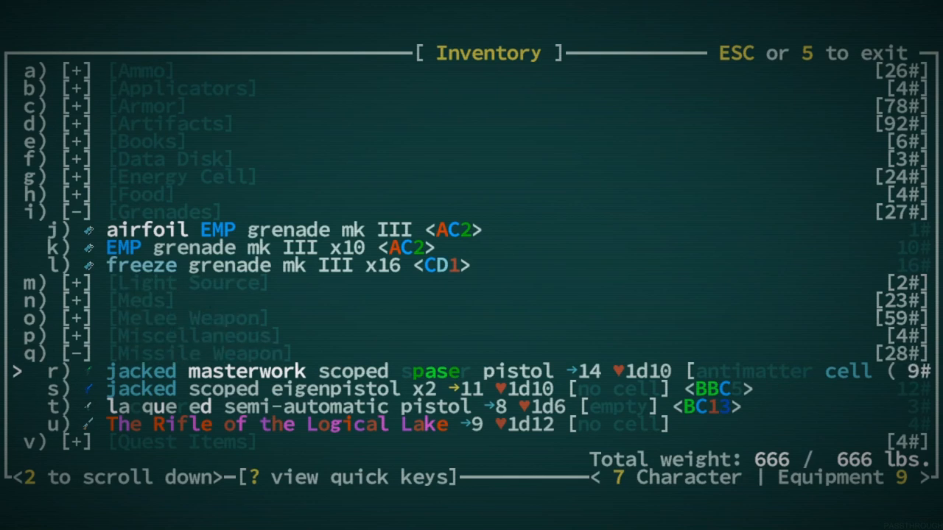
{"action": "scroll", "scroll_direction": "down", "scroll_amount": 3}
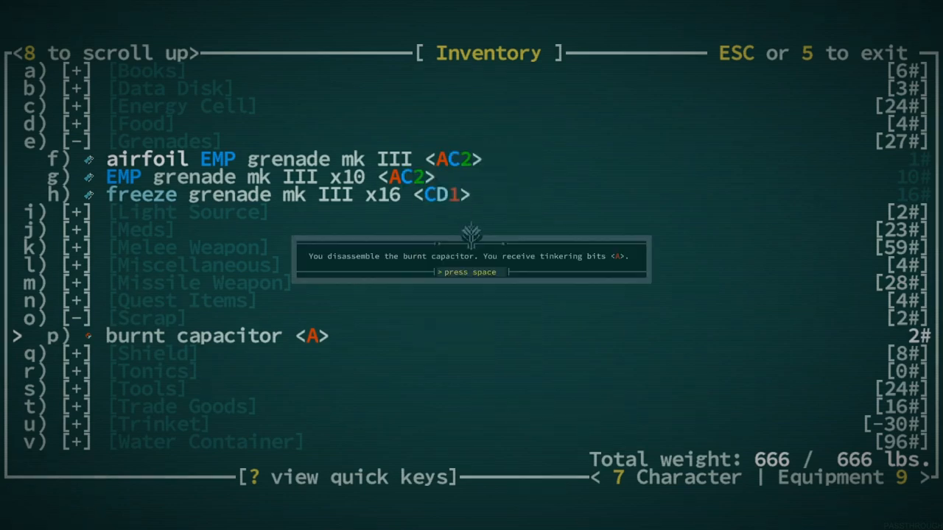
{"action": "key", "text": "space"}
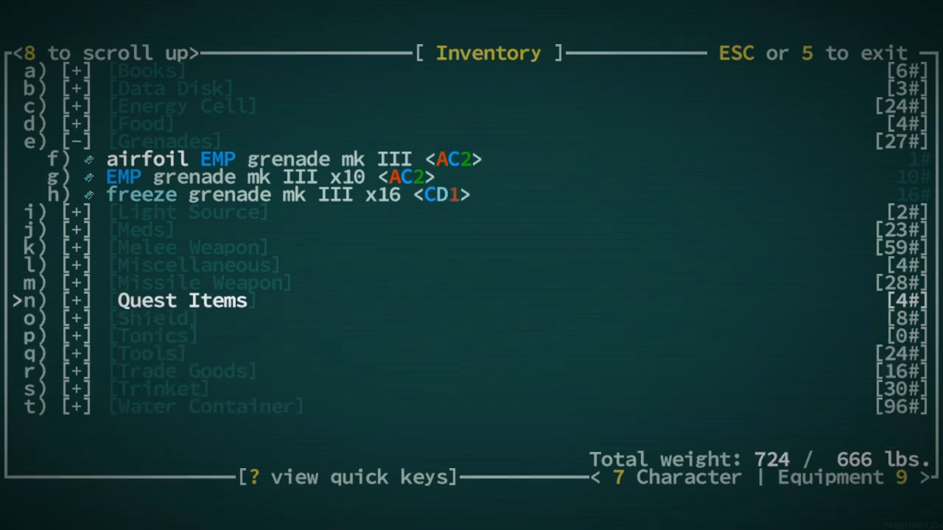
{"action": "left_click", "coordinate": [183, 301]}
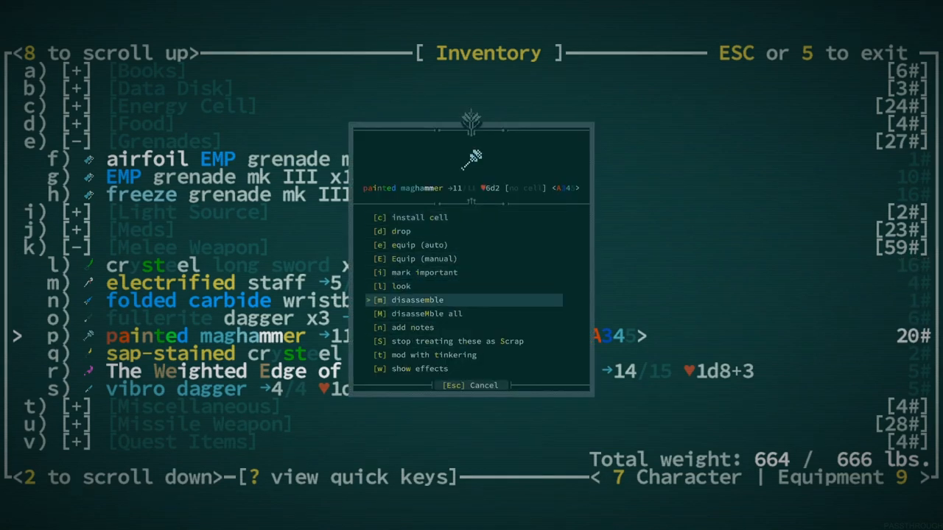
{"action": "left_click", "coordinate": [416, 300]}
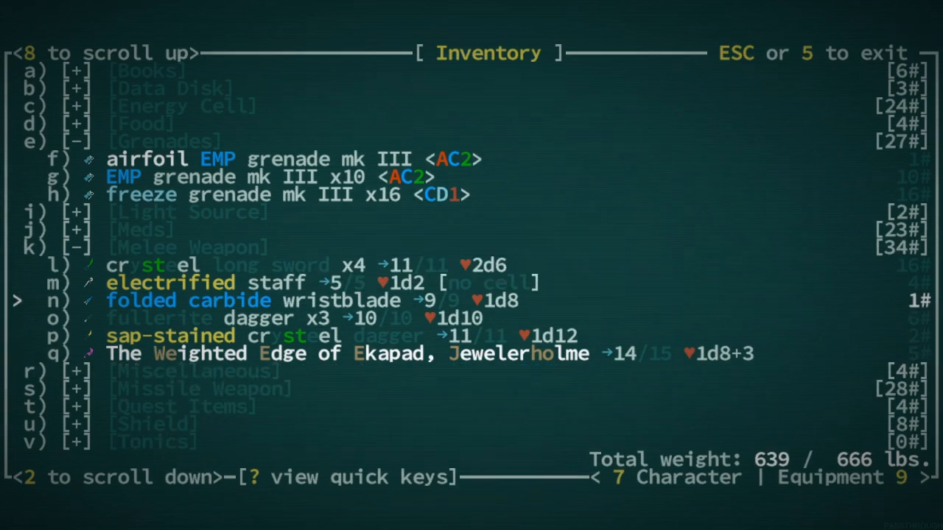
{"action": "left_click", "coordinate": [171, 282]}
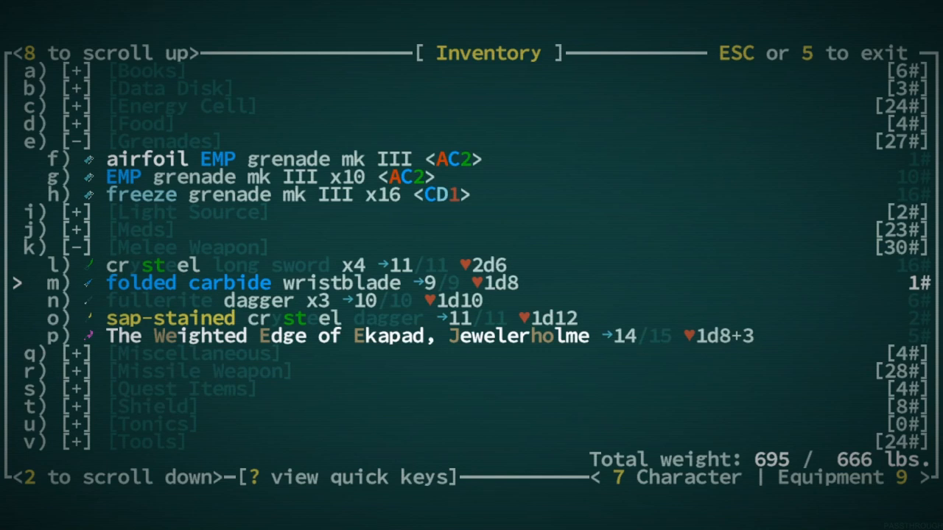
- Dismiss the overburdened warning and scroll the inventory to the poison gas grenade mk II
{"action": "key", "text": "Escape"}
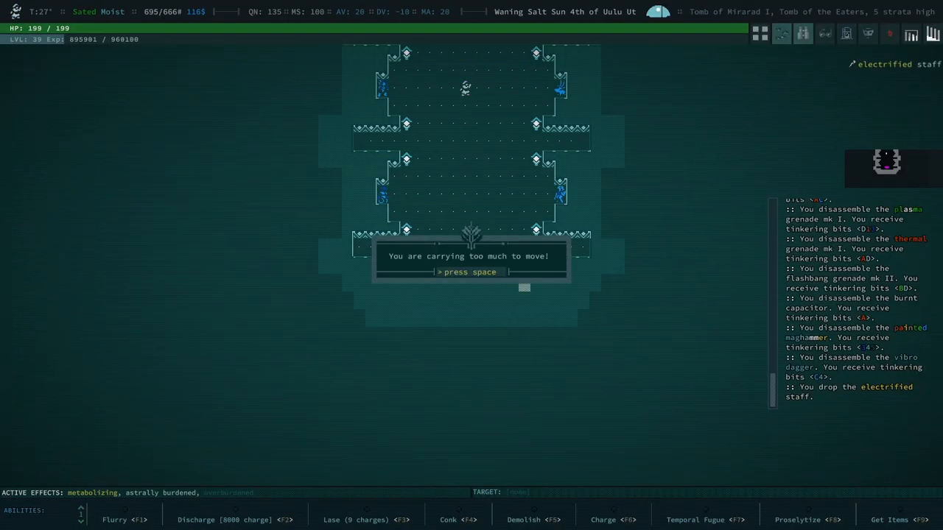
{"action": "key", "text": "space"}
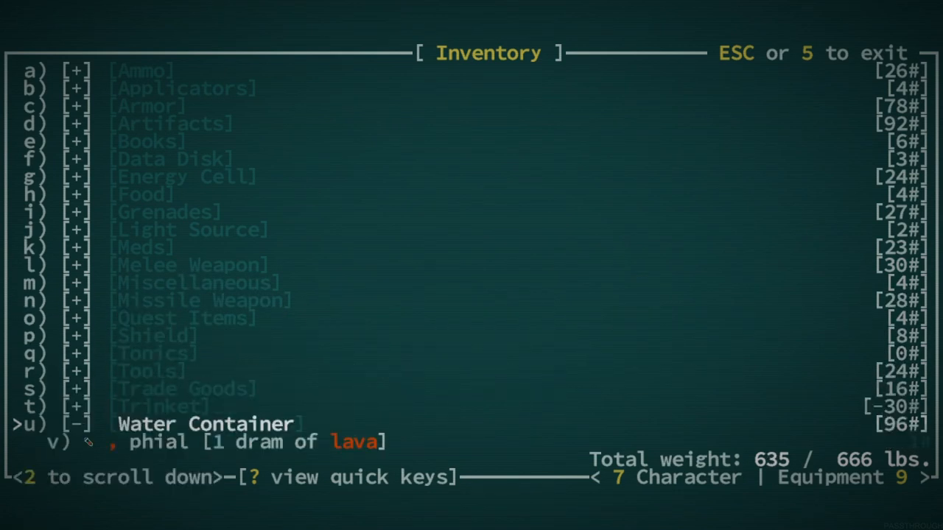
{"action": "scroll", "scroll_direction": "down", "scroll_amount": 3}
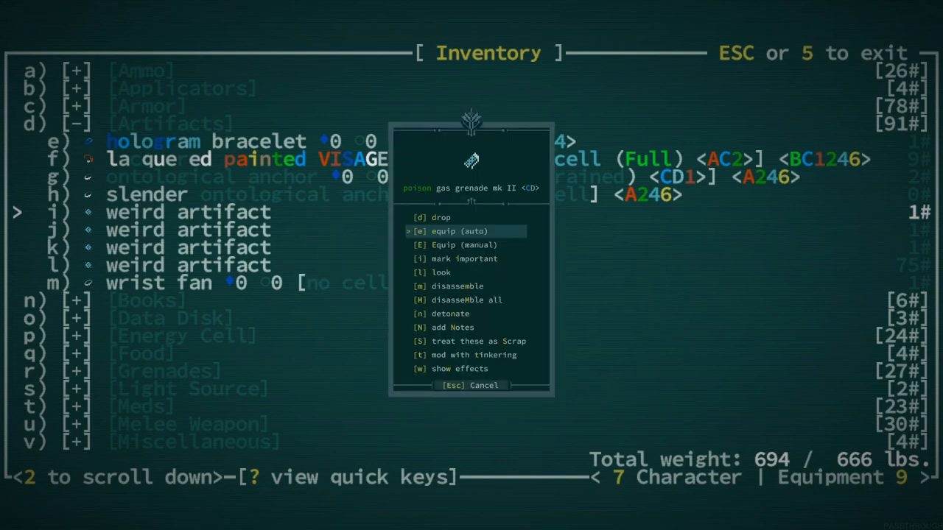
- Cook and eat a sun-dried banana meal, gaining Psychometry, then reopen the inventory
{"action": "left_click", "coordinate": [457, 230]}
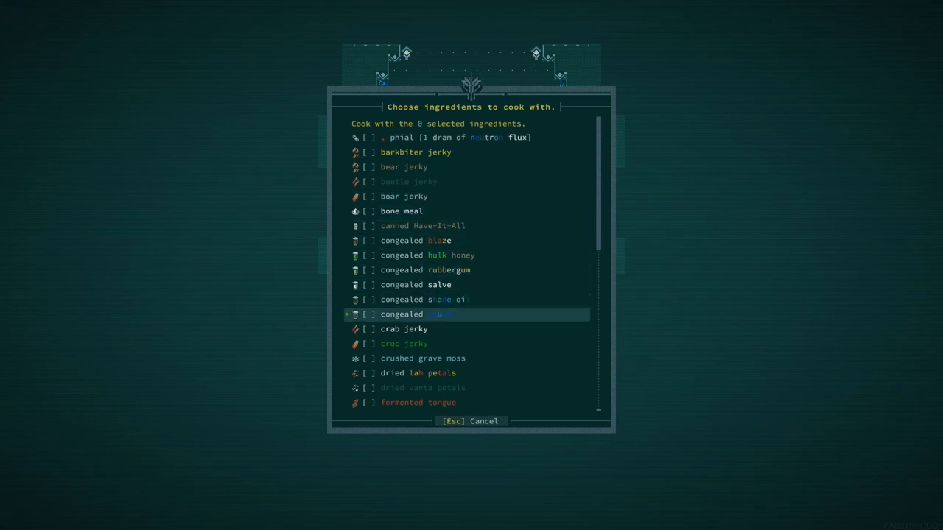
{"action": "scroll", "scroll_direction": "down", "scroll_amount": 3}
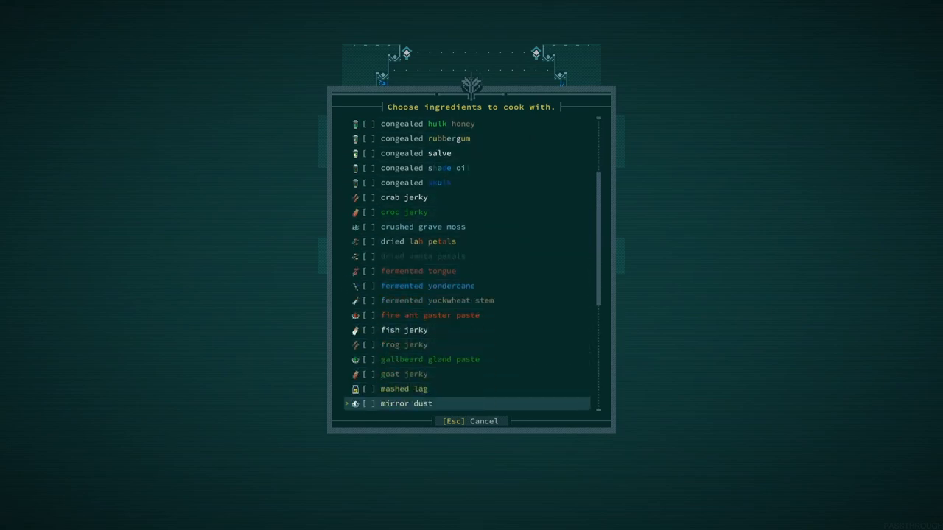
{"action": "scroll", "scroll_direction": "down", "scroll_amount": 3}
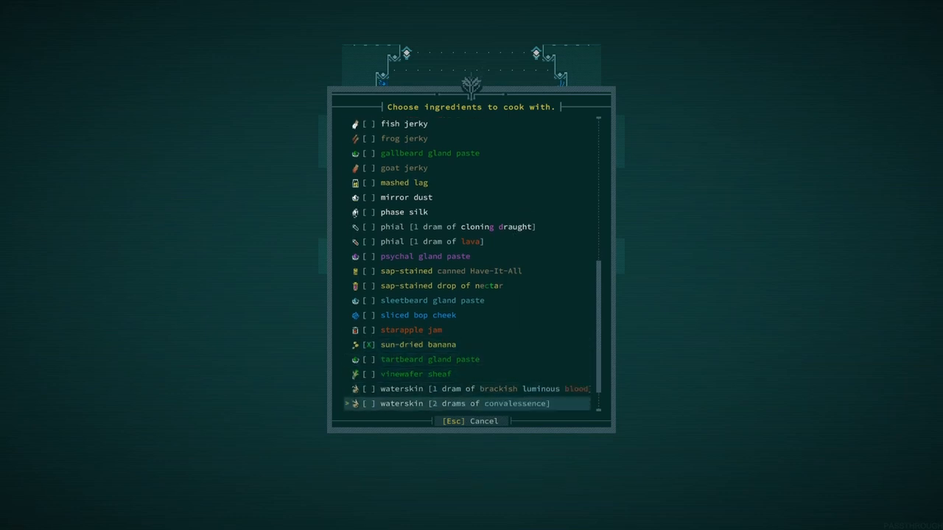
{"action": "key", "text": "Enter"}
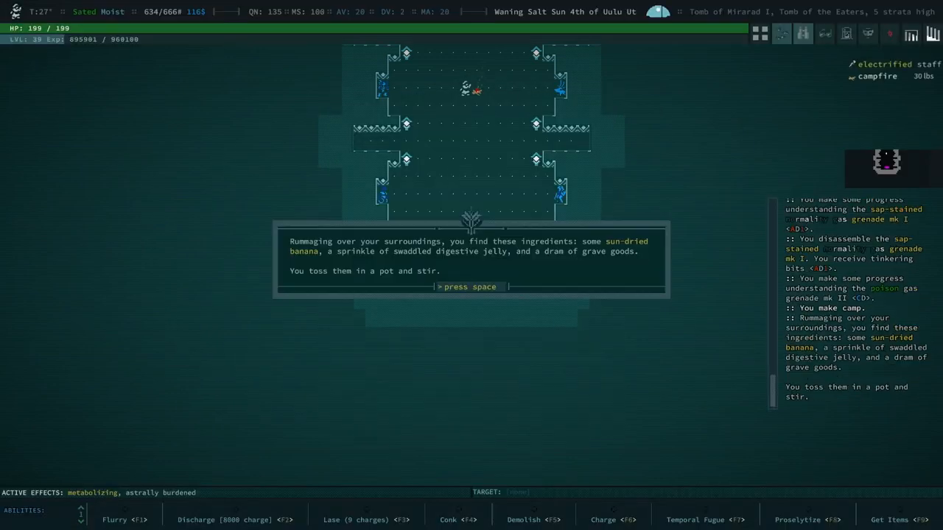
{"action": "key", "text": "space"}
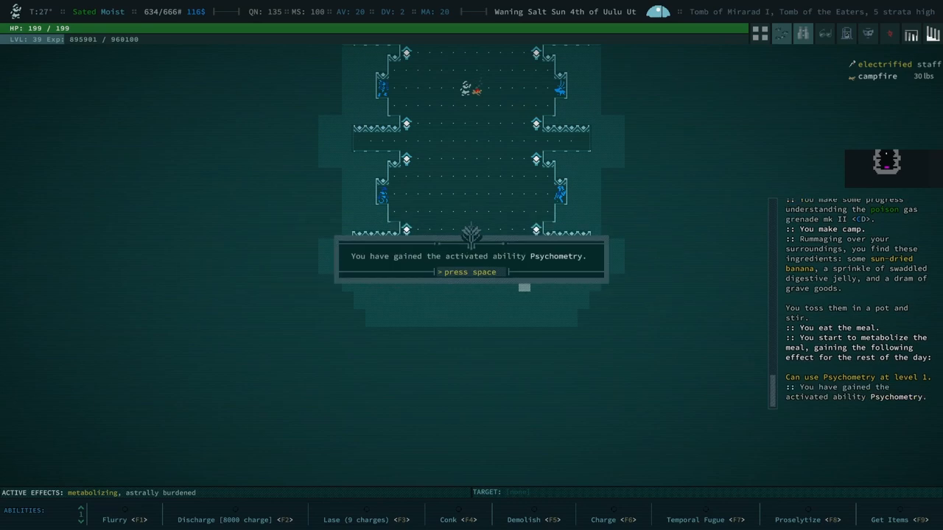
{"action": "key", "text": "i"}
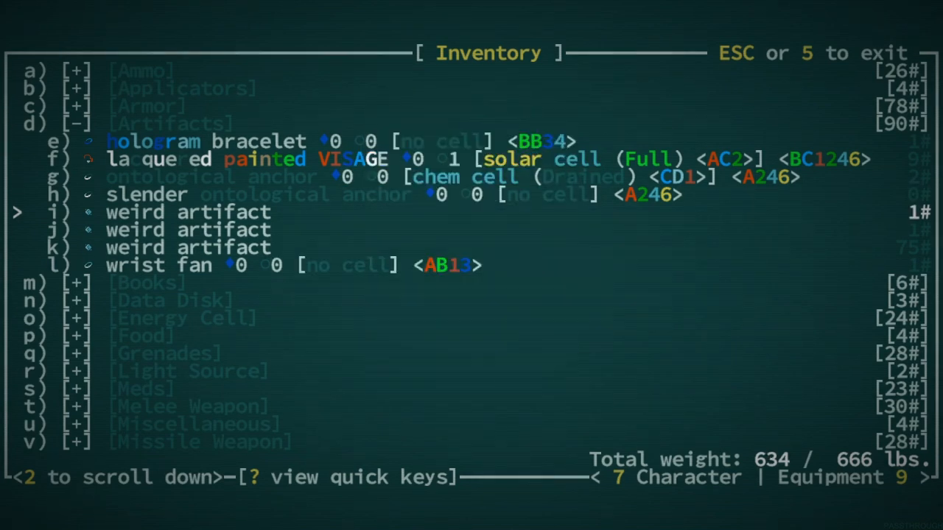
- Disassemble the slender ontological anchor and grenades for tinkering bits
{"action": "key", "text": "Escape"}
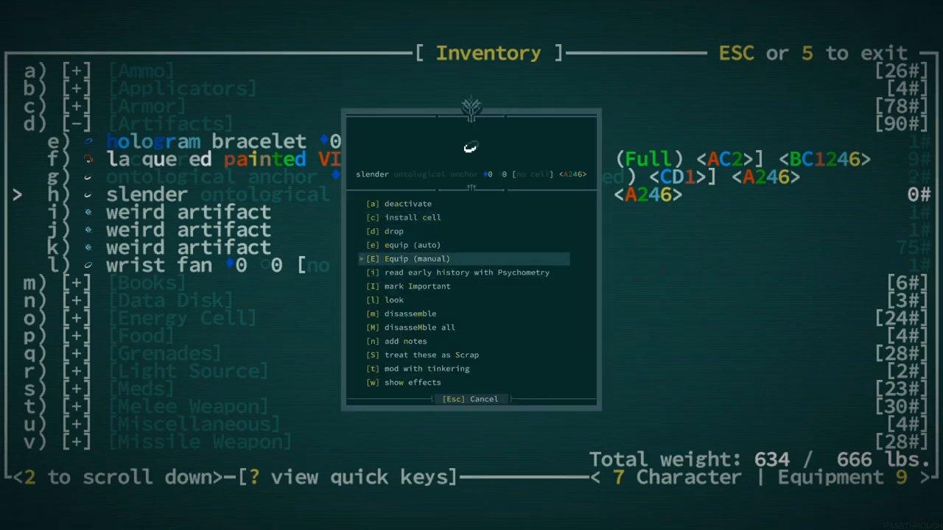
{"action": "left_click", "coordinate": [416, 258]}
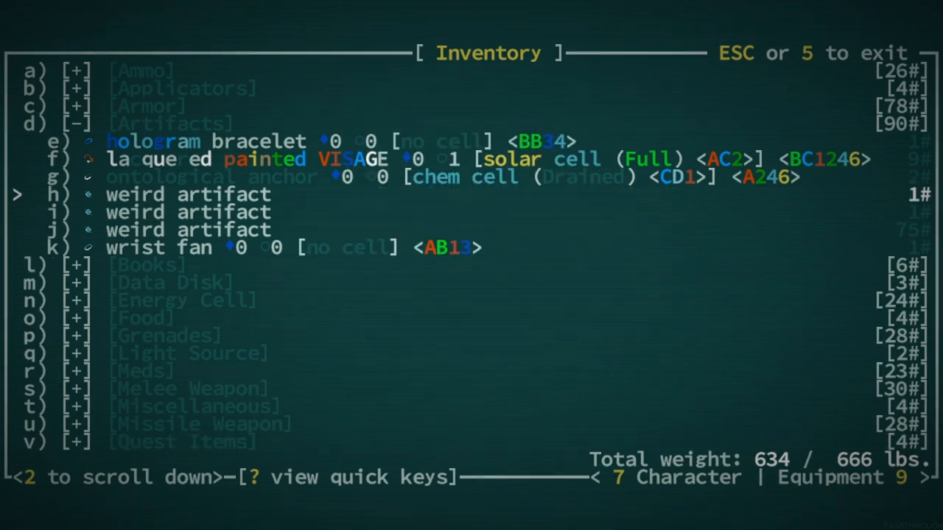
{"action": "left_click", "coordinate": [220, 177]}
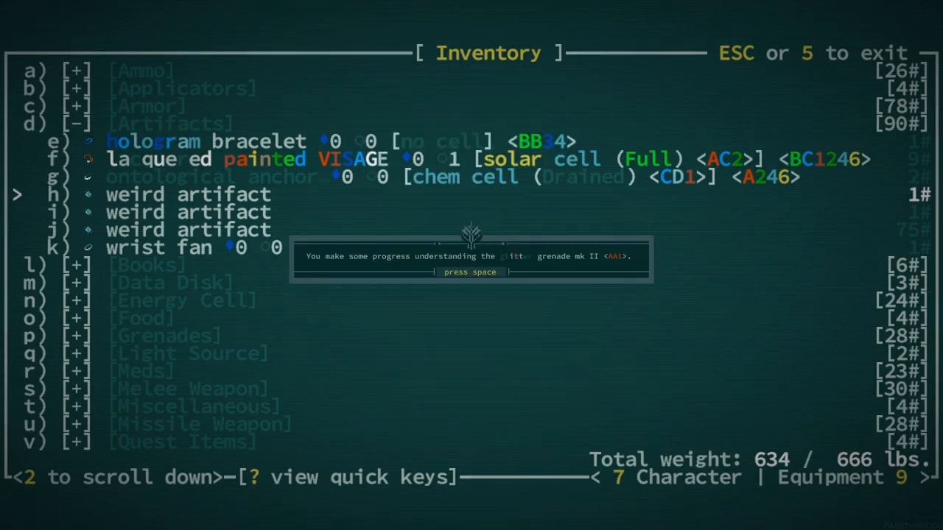
{"action": "key", "text": "space"}
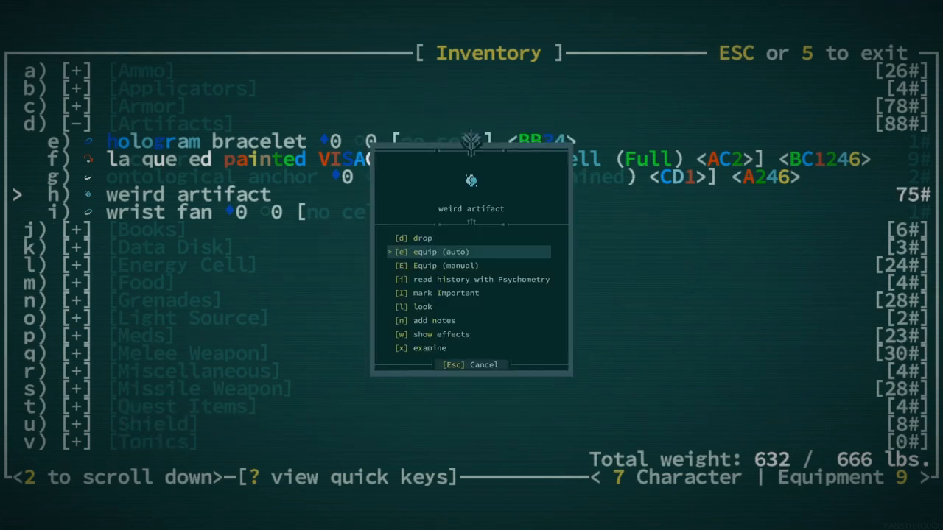
- Examine the weird artifact, revealing motorized treads, and drop them
{"action": "left_click", "coordinate": [481, 279]}
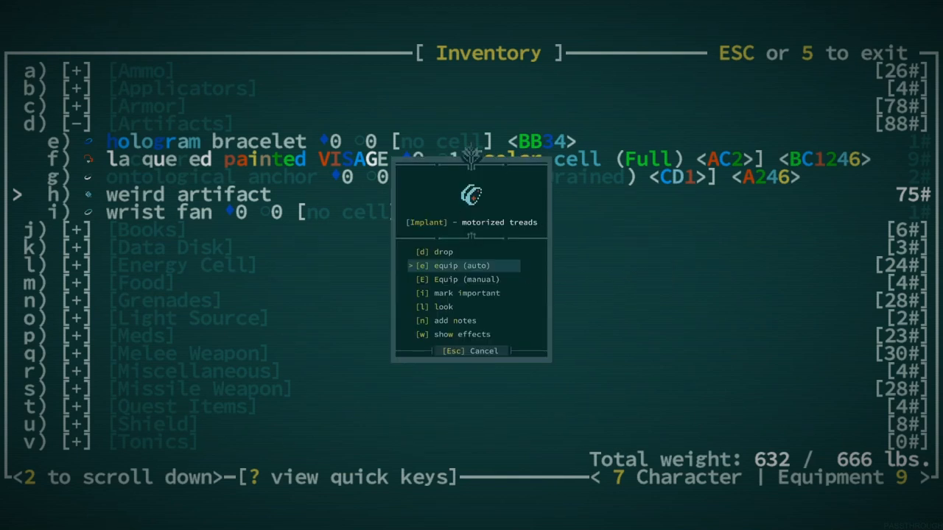
{"action": "left_click", "coordinate": [463, 265]}
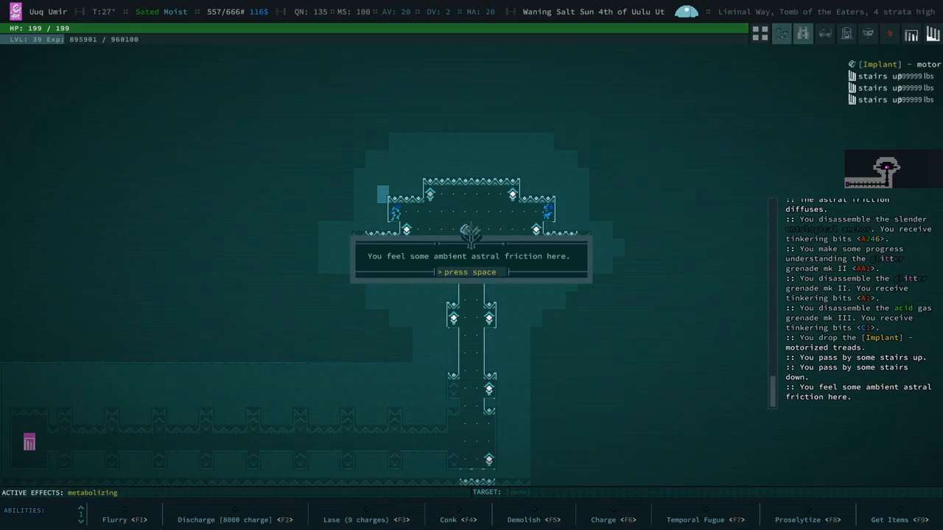
- Climb to the Tomb of Mirarad I and inspect the wet salt fish cherub
{"action": "key", "text": "space"}
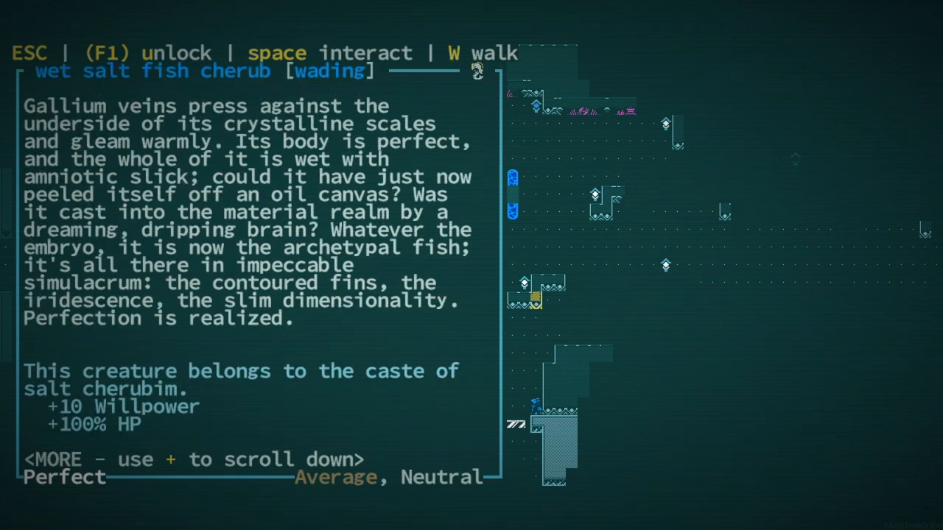
{"action": "key", "text": "Escape"}
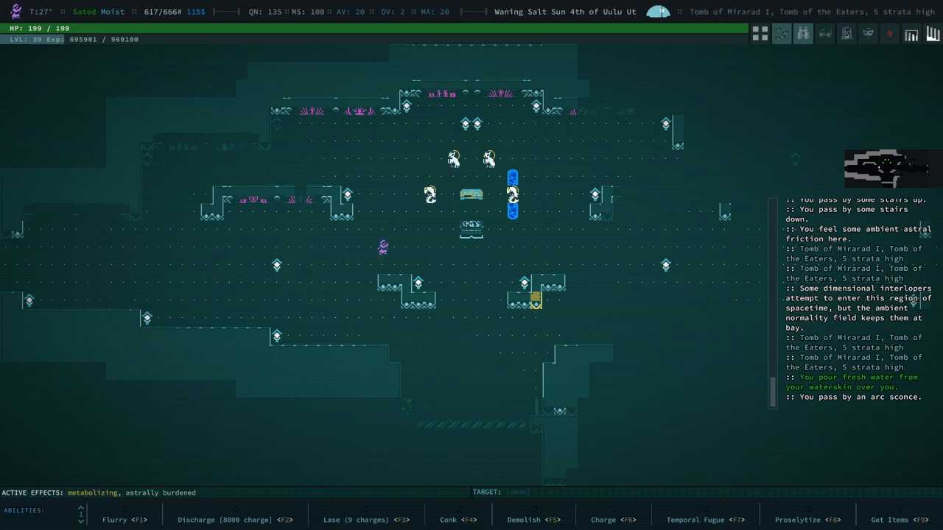
- Put a thermoelectric cell in the Bethesda Susa recoiler, imprint the tomb, and teleport
{"action": "key", "text": "i"}
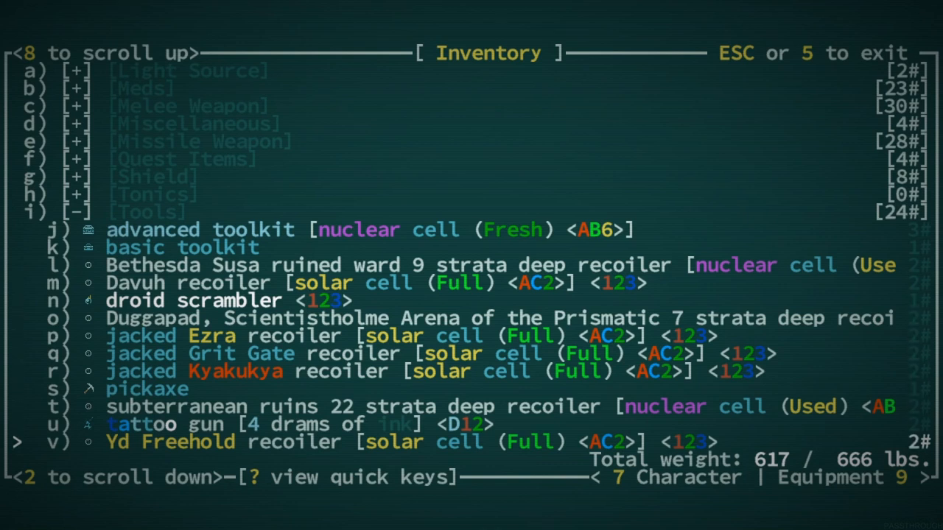
{"action": "scroll", "scroll_direction": "down", "scroll_amount": 3}
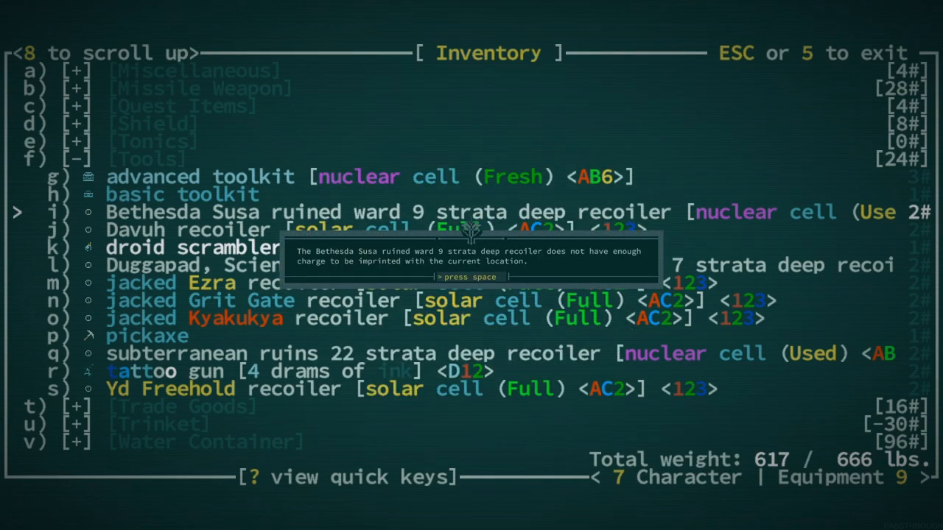
{"action": "key", "text": "space"}
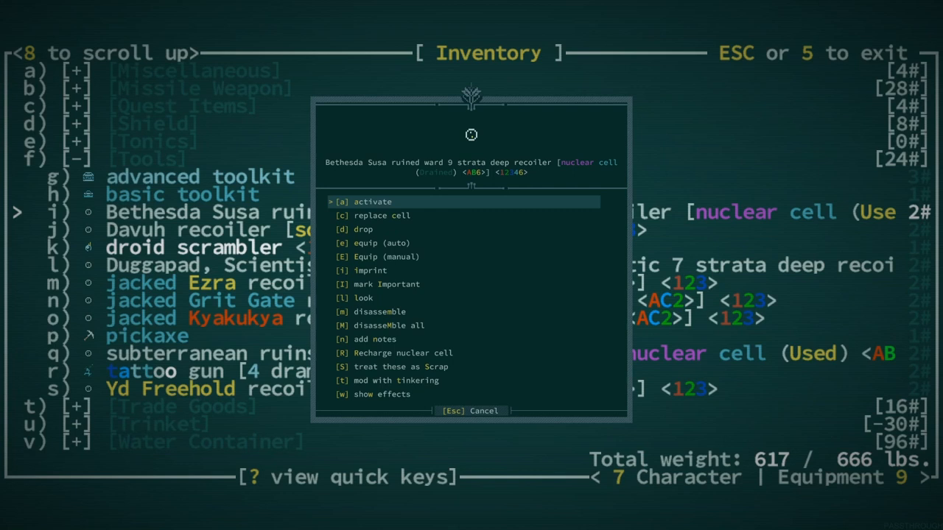
{"action": "left_click", "coordinate": [381, 215]}
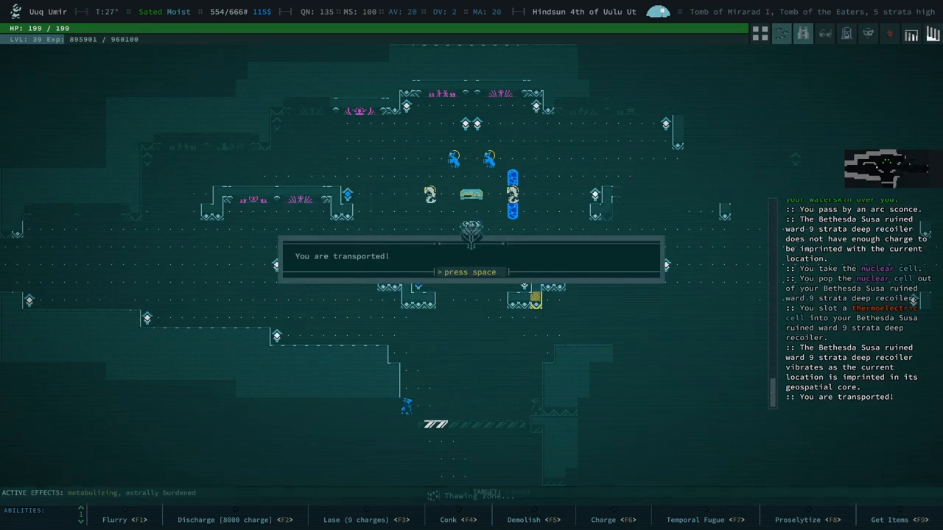
- Dismiss the transported and astral friction messages on arriving in Yd Freehold
{"action": "key", "text": "space"}
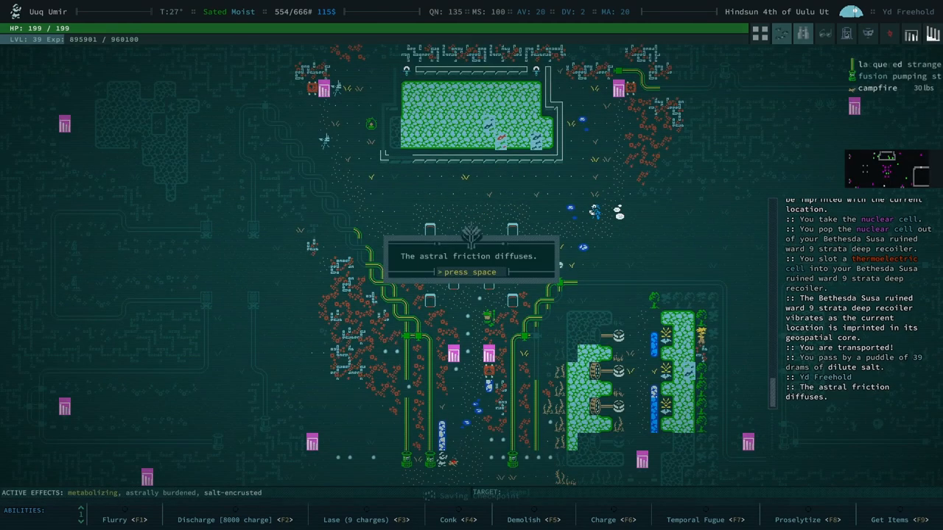
{"action": "key", "text": "space"}
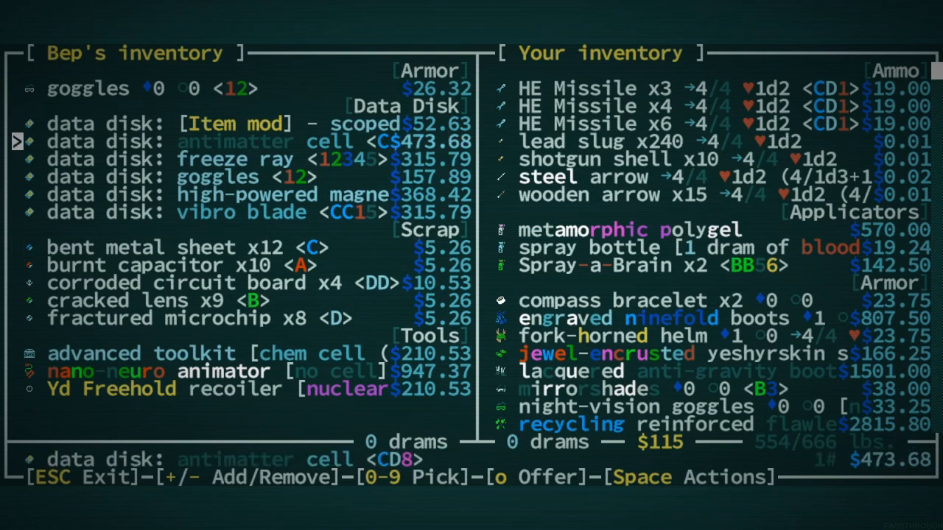
- Sell the ulnar stimulators to the merchant, then leave Yd Freehold for the world map
{"action": "key", "text": "Down"}
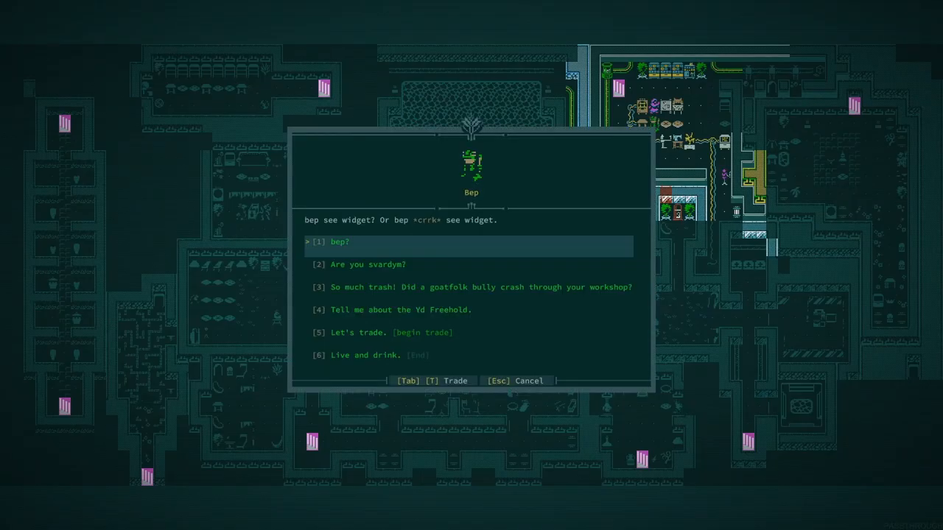
{"action": "key", "text": "Escape"}
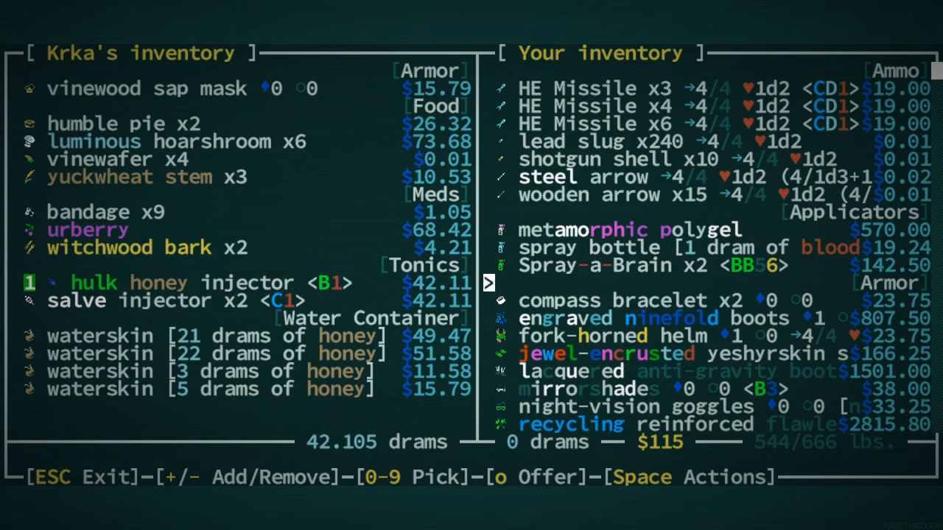
{"action": "key", "text": "o"}
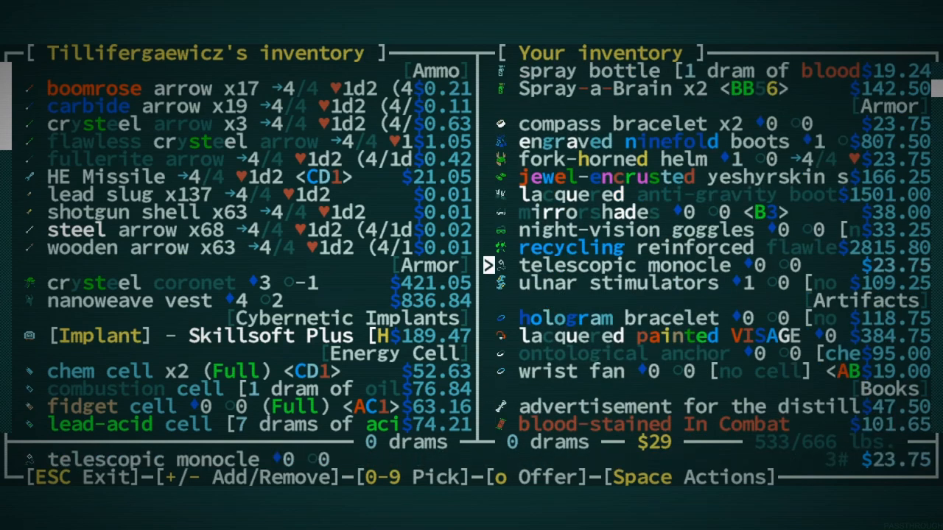
{"action": "key", "text": "Down"}
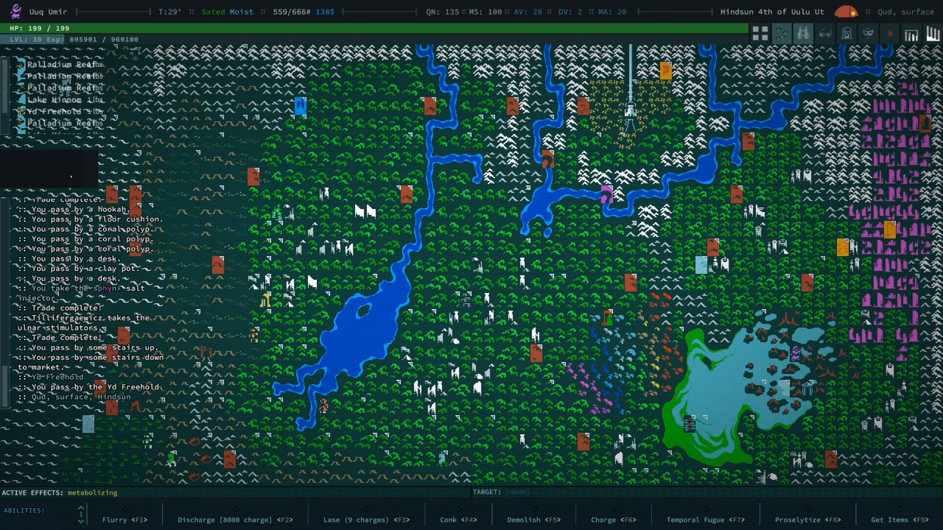
- Look up the ichor merchant's distillery in the journal's Locations list
{"action": "key", "text": "j"}
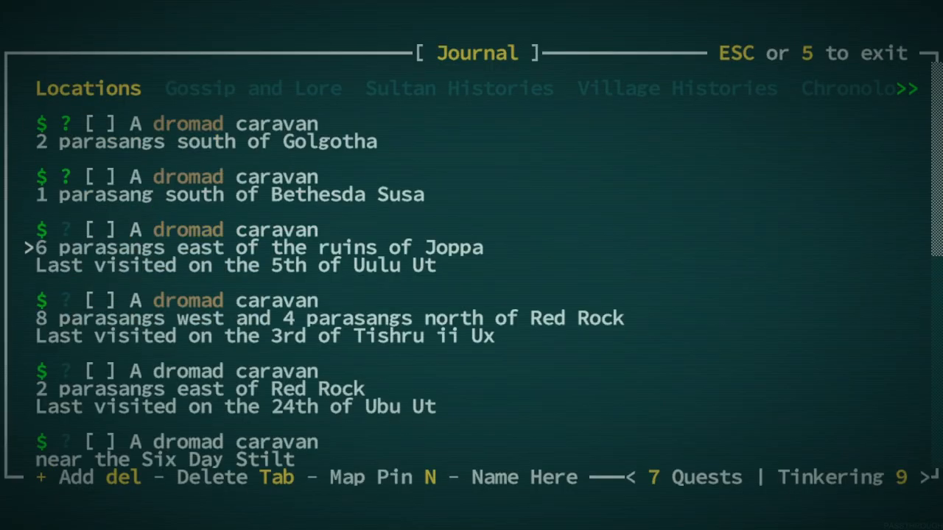
{"action": "scroll", "scroll_direction": "down", "scroll_amount": 3}
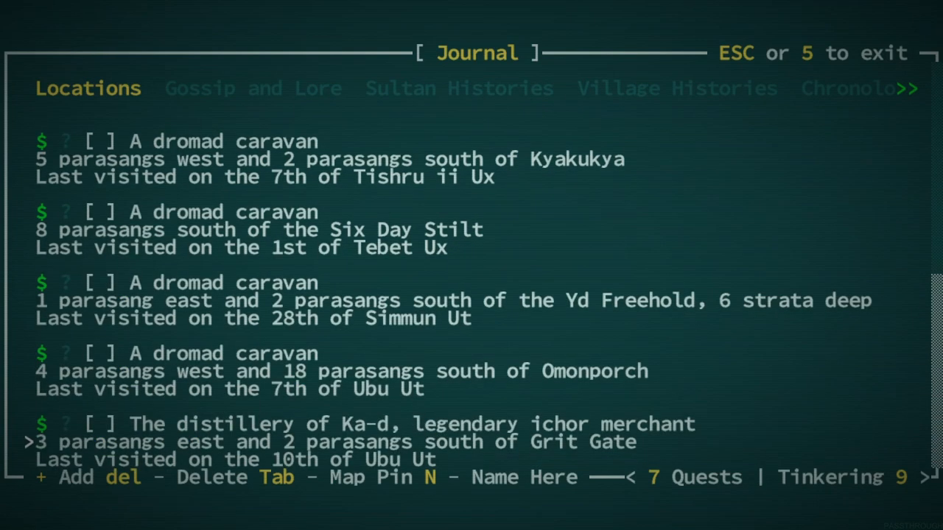
{"action": "key", "text": "up"}
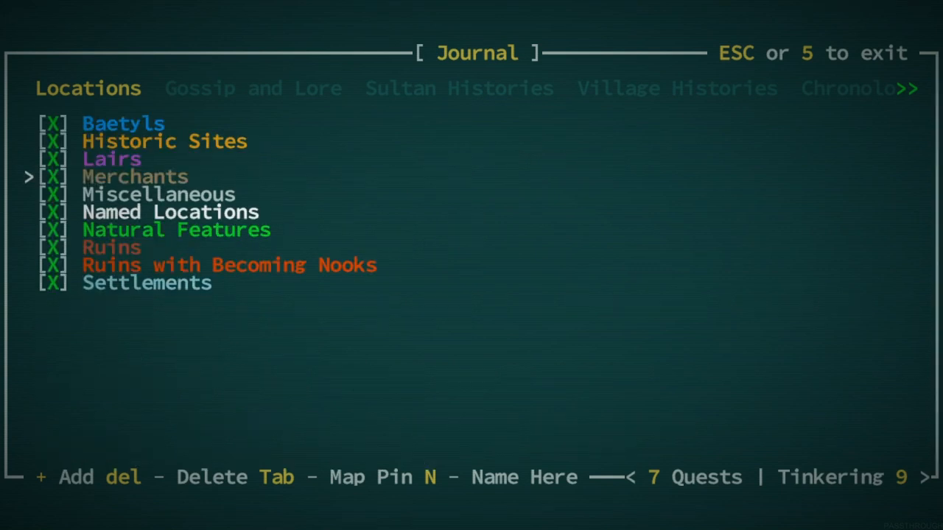
{"action": "key", "text": "Escape"}
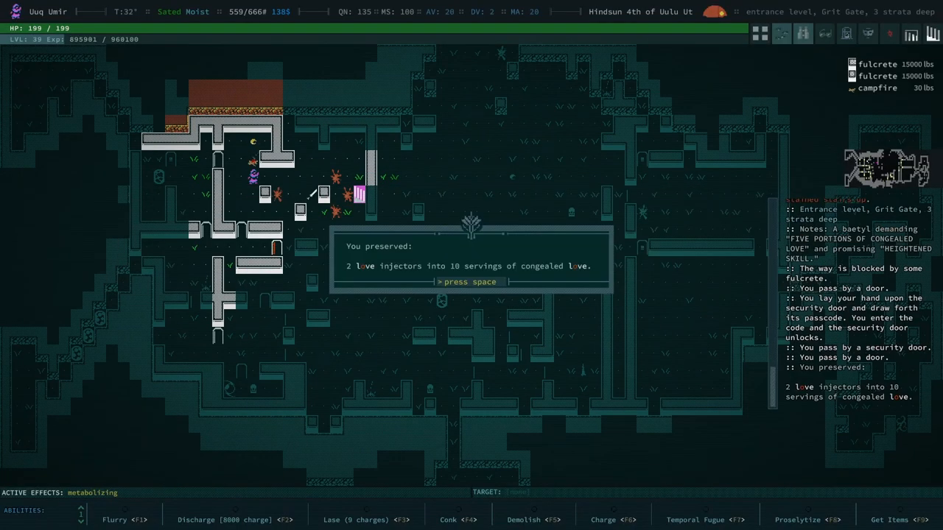
- Offer the congealed love to the sparking baetyl and collect 354 skill points
{"action": "key", "text": "space"}
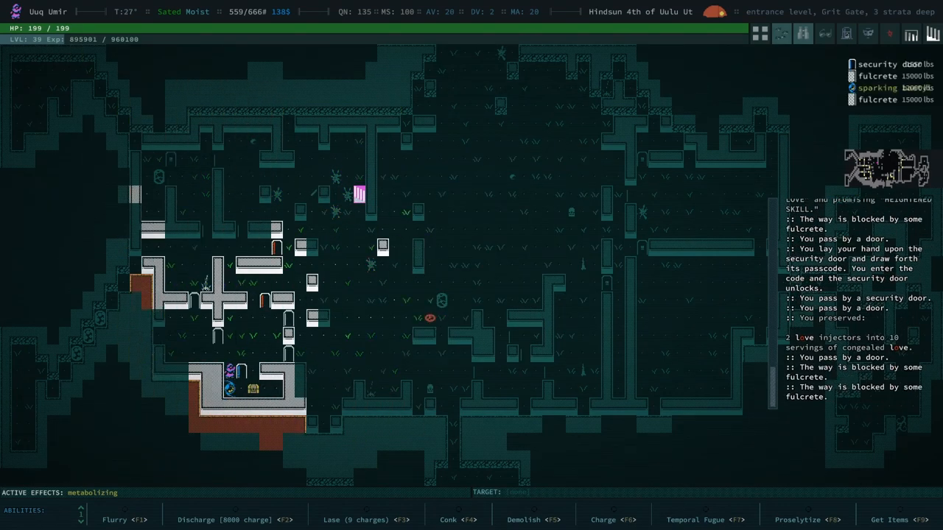
{"action": "key", "text": "i"}
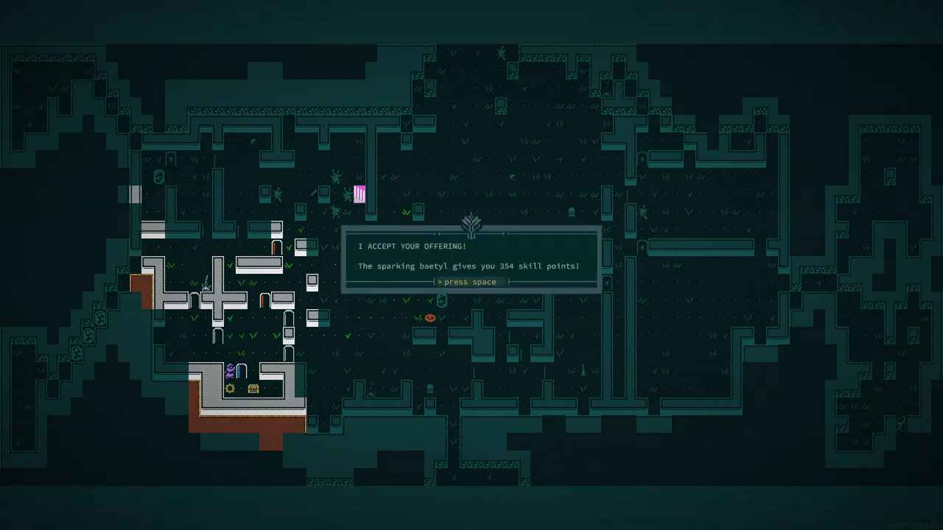
{"action": "key", "text": "space"}
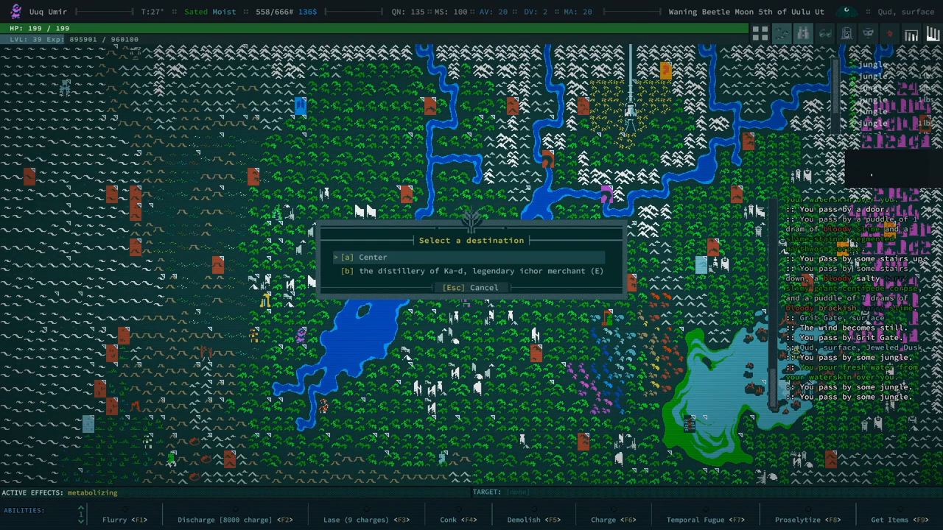
- At Ka-d's distillery, share the junk dollar gossip for Merchants' Guild reputation 75, then trade
{"action": "left_click", "coordinate": [472, 271]}
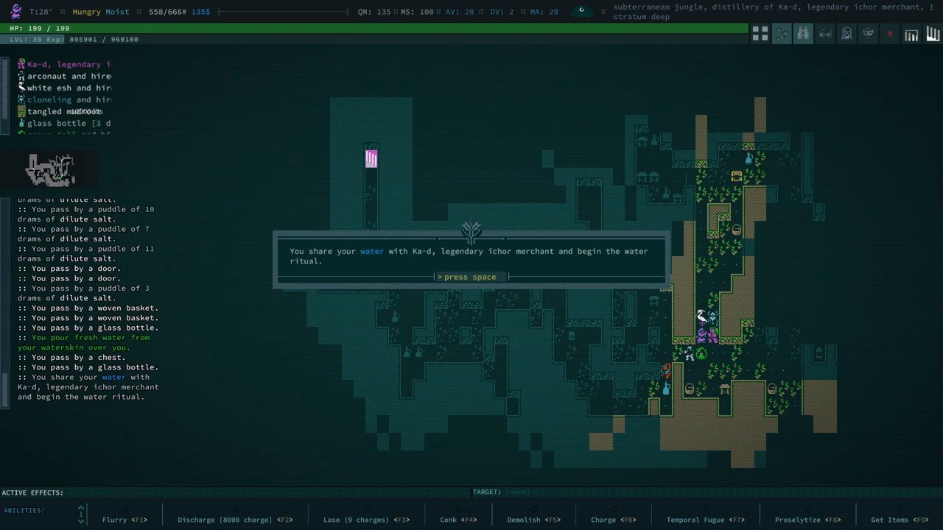
{"action": "key", "text": "space"}
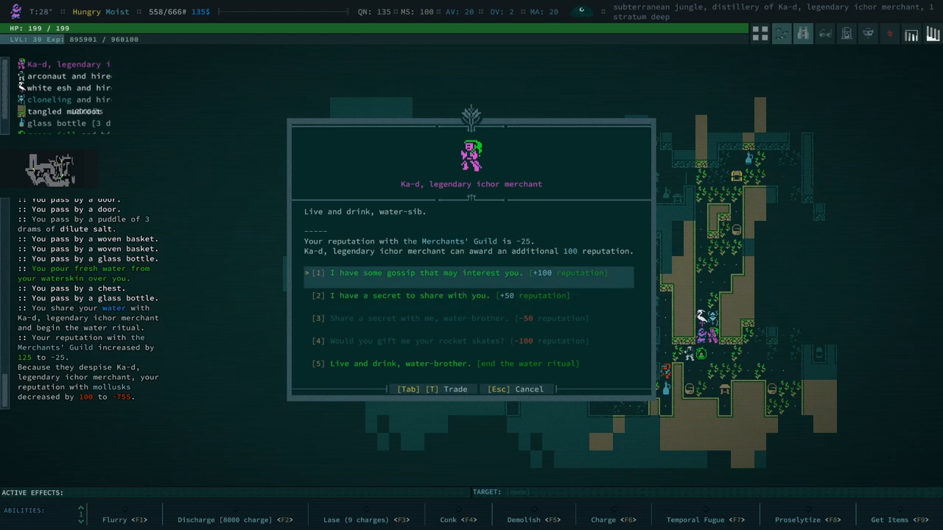
{"action": "left_click", "coordinate": [462, 272]}
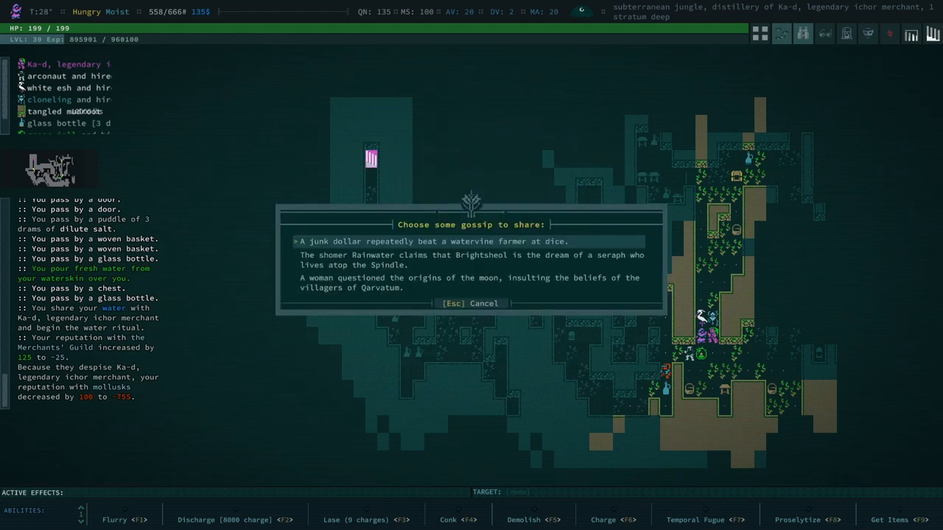
{"action": "left_click", "coordinate": [434, 241]}
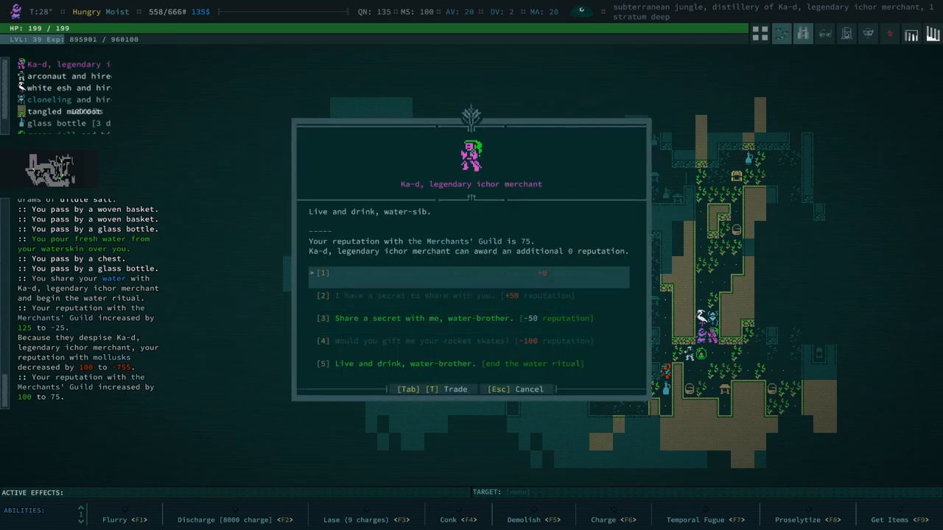
{"action": "key", "text": "Down"}
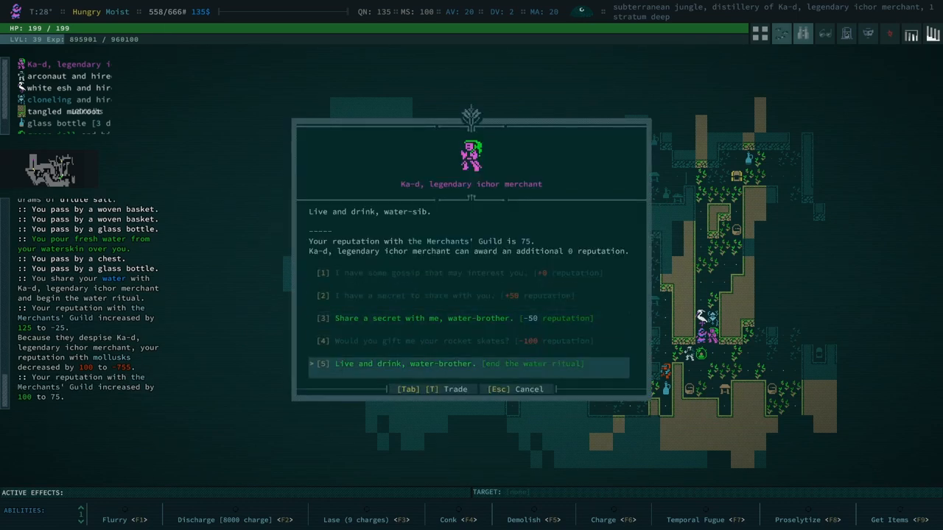
{"action": "left_click", "coordinate": [459, 364]}
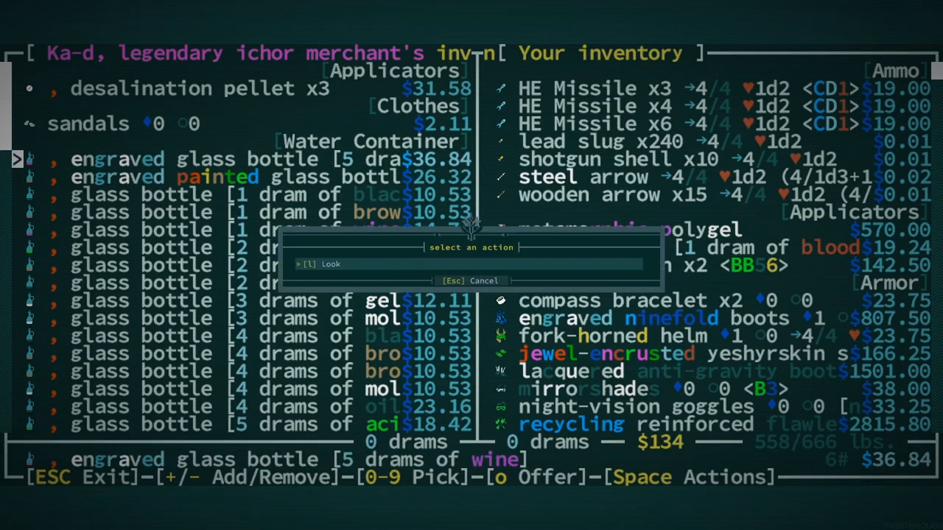
- Mark the Analog Lexicon, thermoelectric cells, daggers and cider waterskin for sale, totalling 3791 drams
{"action": "left_click", "coordinate": [322, 263]}
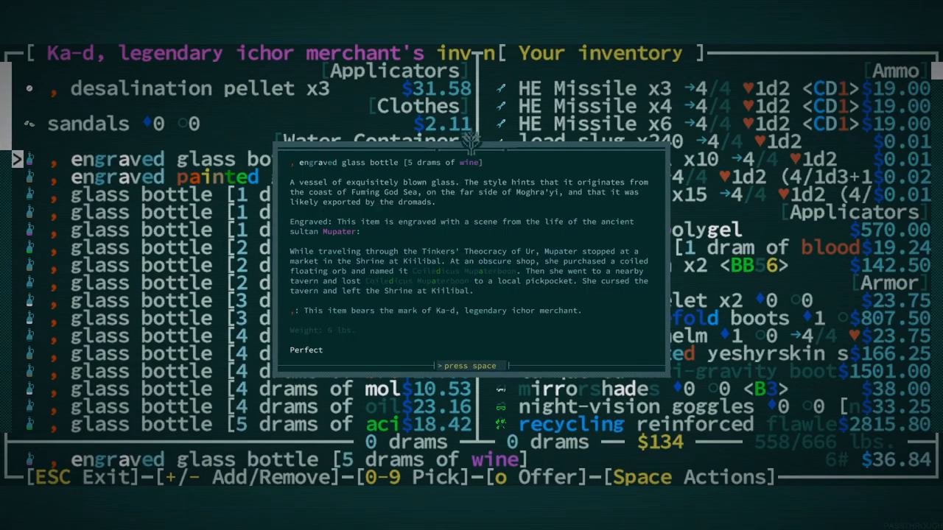
{"action": "key", "text": "space"}
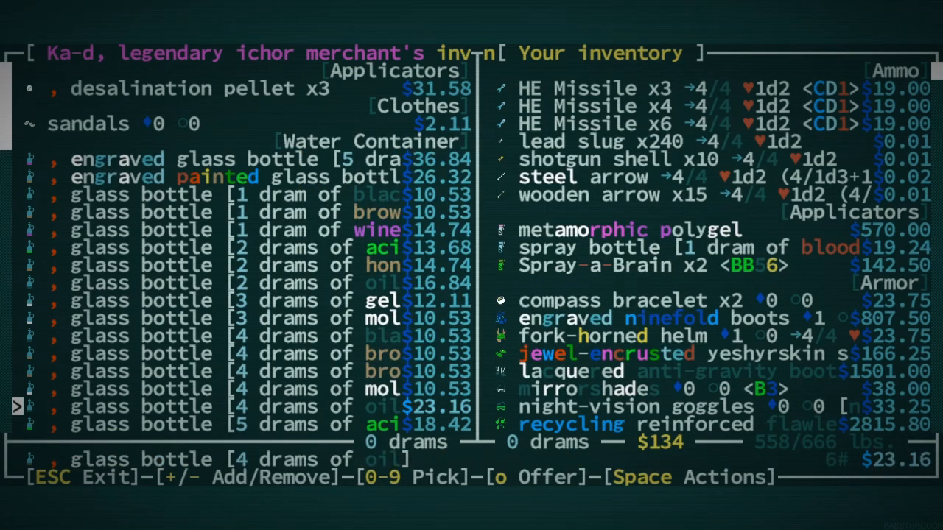
{"action": "scroll", "scroll_direction": "down", "scroll_amount": 3}
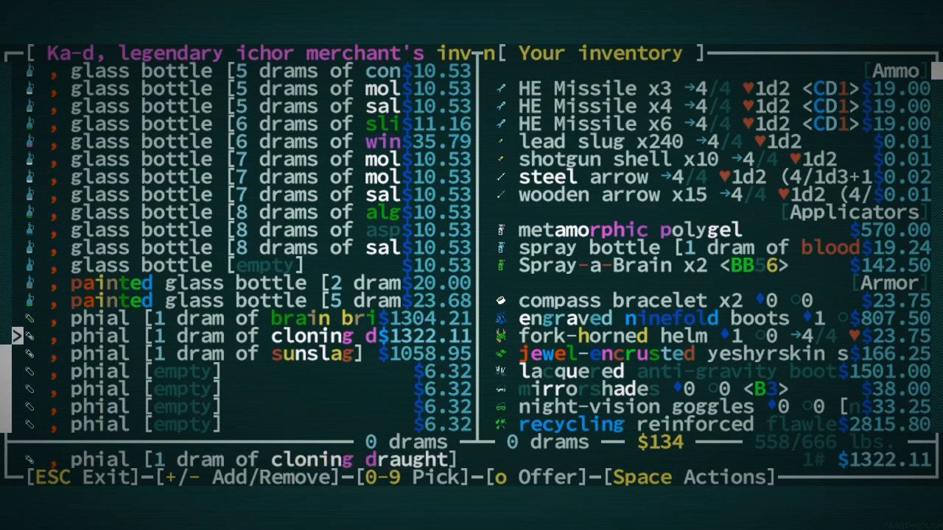
{"action": "key", "text": "space"}
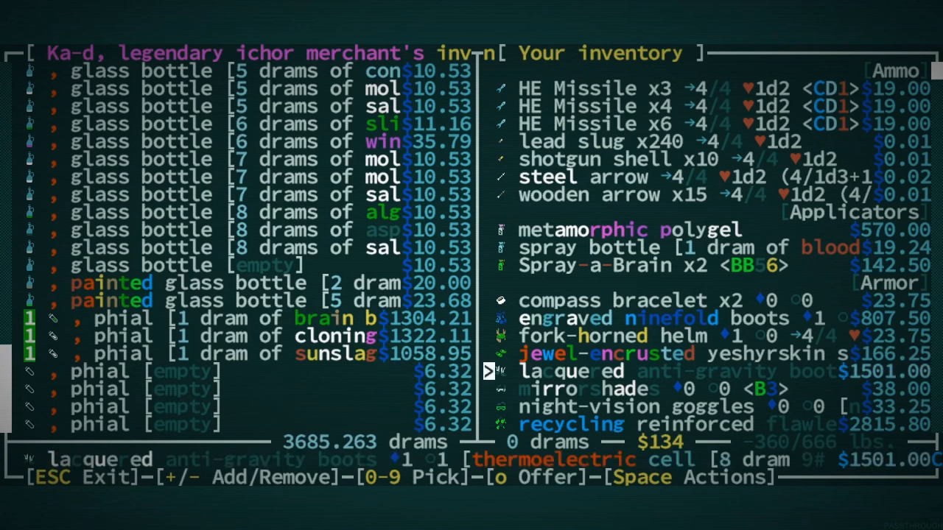
{"action": "scroll", "scroll_direction": "down", "scroll_amount": 3}
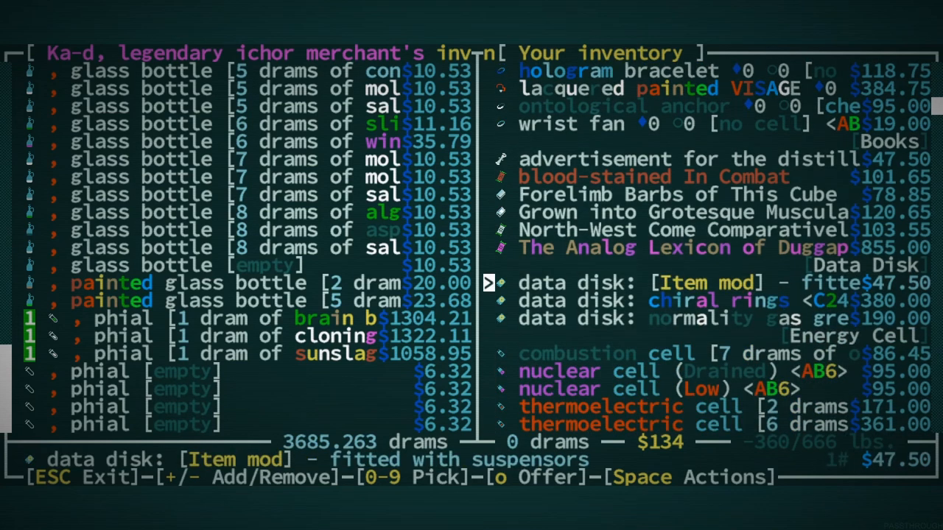
{"action": "left_click", "coordinate": [692, 248]}
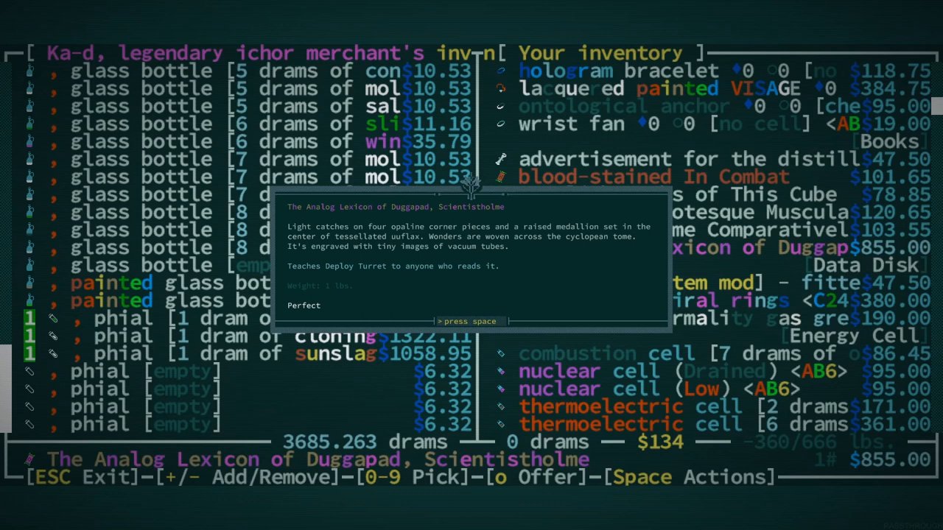
{"action": "key", "text": "space"}
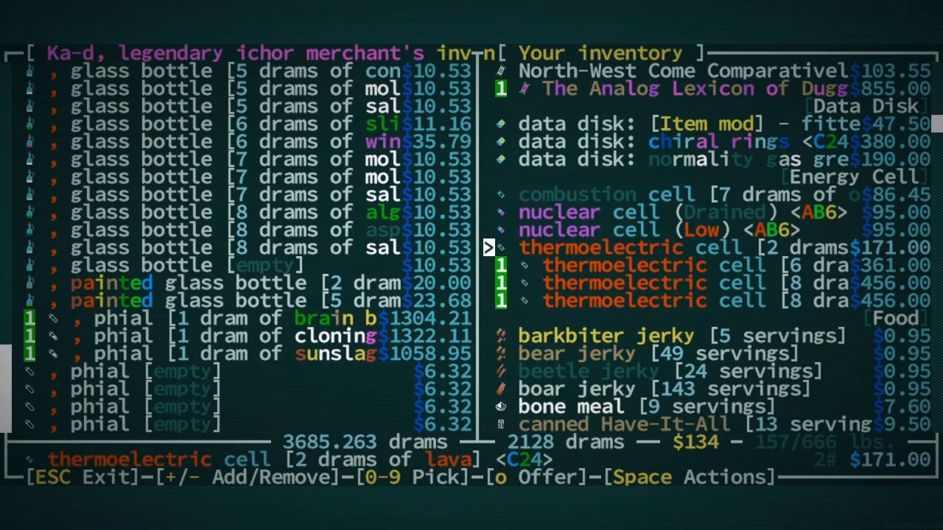
{"action": "scroll", "scroll_direction": "down", "scroll_amount": 3}
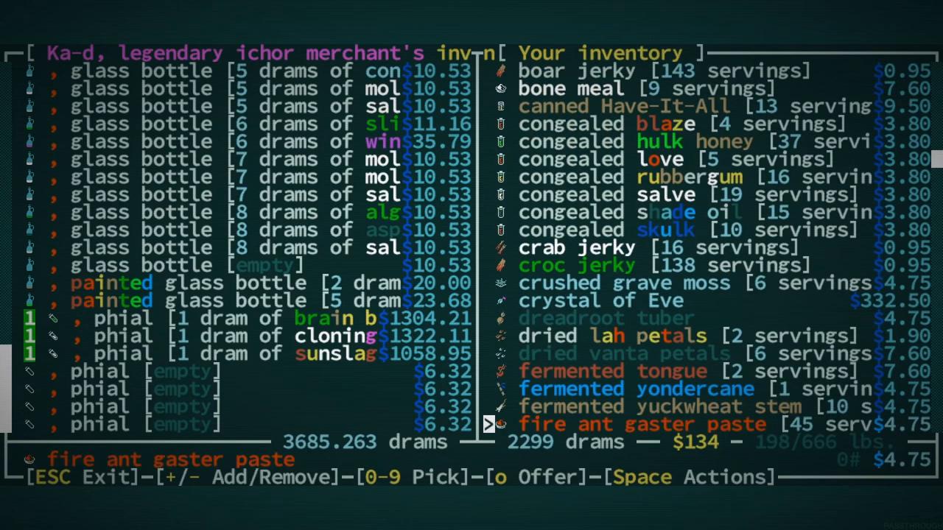
{"action": "scroll", "scroll_direction": "down", "scroll_amount": 3}
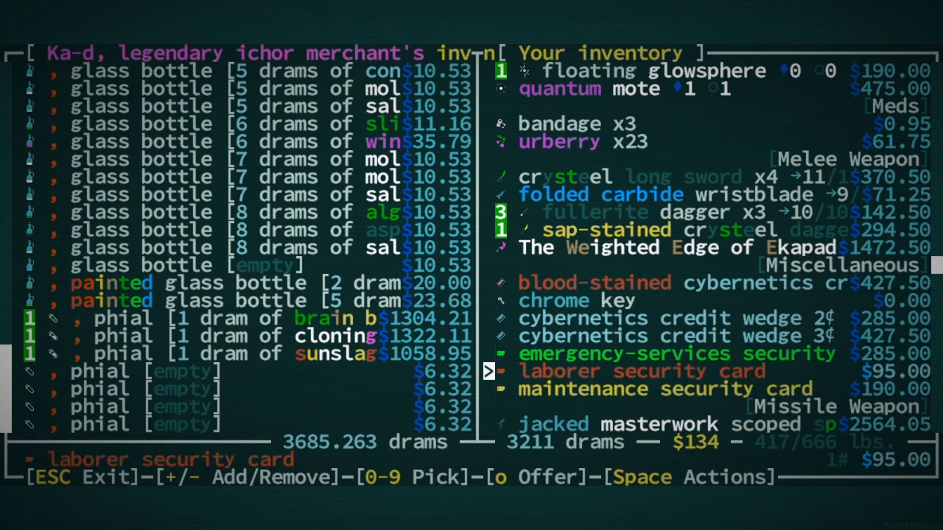
{"action": "scroll", "scroll_direction": "down", "scroll_amount": 3}
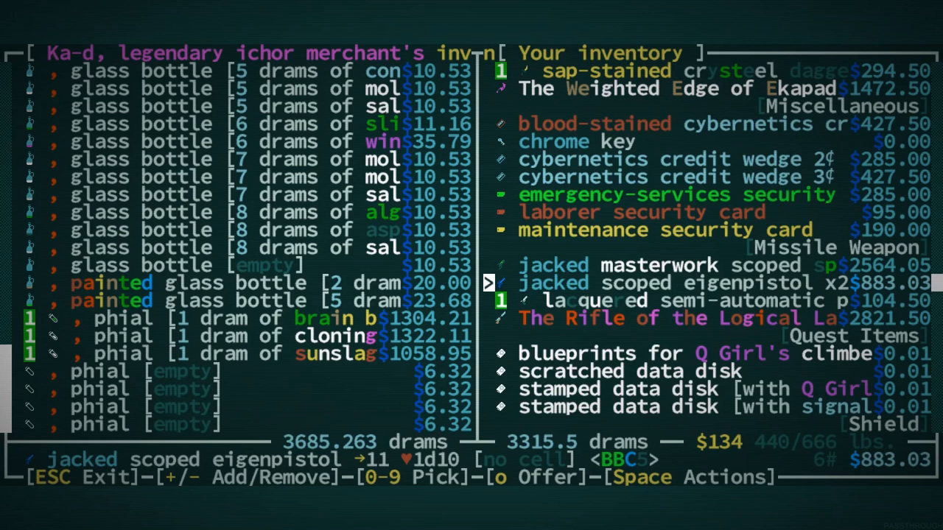
{"action": "key", "text": "Down"}
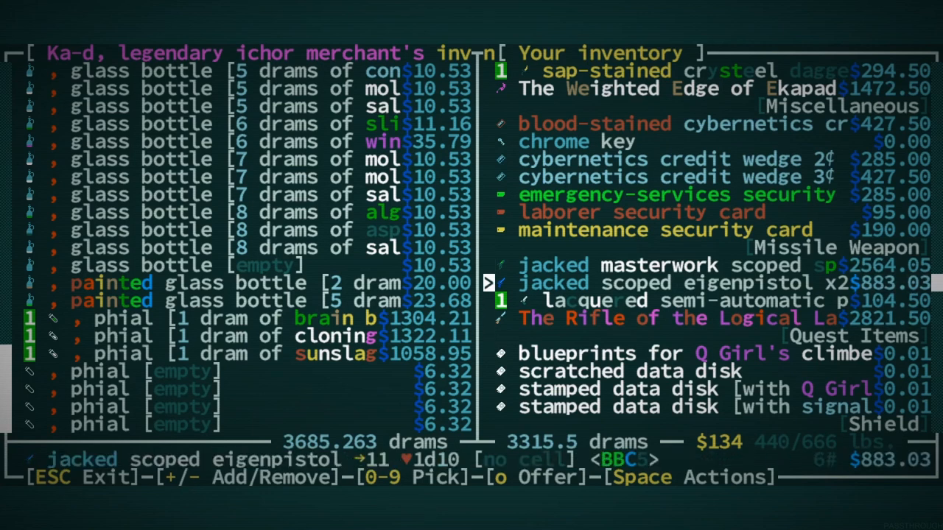
{"action": "scroll", "scroll_direction": "down", "scroll_amount": 3}
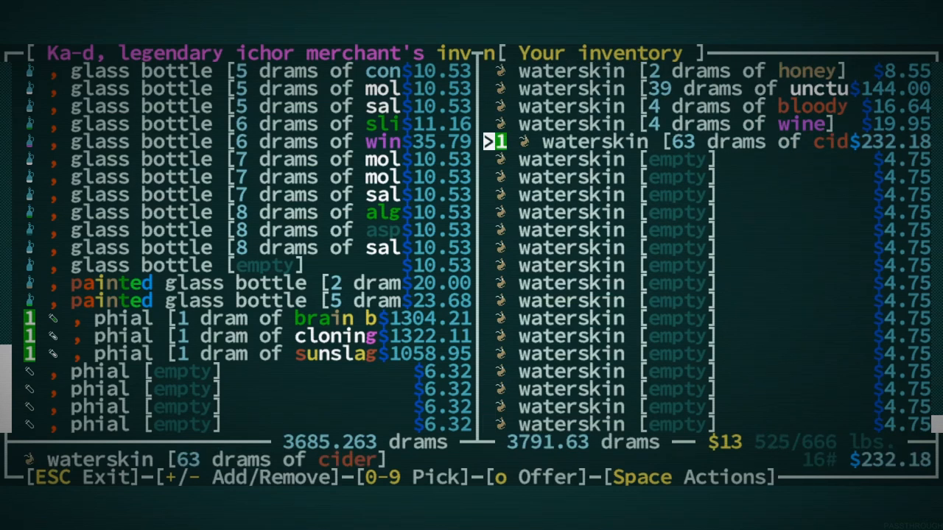
- Complete the trade with Ka-d for brain brine, cloning draught and sunslag phials
{"action": "key", "text": "up"}
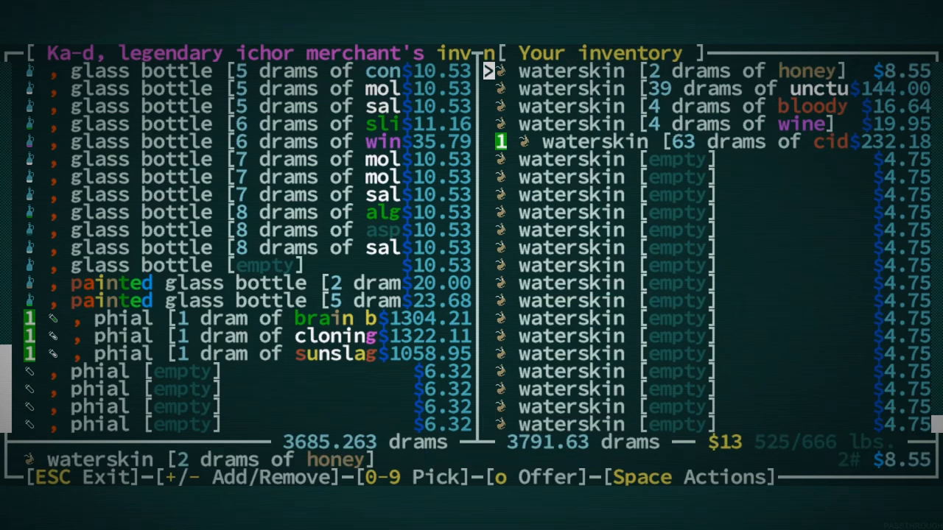
{"action": "key", "text": "o"}
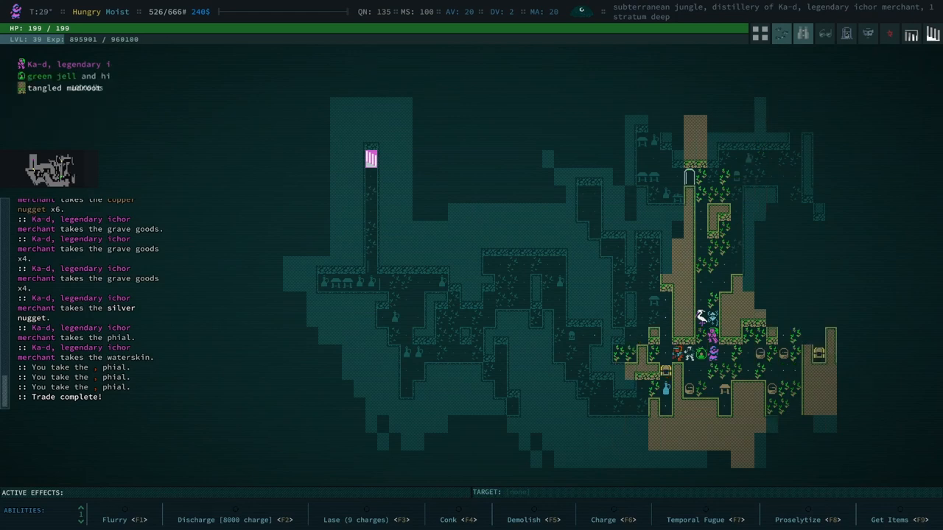
- Pour the cloning draught phial onto Ka-d to produce a bloody clone
{"action": "key", "text": "i"}
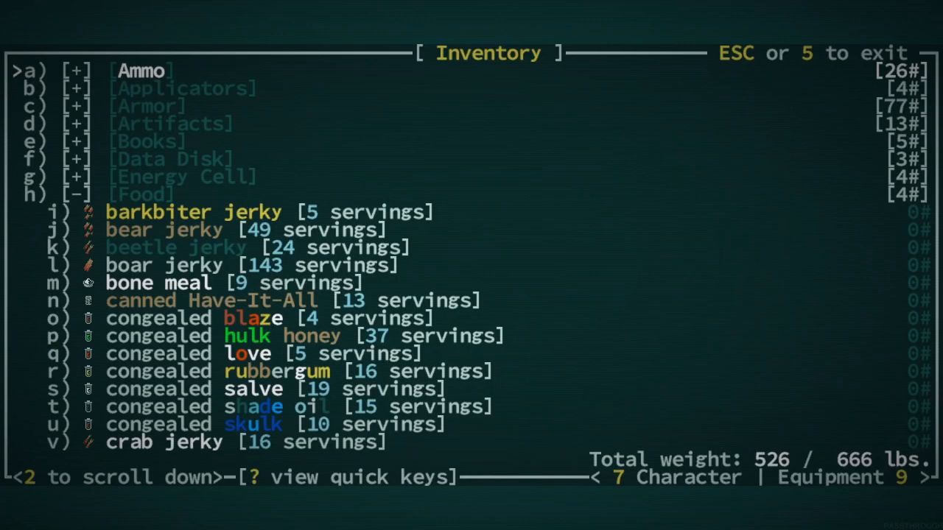
{"action": "left_click", "coordinate": [35, 70]}
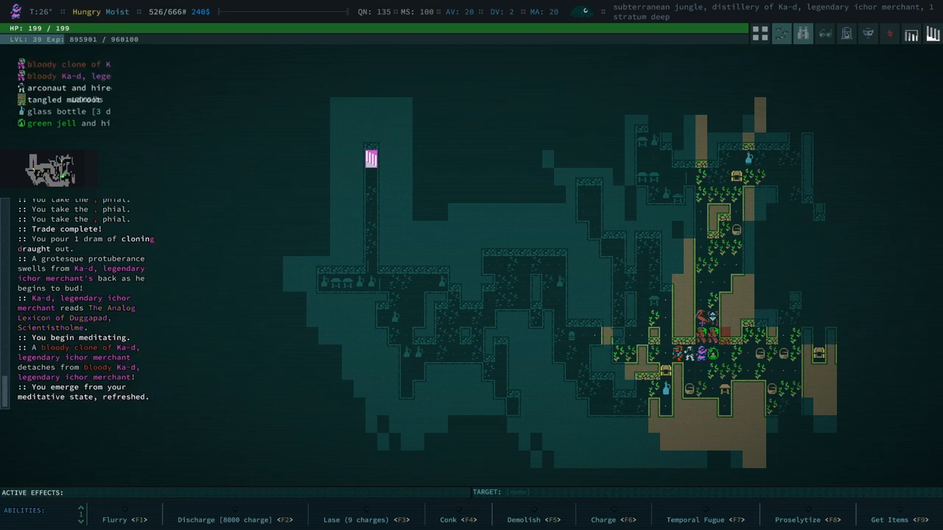
- Pour a second dram of cloning draught on the bloody Ka-d so it buds
{"action": "key", "text": "i"}
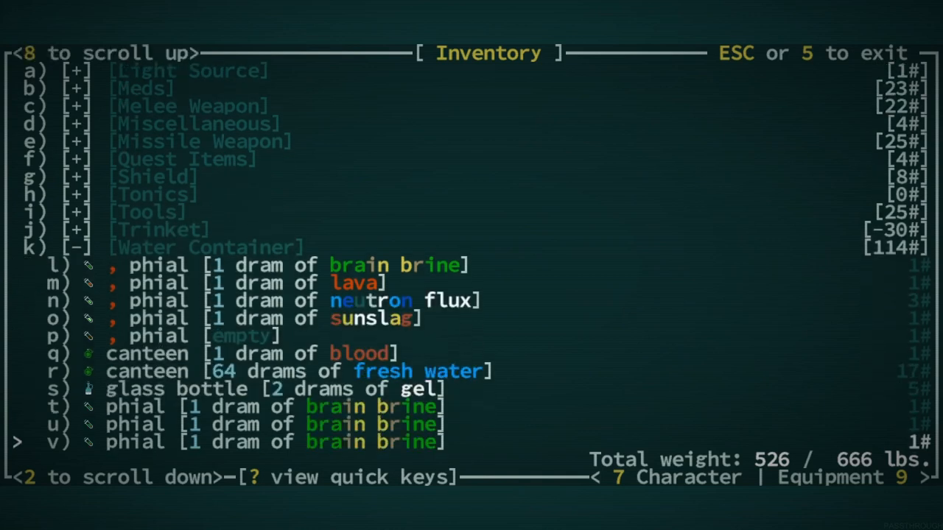
{"action": "scroll", "scroll_direction": "down", "scroll_amount": 3}
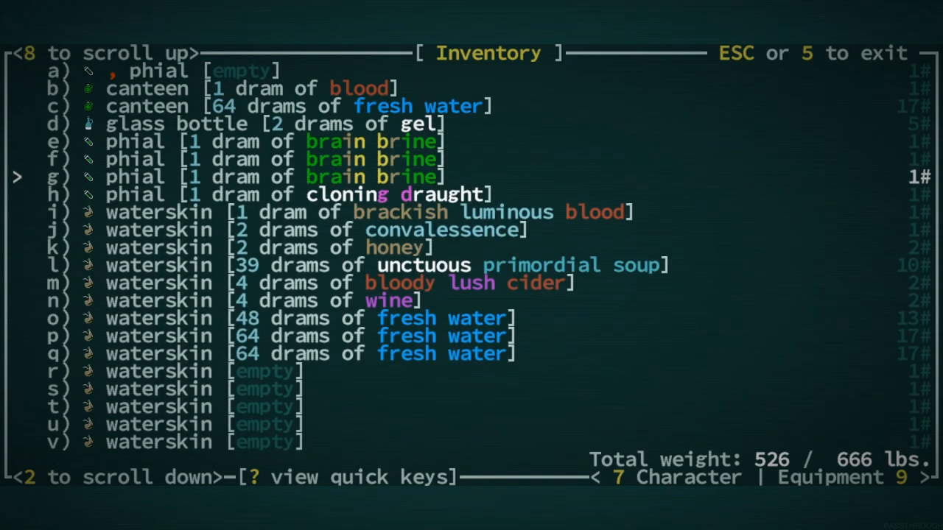
{"action": "left_click", "coordinate": [135, 195]}
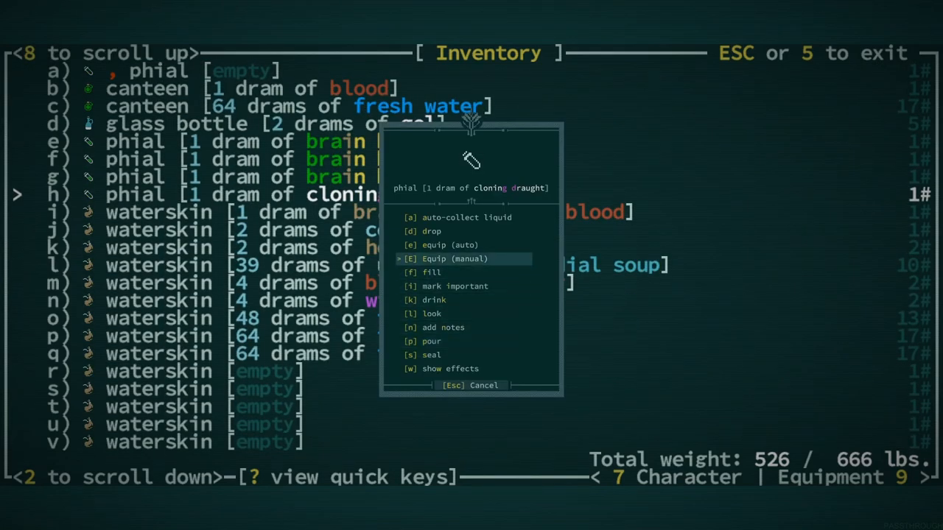
{"action": "left_click", "coordinate": [430, 341]}
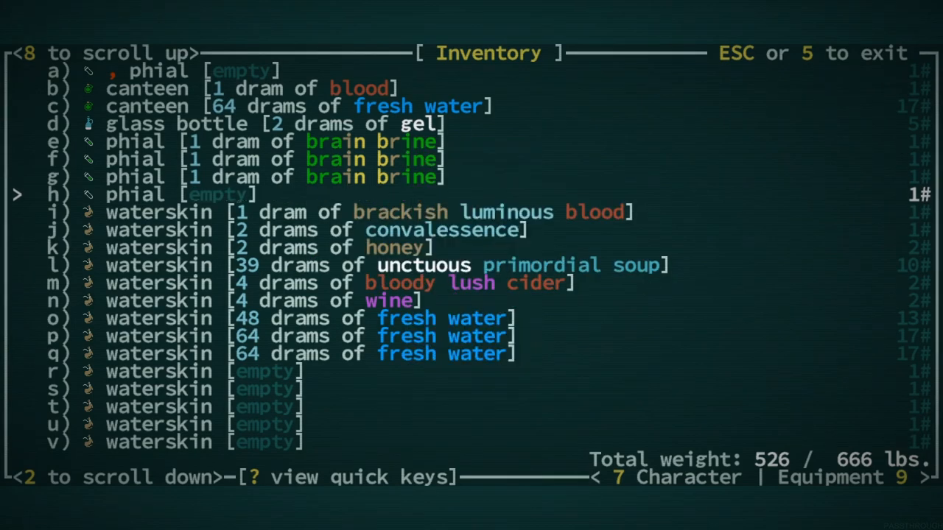
{"action": "key", "text": "Escape"}
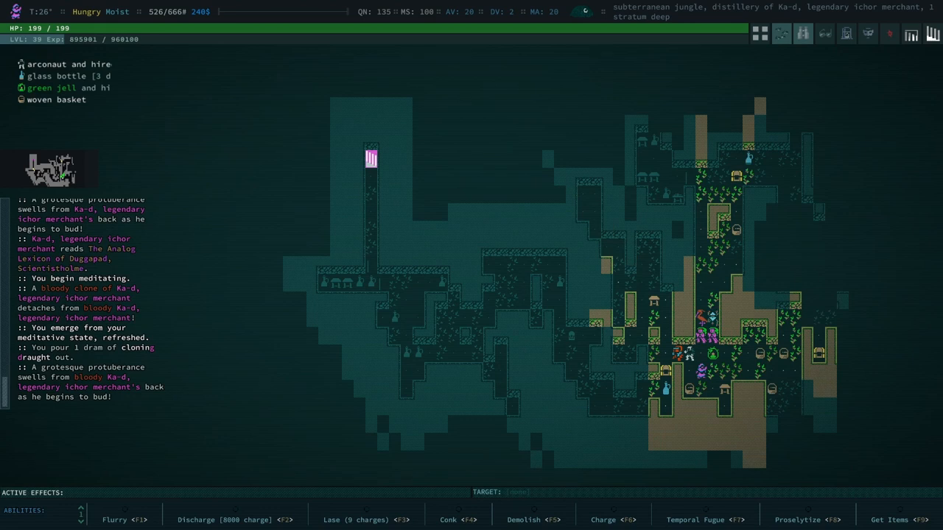
- Drink the phial of sunslag, permanently raising Quickness to 136
{"action": "key", "text": "i"}
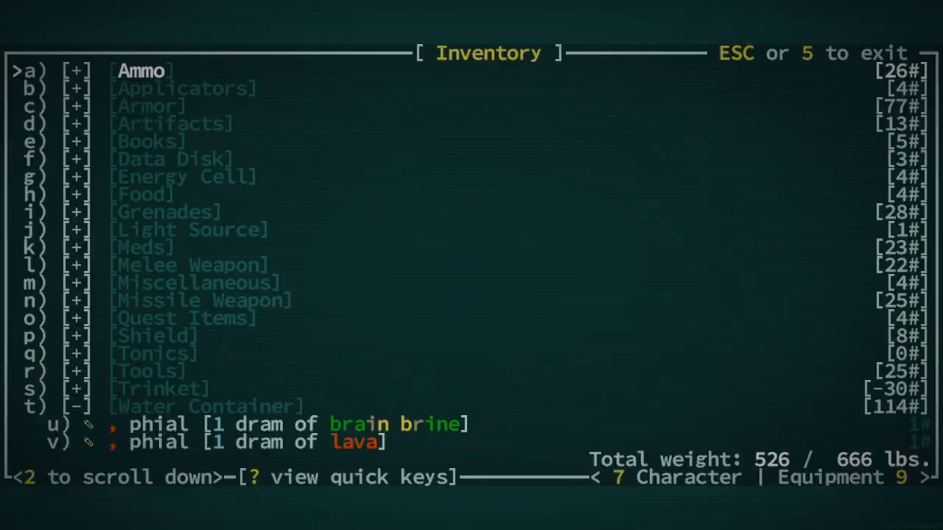
{"action": "scroll", "scroll_direction": "down", "scroll_amount": 3}
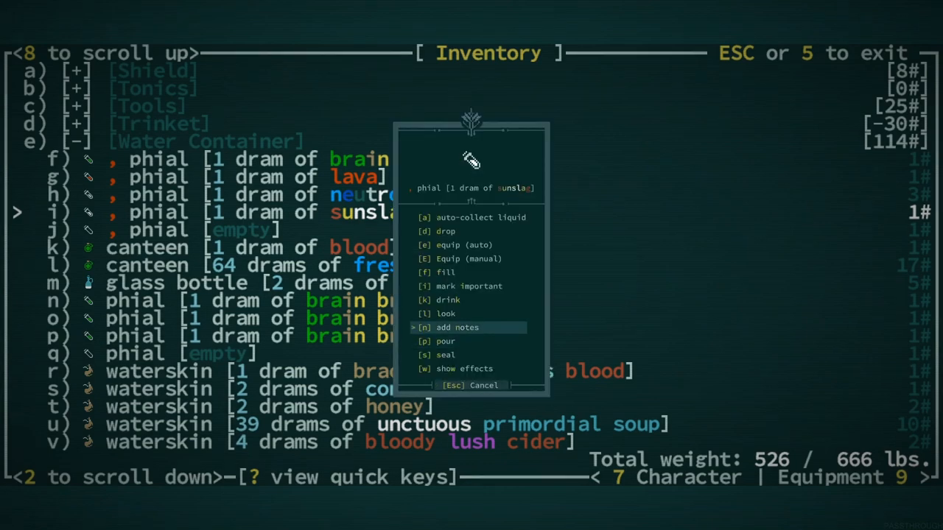
{"action": "left_click", "coordinate": [447, 300]}
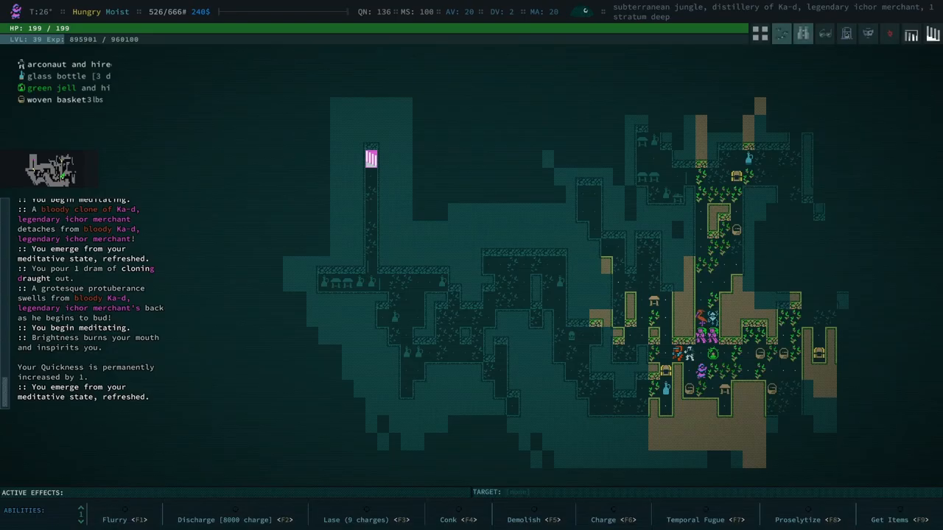
- Browse the inventory's water containers: brain brine, lava and neutron flux phials, plus waterskins
{"action": "key", "text": "i"}
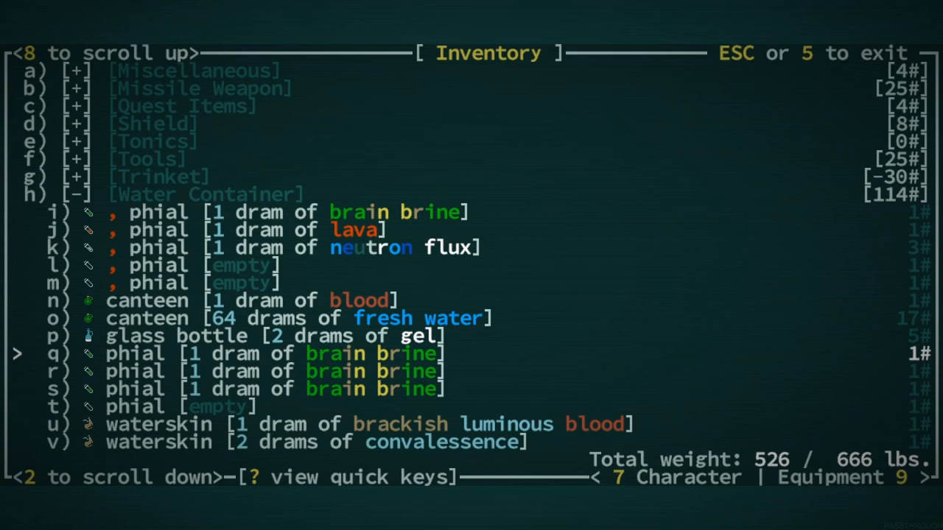
{"action": "scroll", "scroll_direction": "down", "scroll_amount": 3}
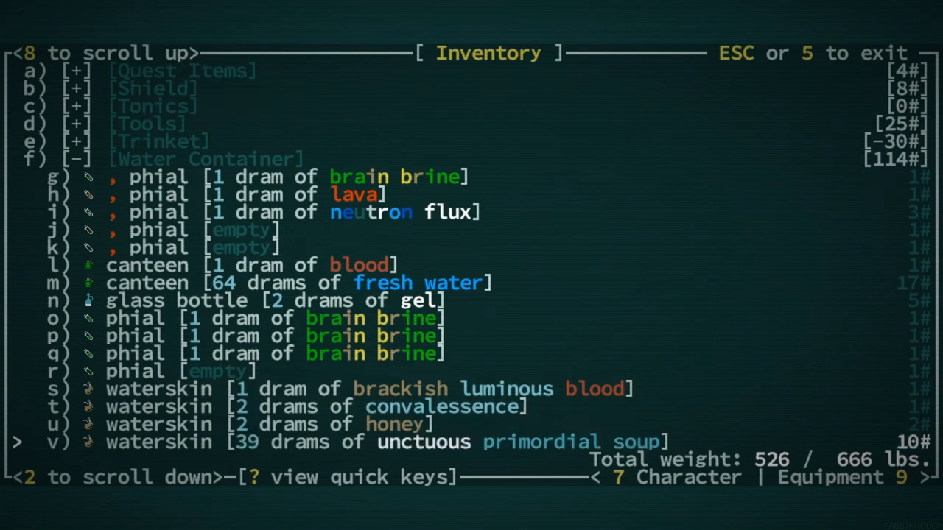
{"action": "scroll", "scroll_direction": "down", "scroll_amount": 3}
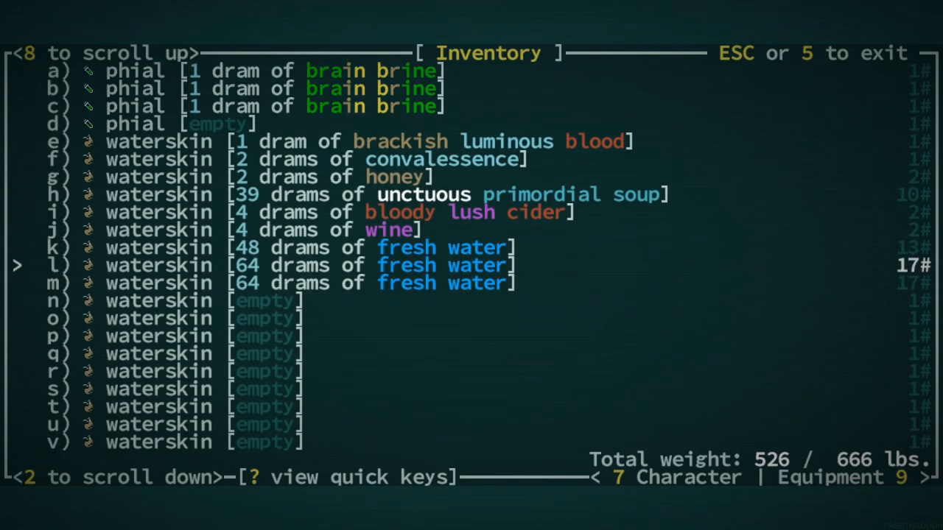